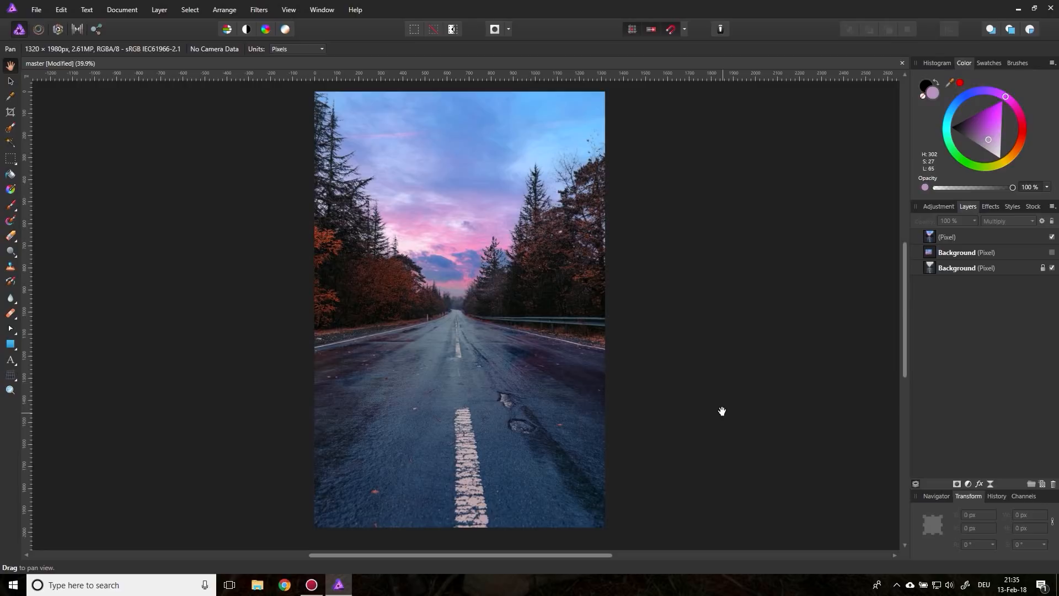
Step: Hide the top pink-sky Pixel layer and switch to the Move Tool
click(1049, 236)
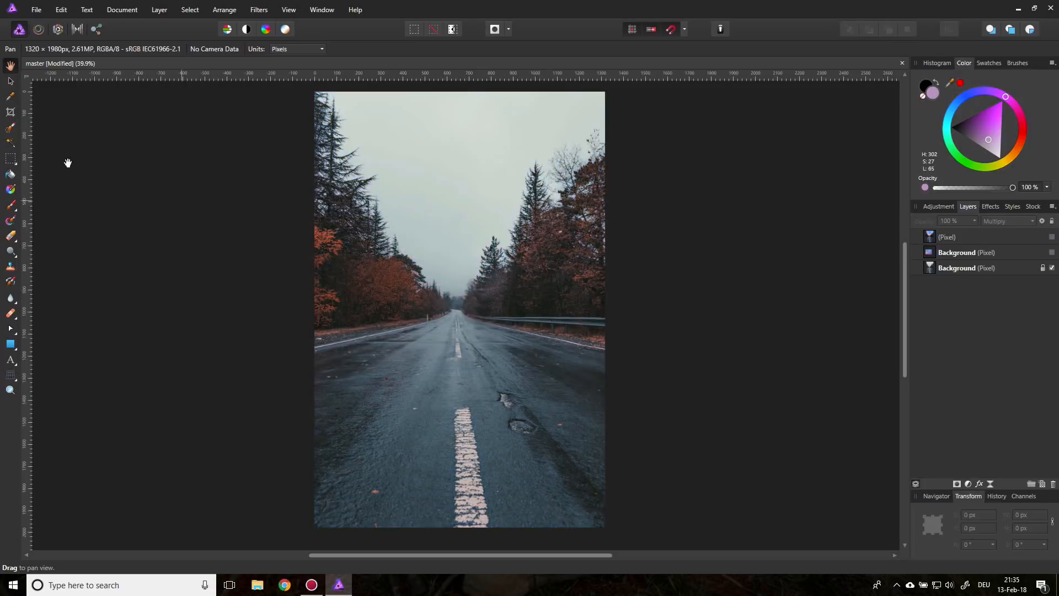
click(9, 80)
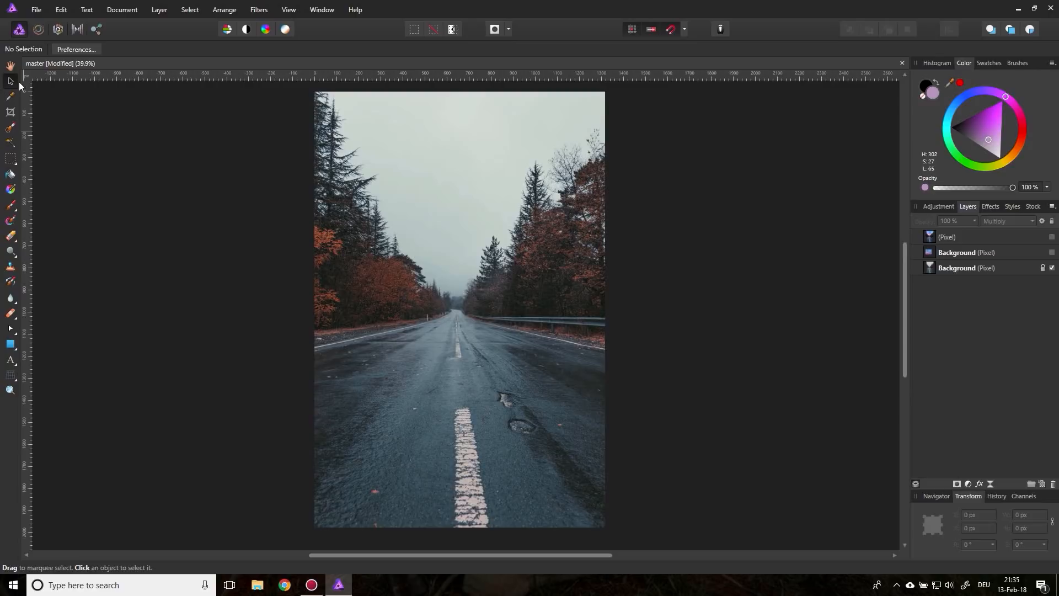
mouse_move(386, 126)
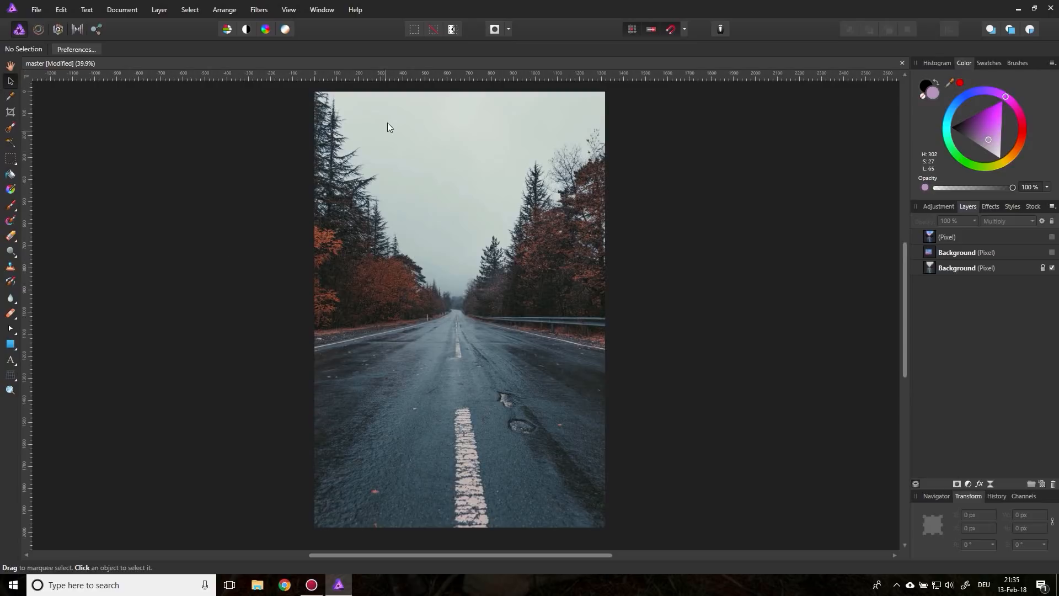
mouse_move(506, 145)
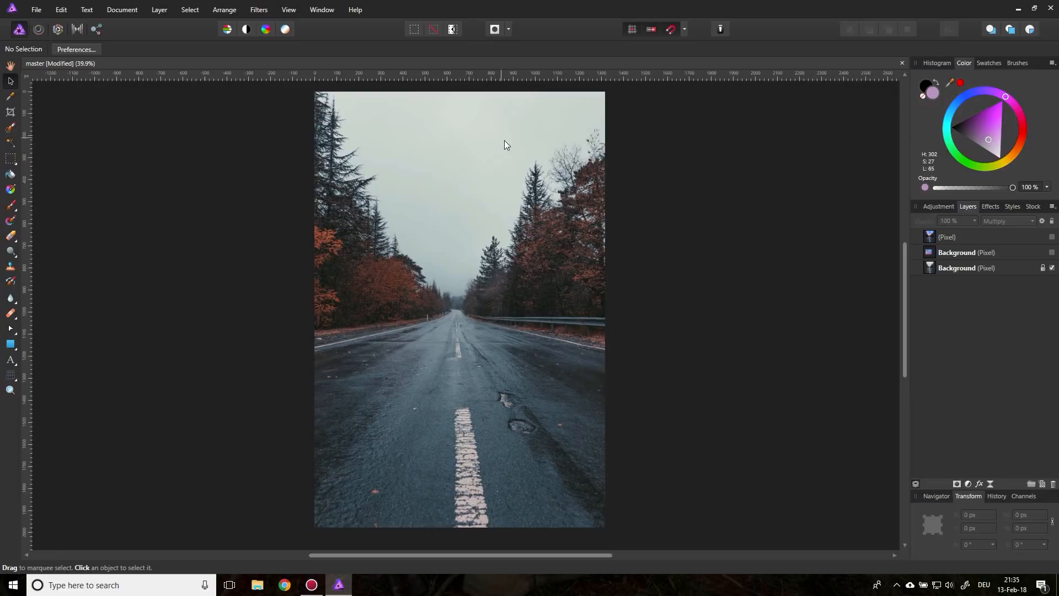
mouse_move(377, 136)
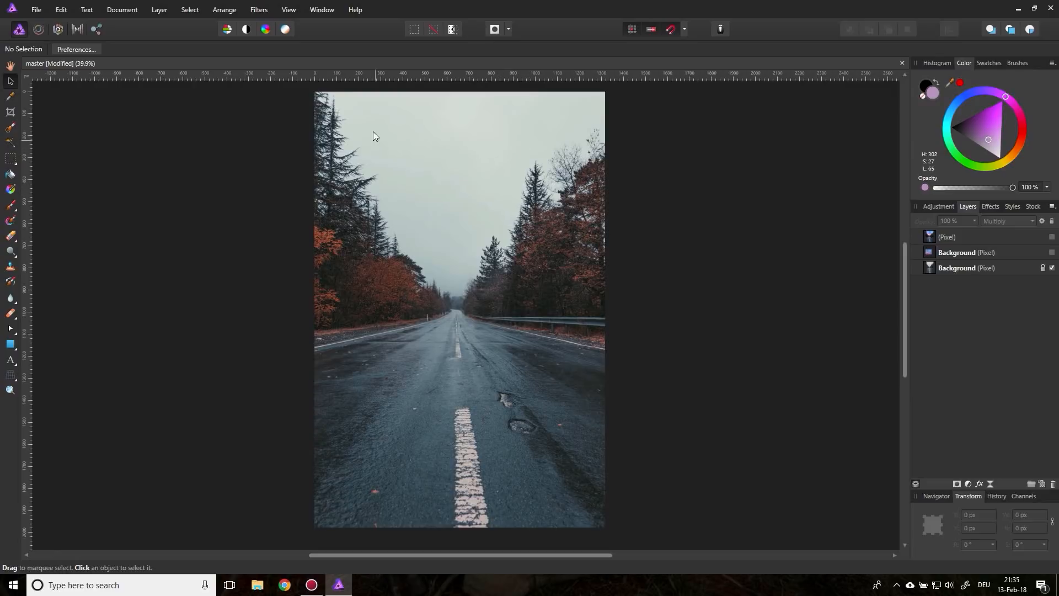
mouse_move(340, 201)
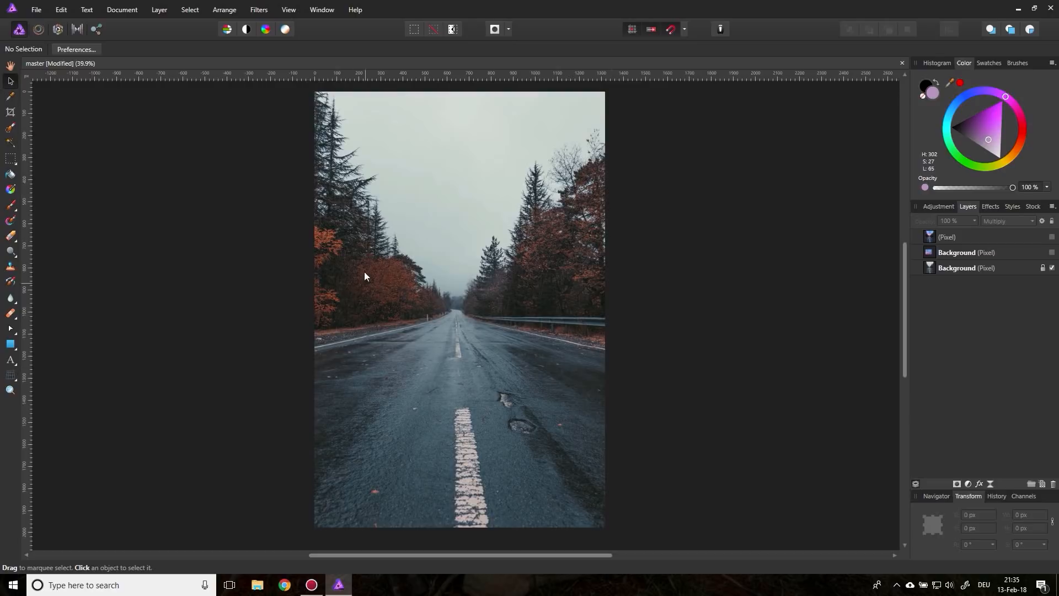
mouse_move(426, 431)
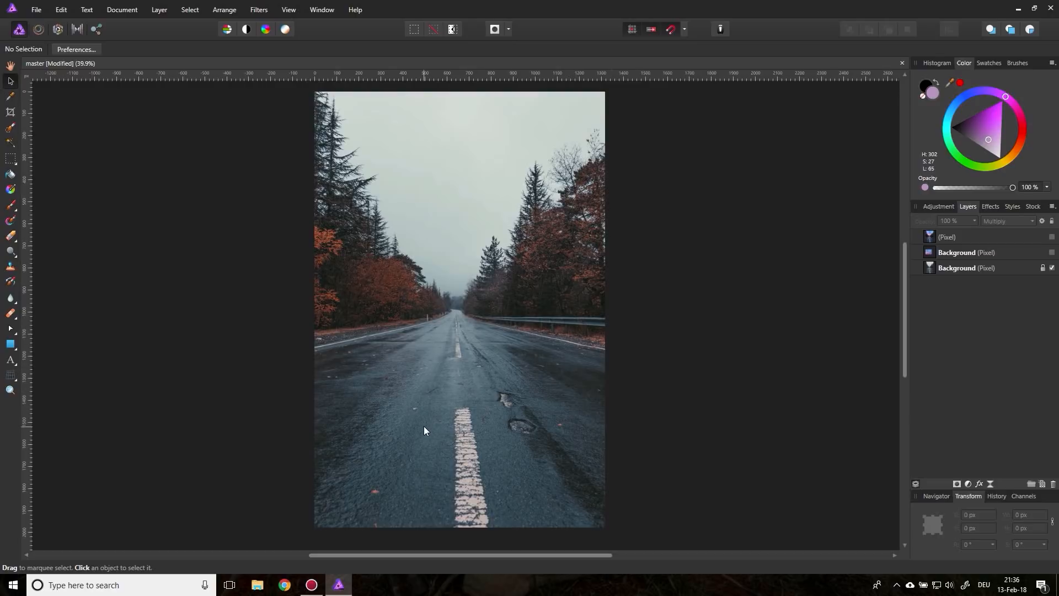
mouse_move(580, 308)
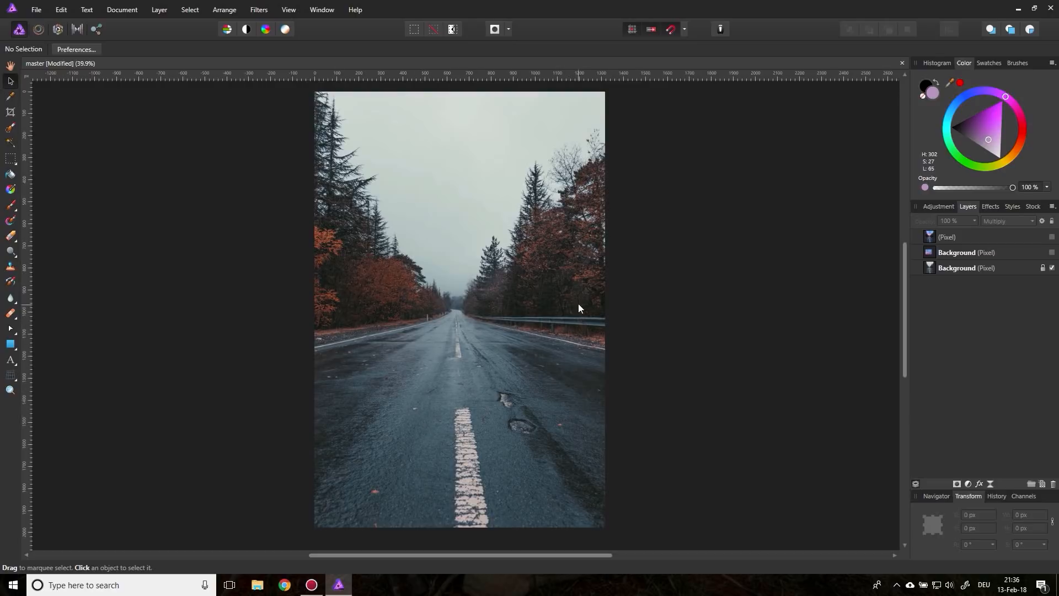
mouse_move(558, 297)
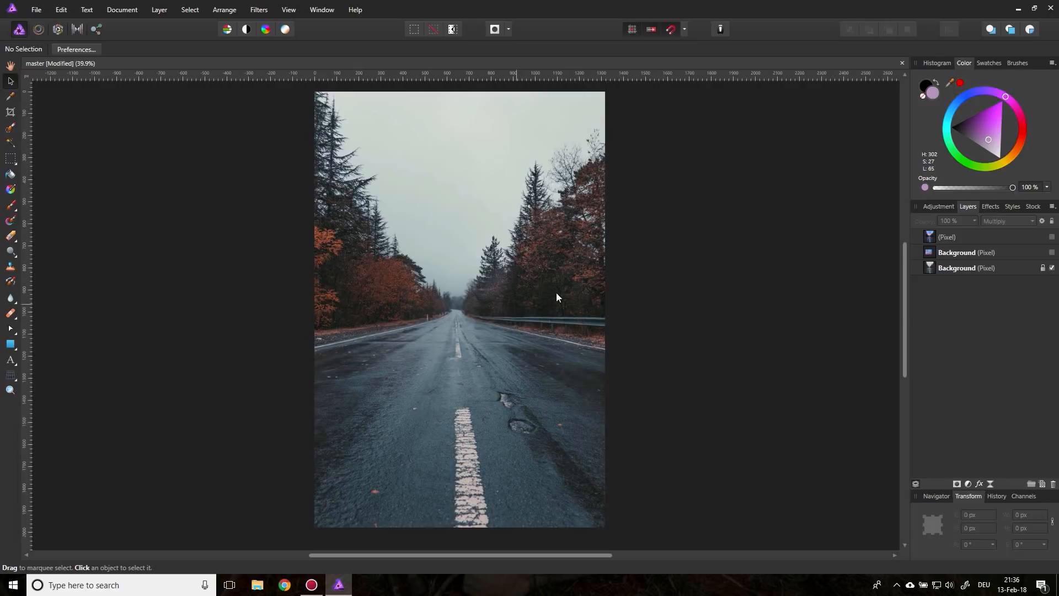
mouse_move(385, 305)
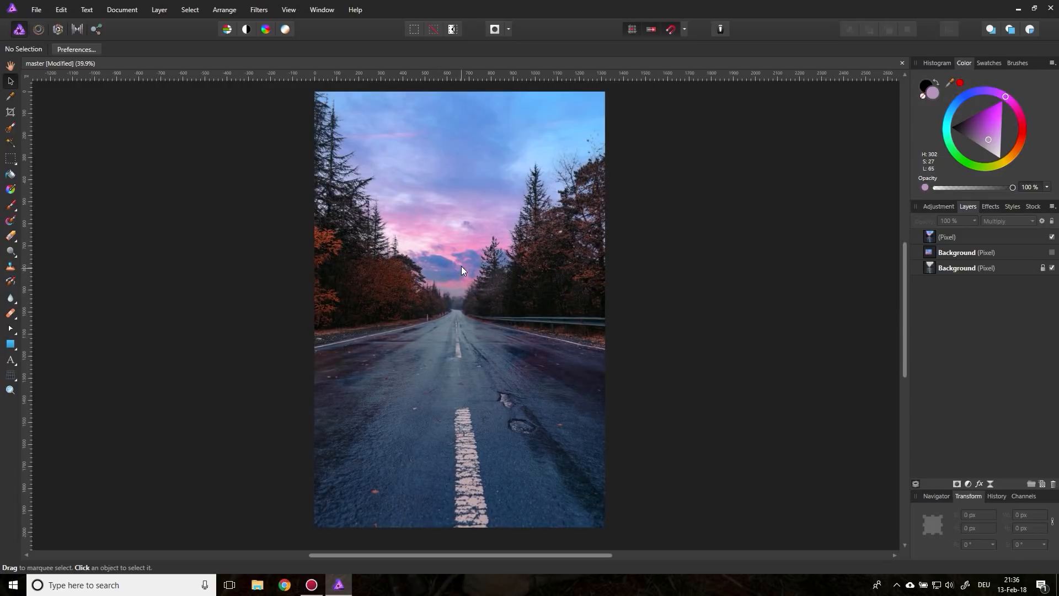
mouse_move(492, 259)
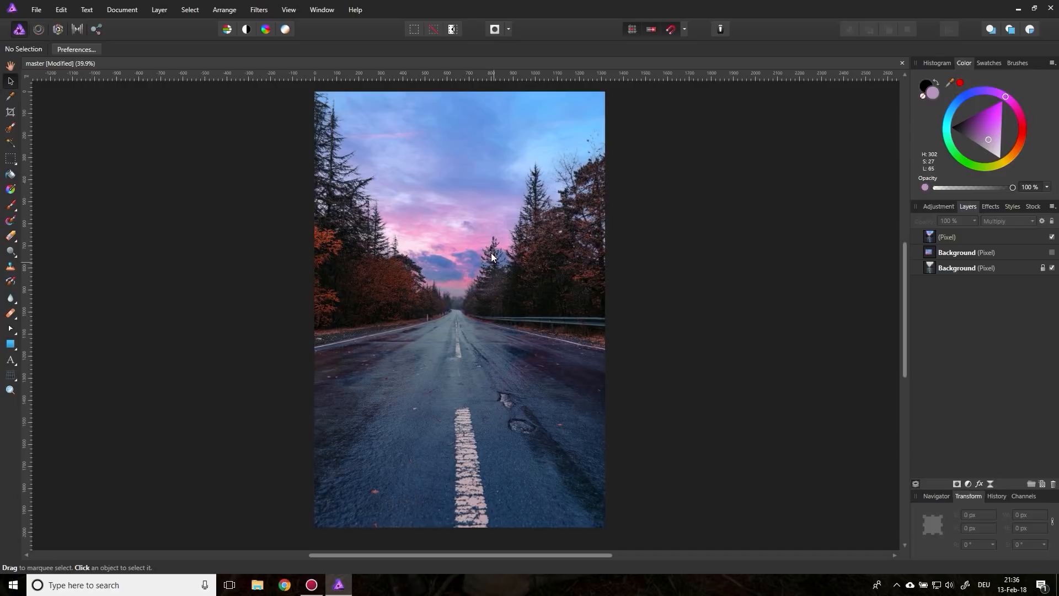
mouse_move(466, 258)
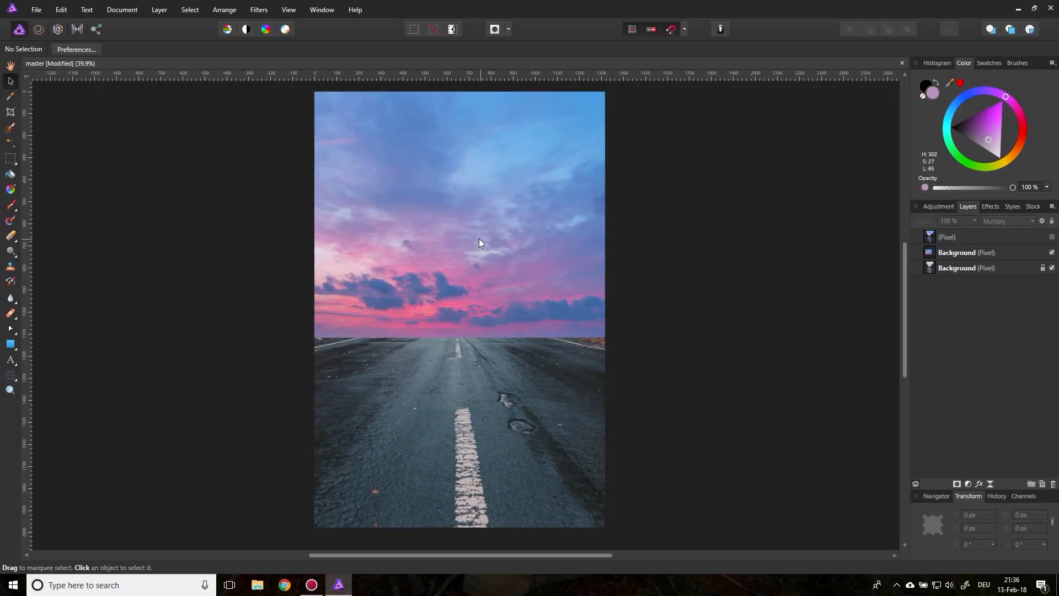
Step: Select the sky photo layer and drag it until its horizon meets the road's far end
click(957, 253)
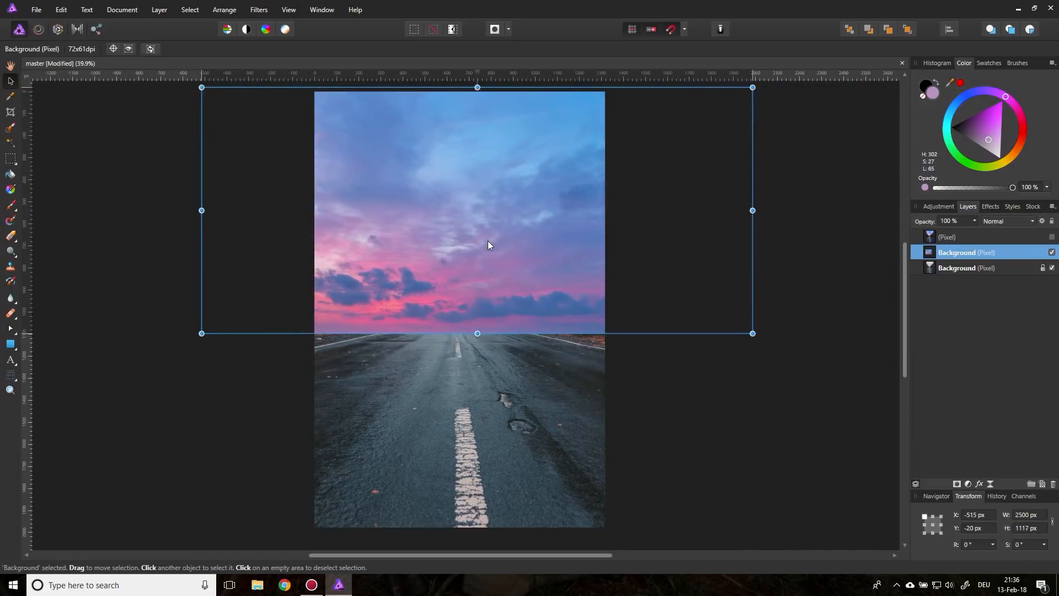
drag(489, 244, 510, 243)
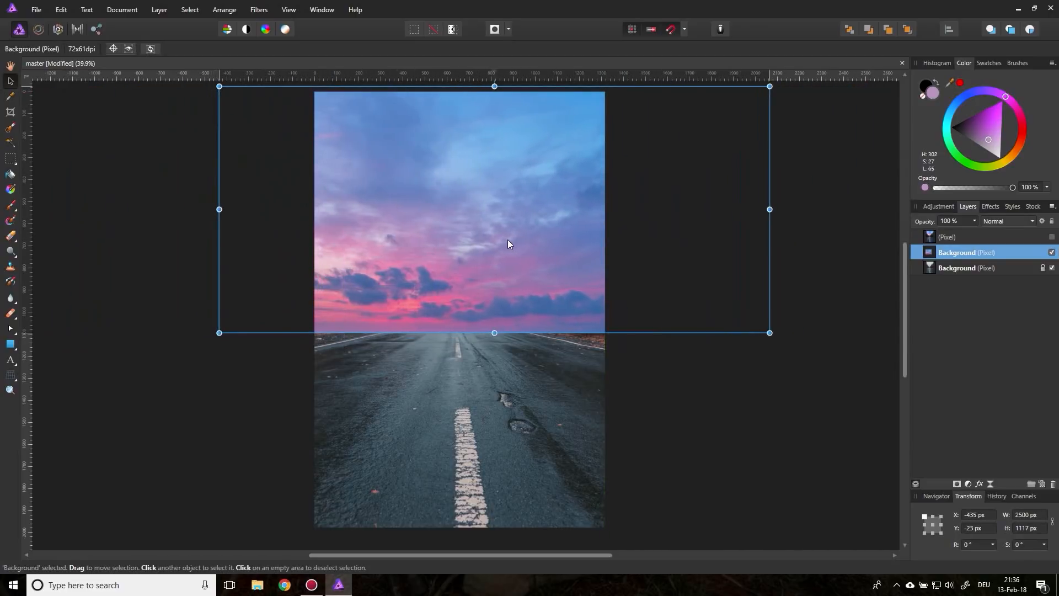
drag(509, 244, 470, 252)
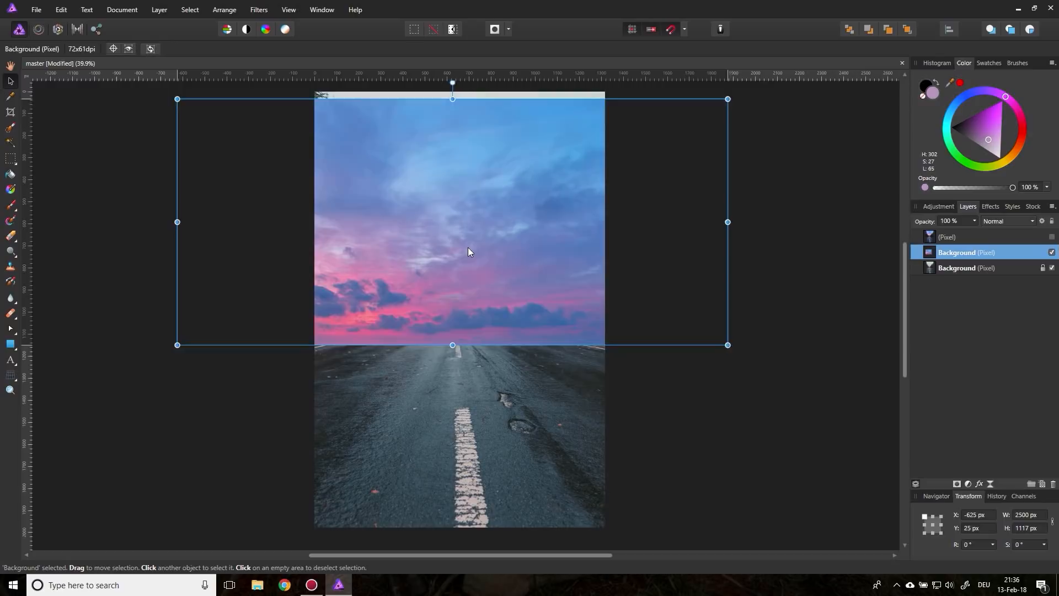
drag(470, 252, 432, 263)
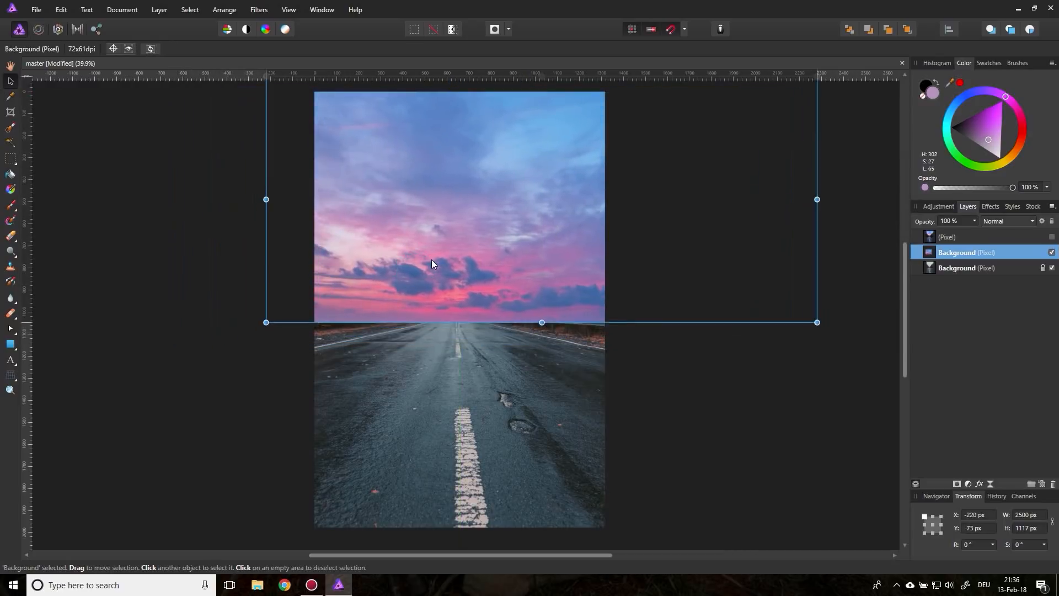
drag(432, 264, 442, 253)
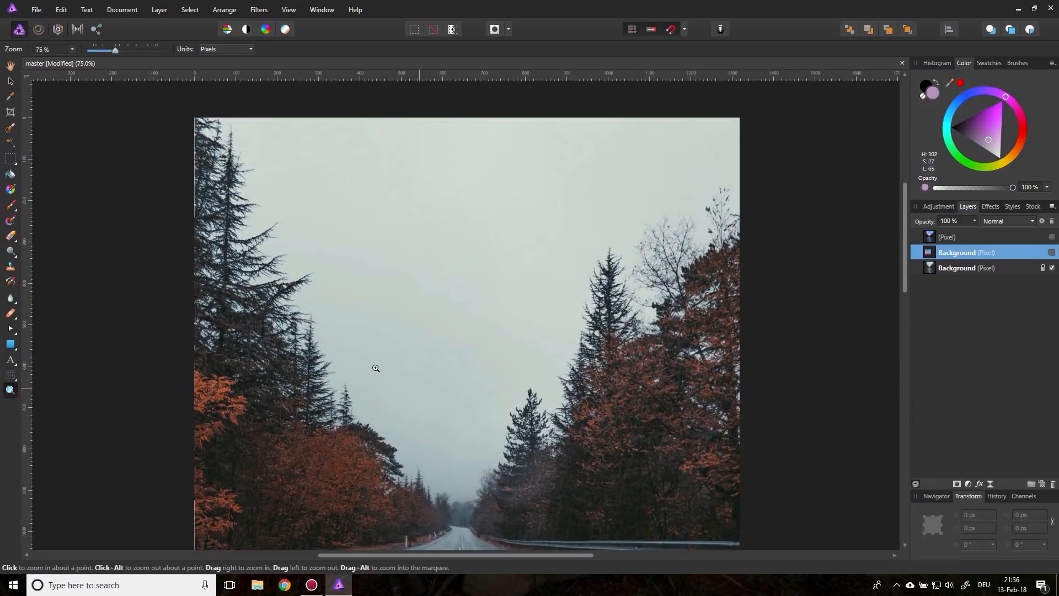
mouse_move(486, 318)
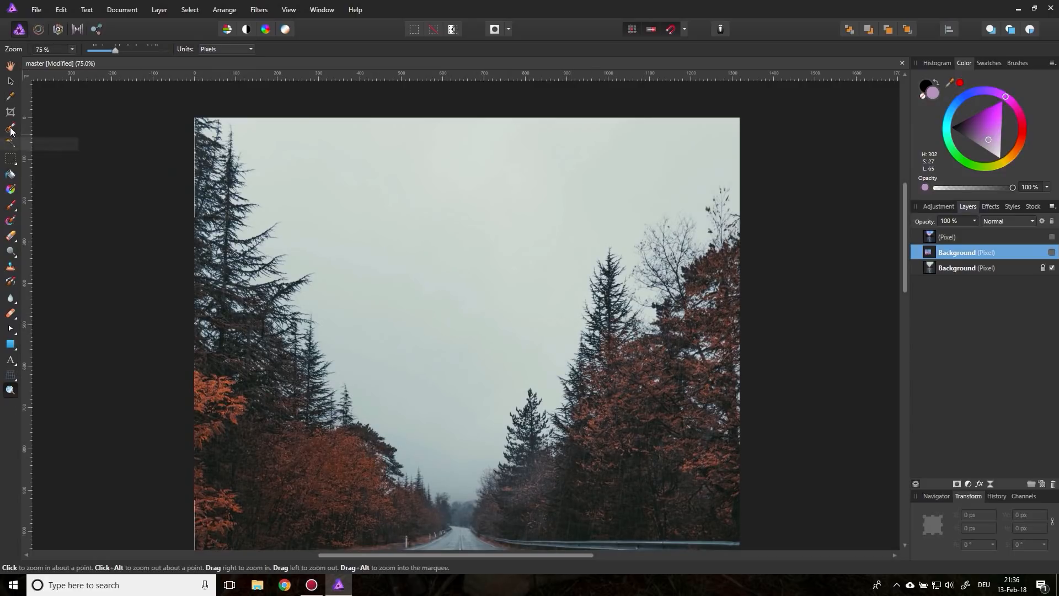
mouse_move(8, 130)
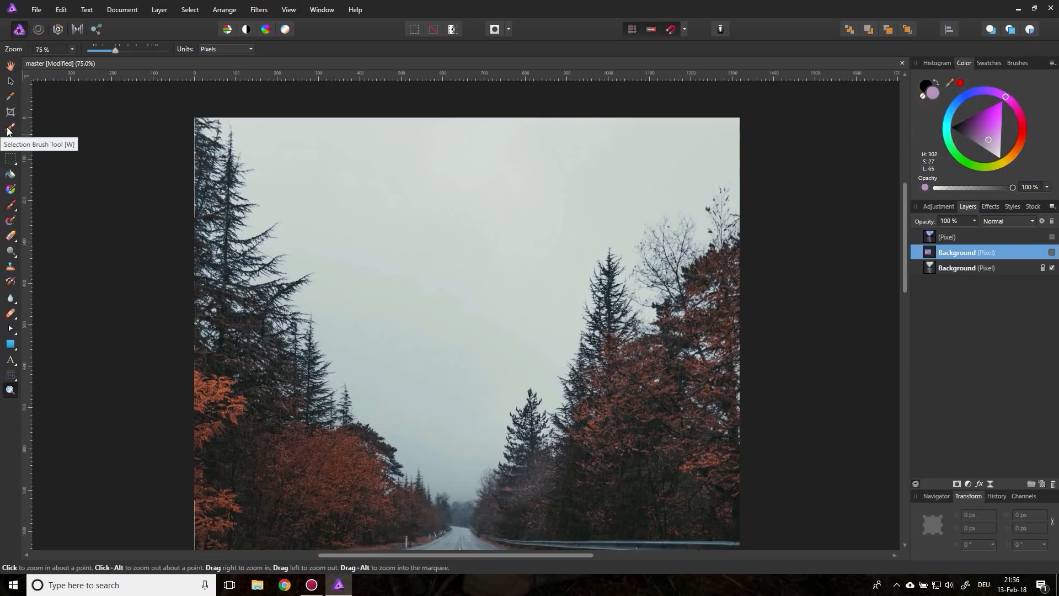
Step: Choose the Selection Brush Tool and make the original Background road layer active
click(8, 128)
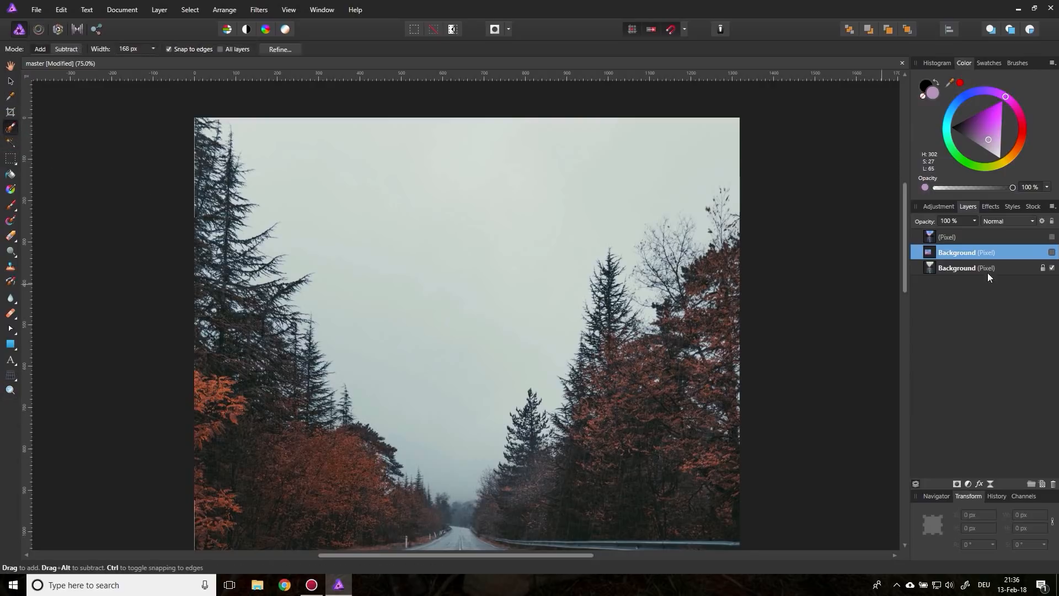
click(966, 268)
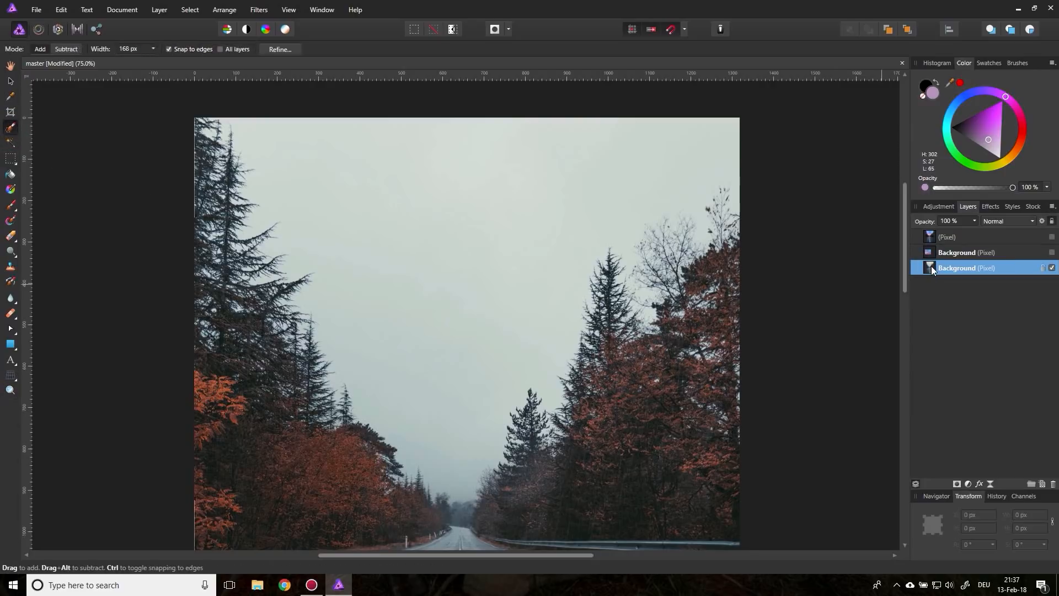
mouse_move(966, 273)
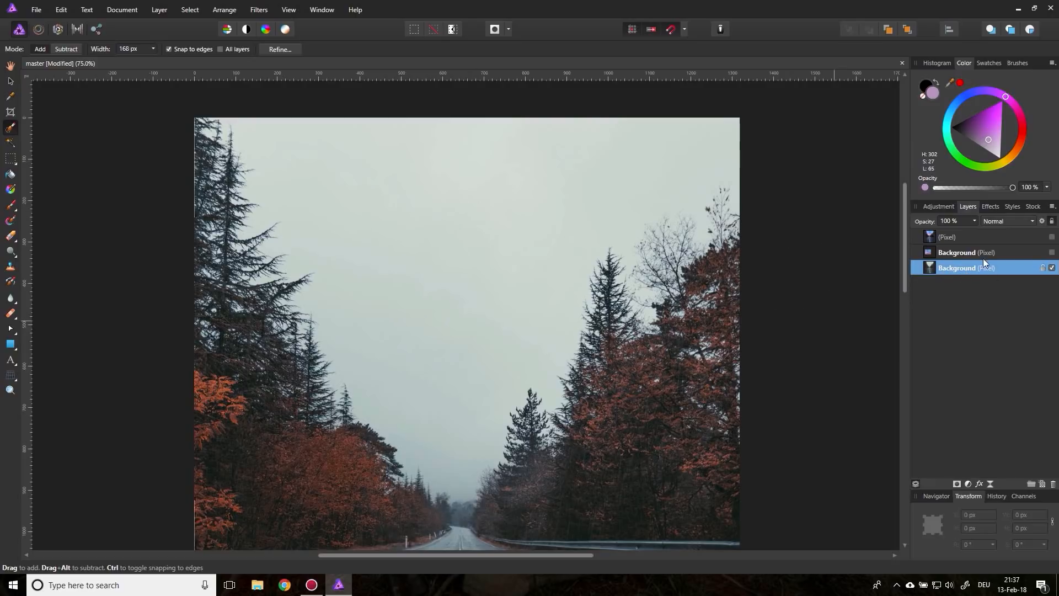
mouse_move(353, 208)
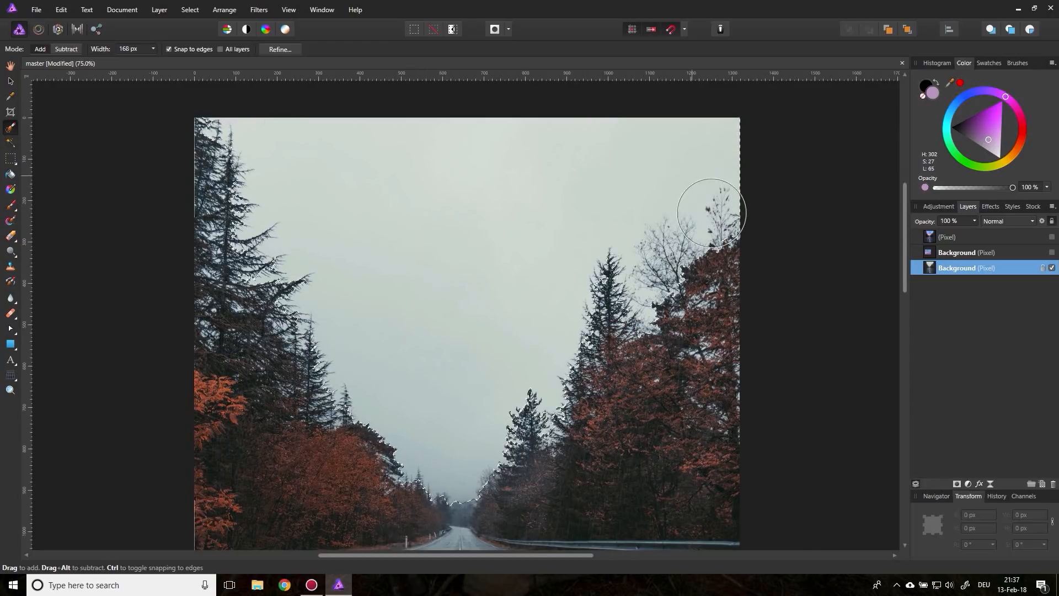
mouse_move(401, 197)
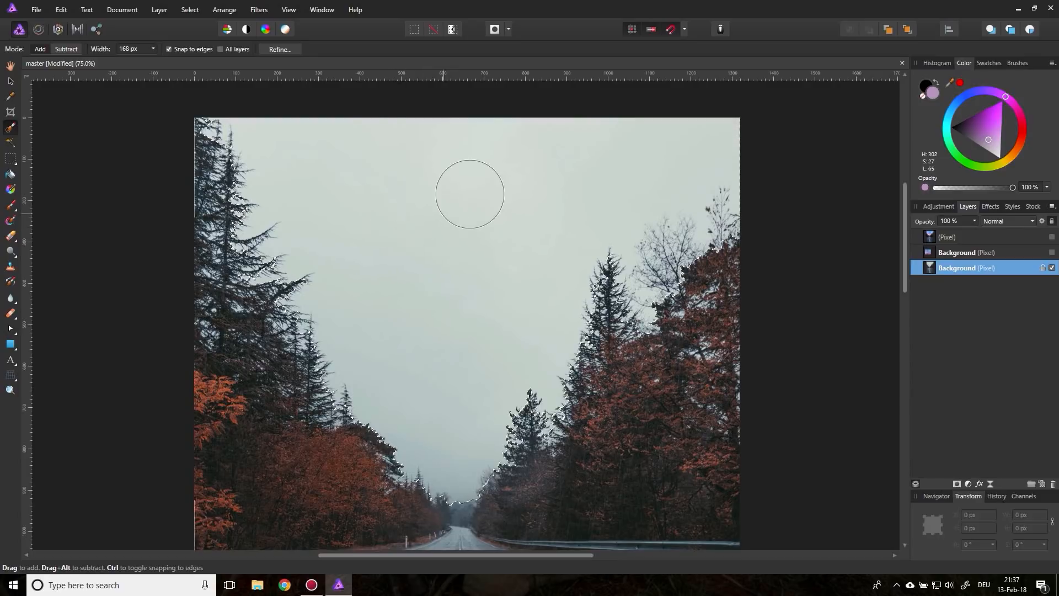
Step: In Refine Selection, enlarge the matte brush and paint along the left and right treelines
click(278, 49)
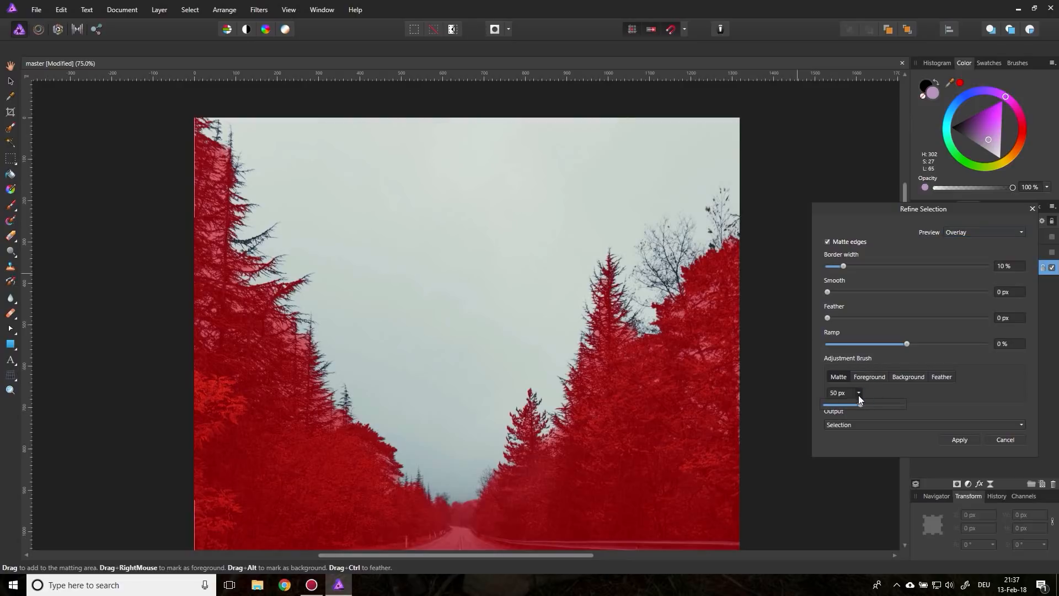
drag(826, 404, 869, 403)
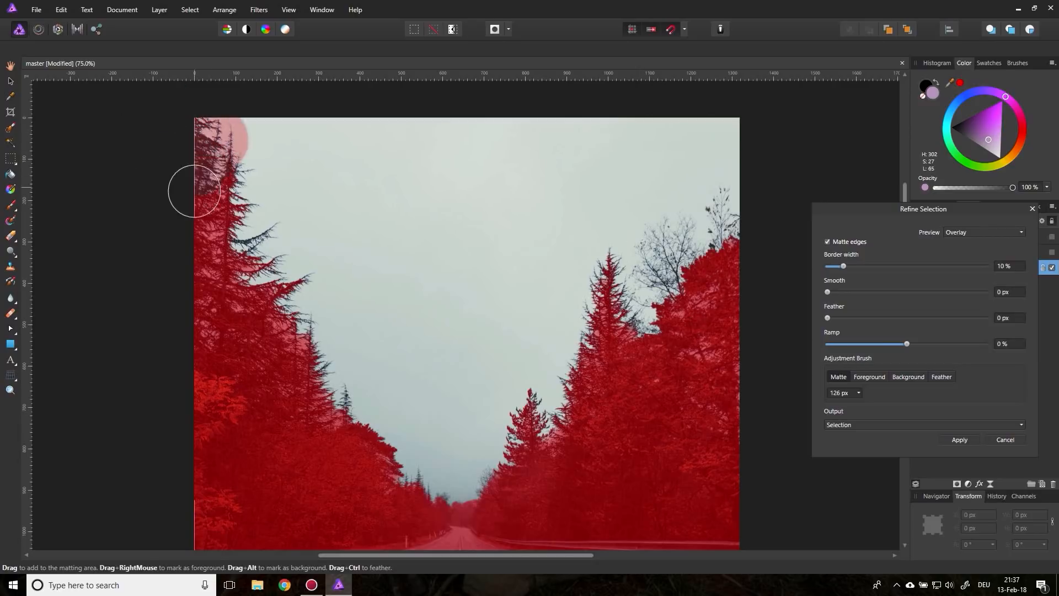
drag(193, 190, 295, 312)
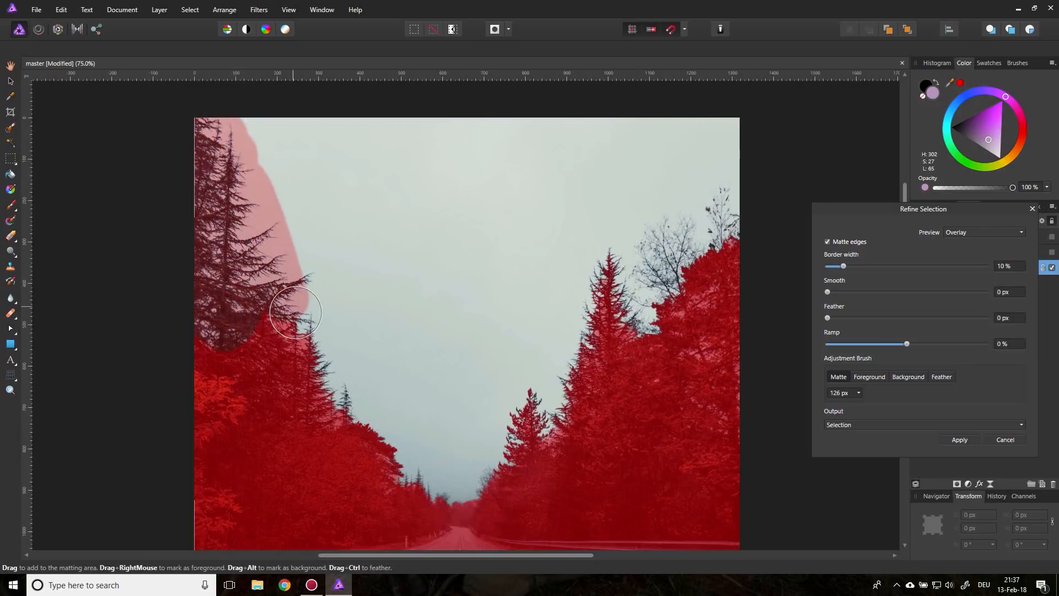
drag(295, 311, 333, 395)
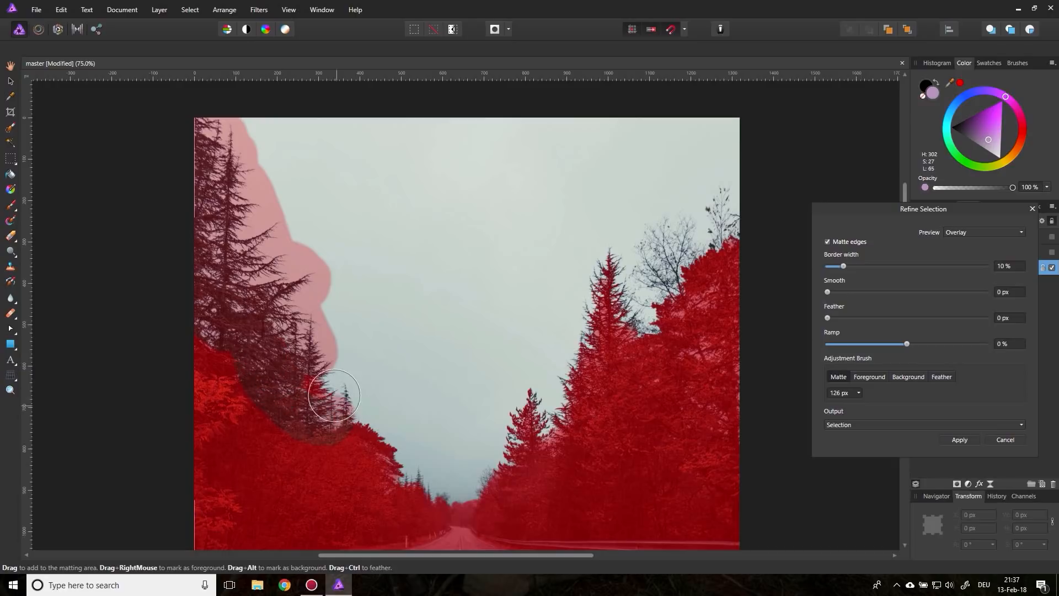
drag(334, 395, 507, 472)
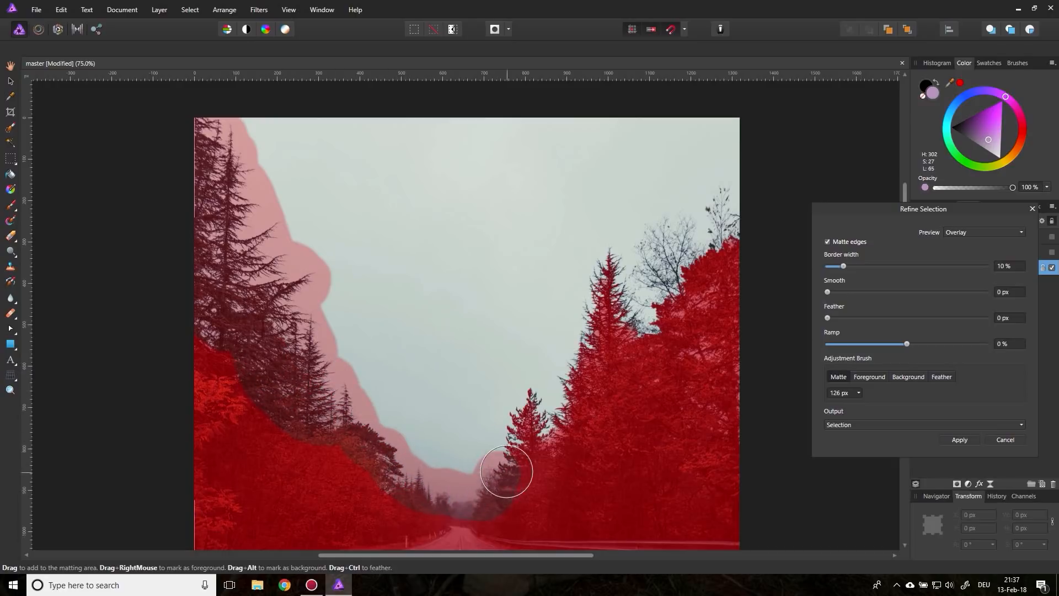
drag(506, 471, 598, 277)
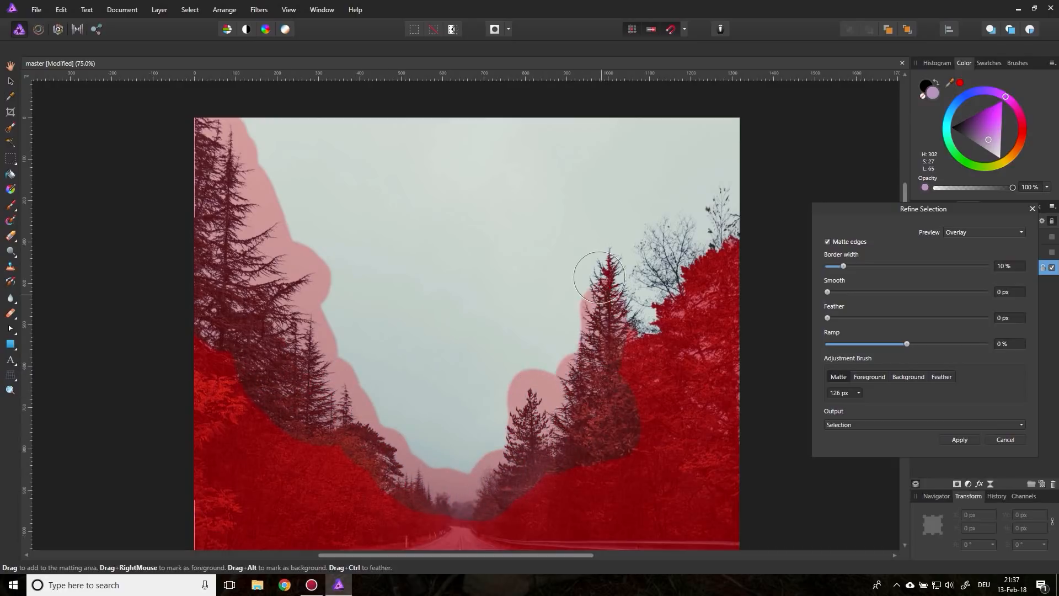
drag(598, 277, 720, 210)
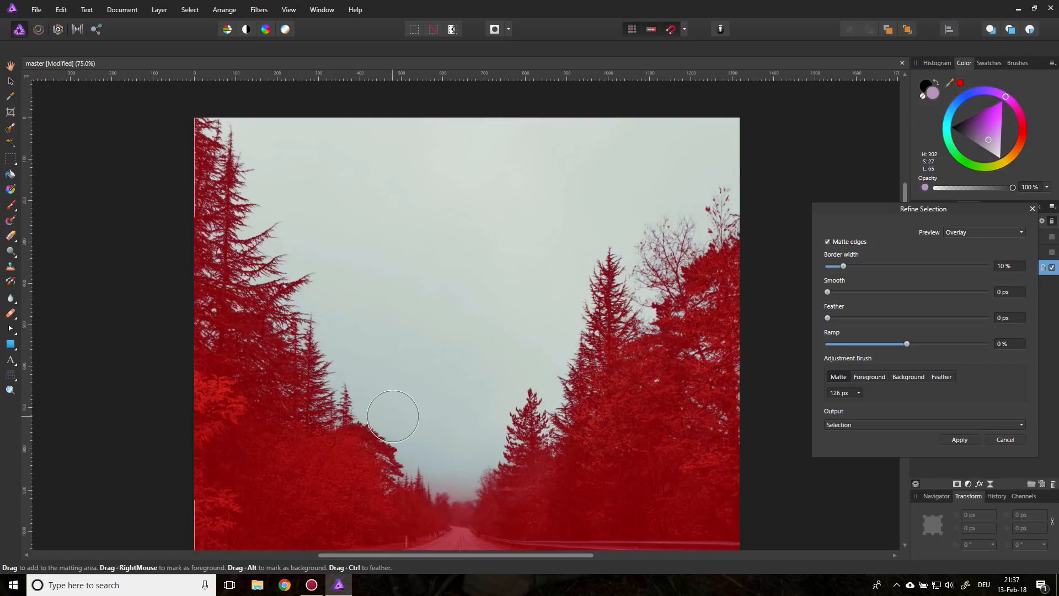
drag(394, 415, 536, 439)
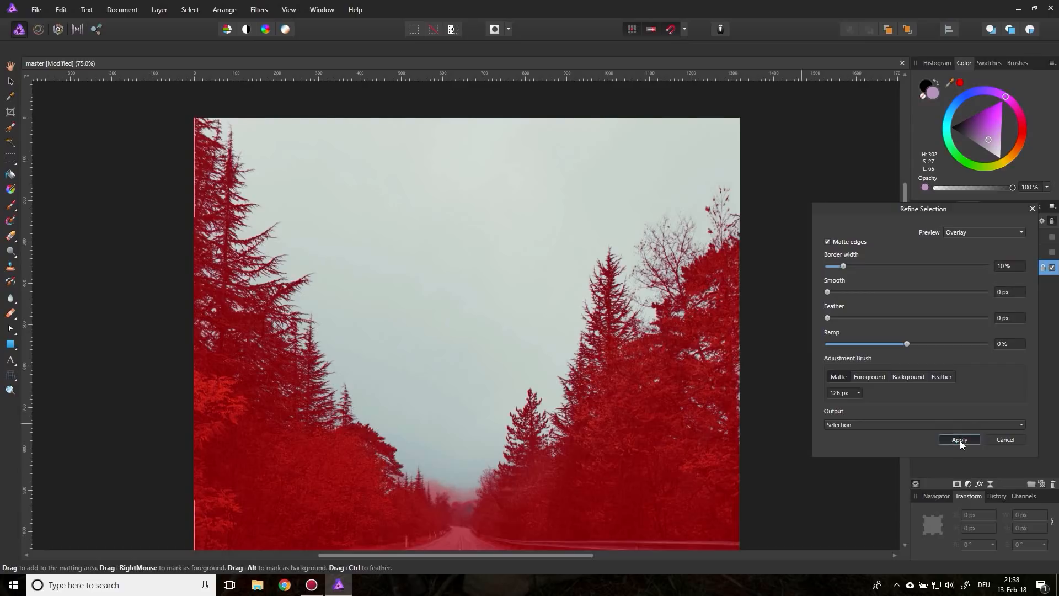
Step: Apply the refined tree selection and turn it into a mask on the Background layer
click(959, 439)
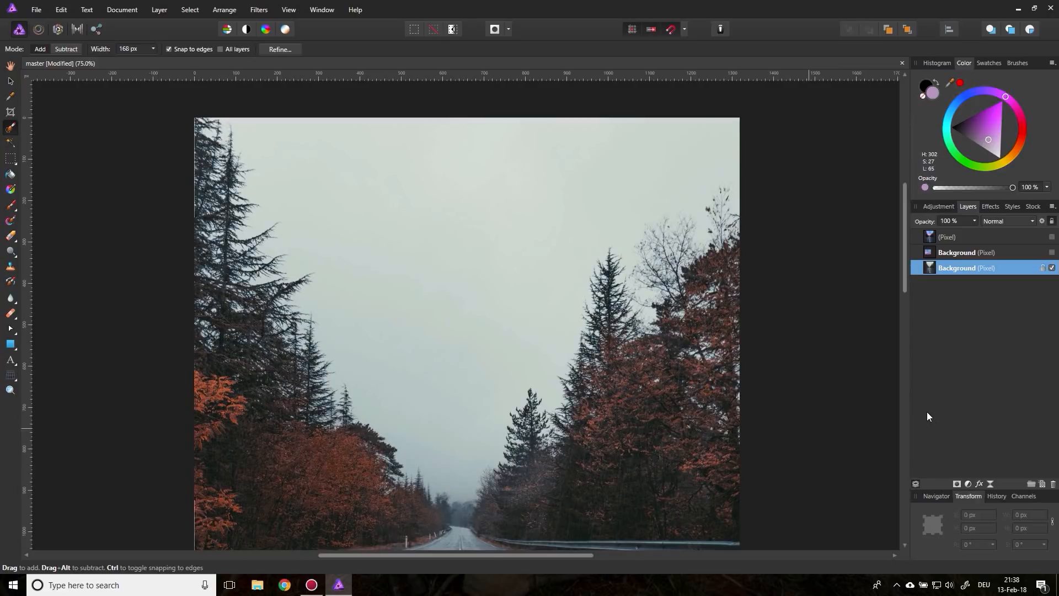
click(58, 10)
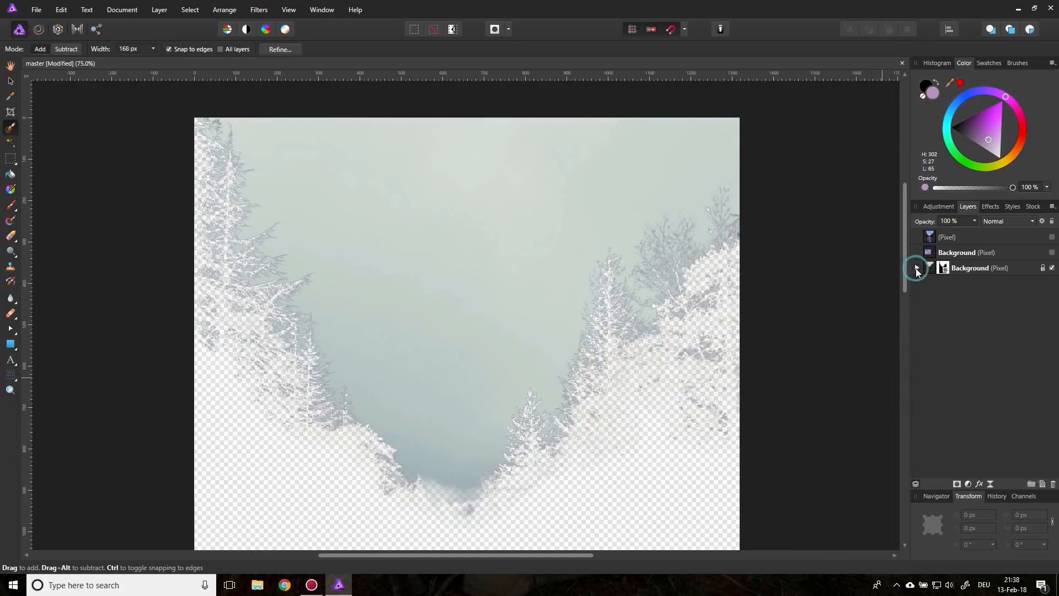
Step: Expand the Background layer's mask and rename the upper photo layer to 'Sky'
click(916, 268)
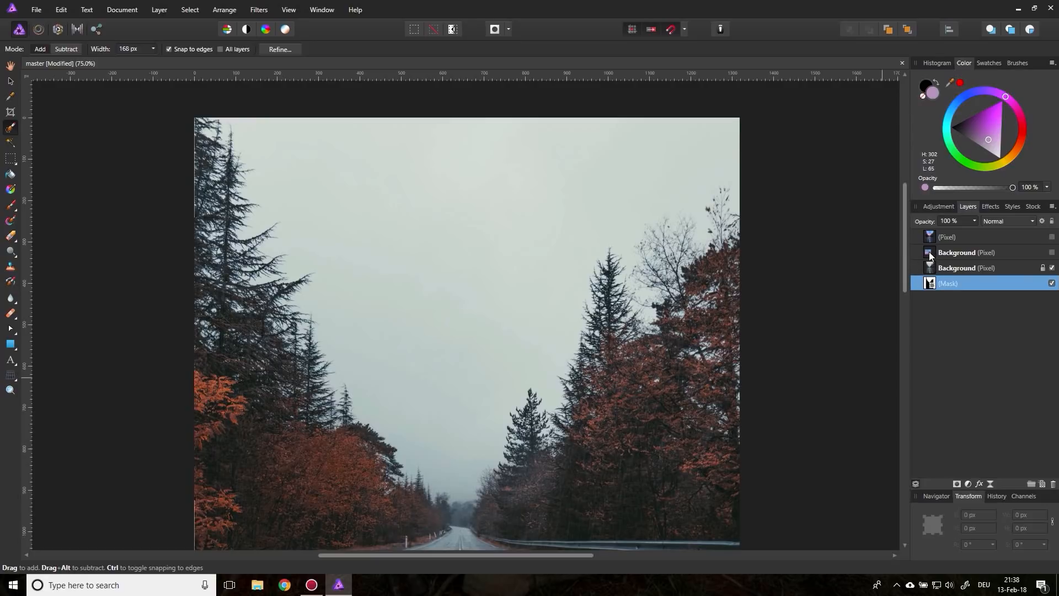
double_click(957, 252)
text(Sky)
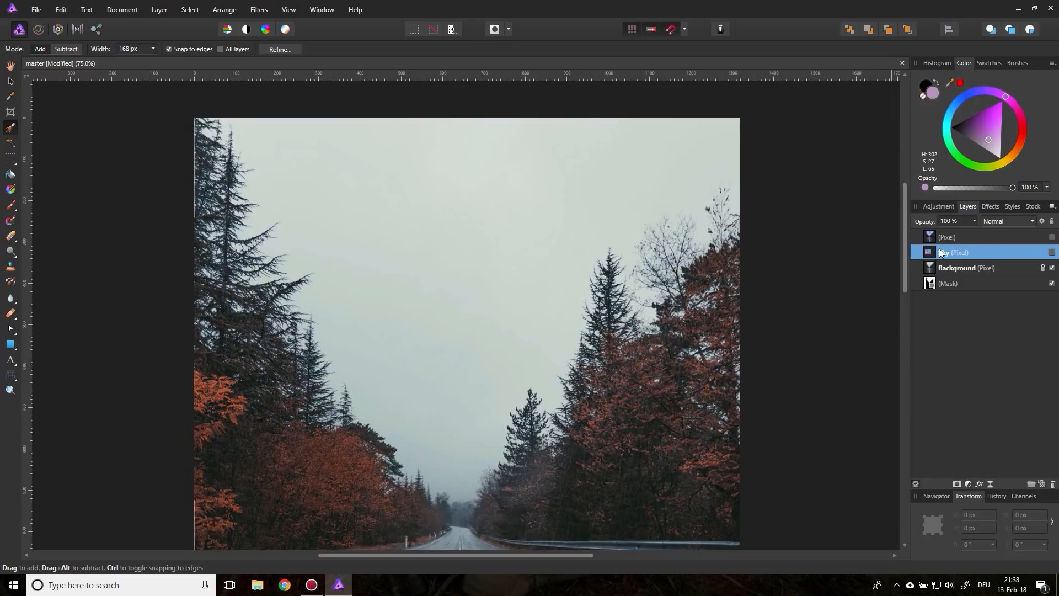
right_click(945, 252)
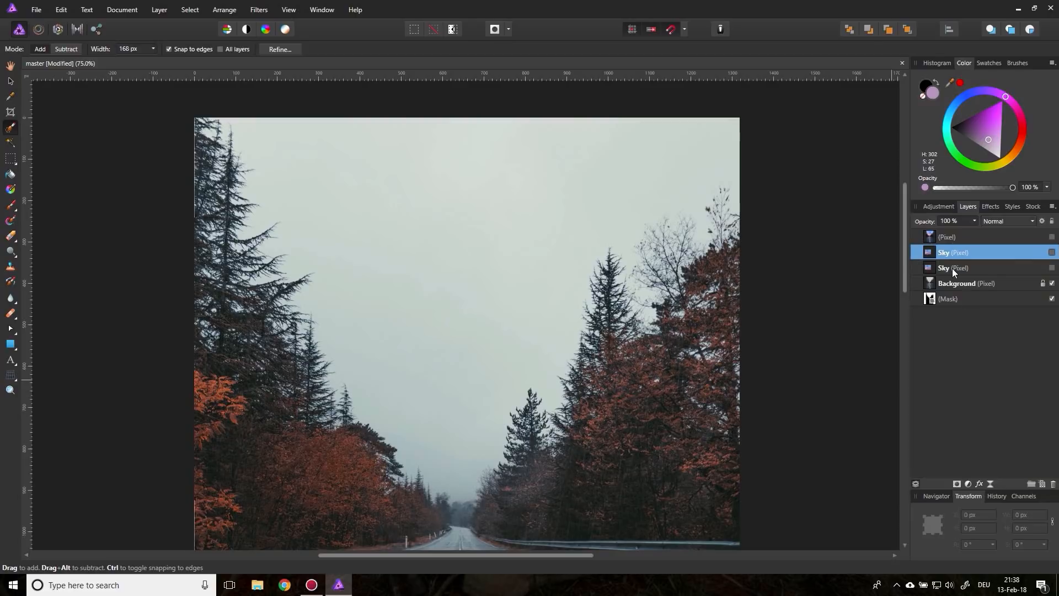
Step: Rename the duplicated Sky layer copy to 'Ground'
double_click(944, 252)
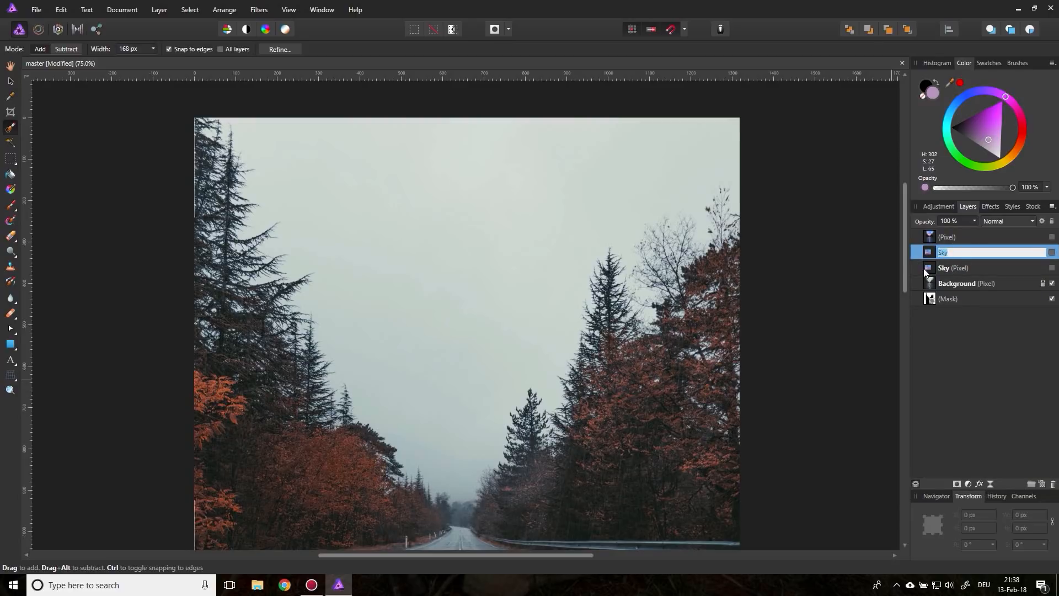
text(Ground)
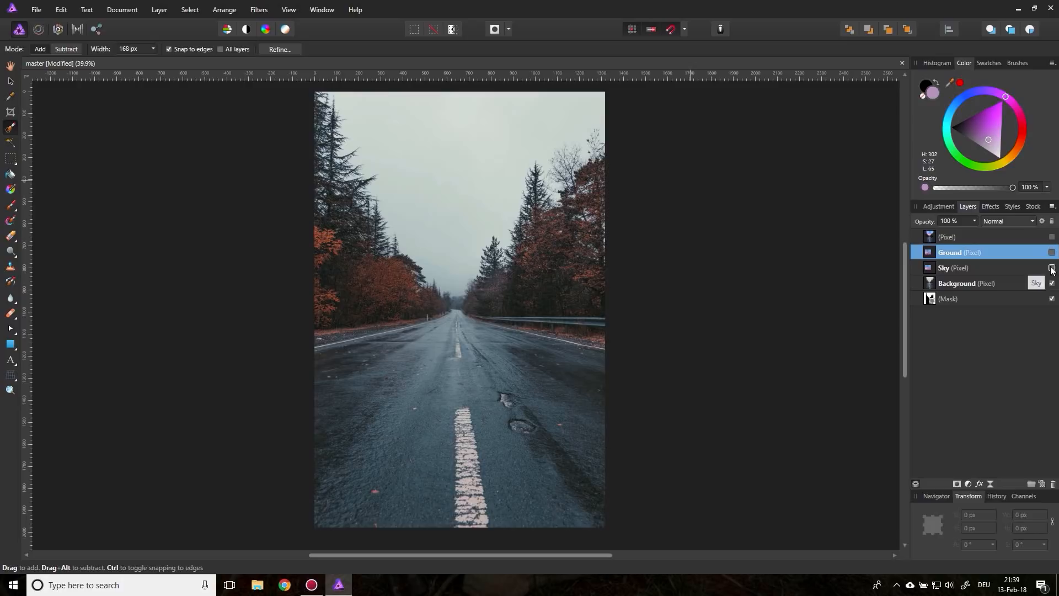
Step: Show the pink-blue Sky layer and drag its lower edge down to the road's horizon
click(1051, 268)
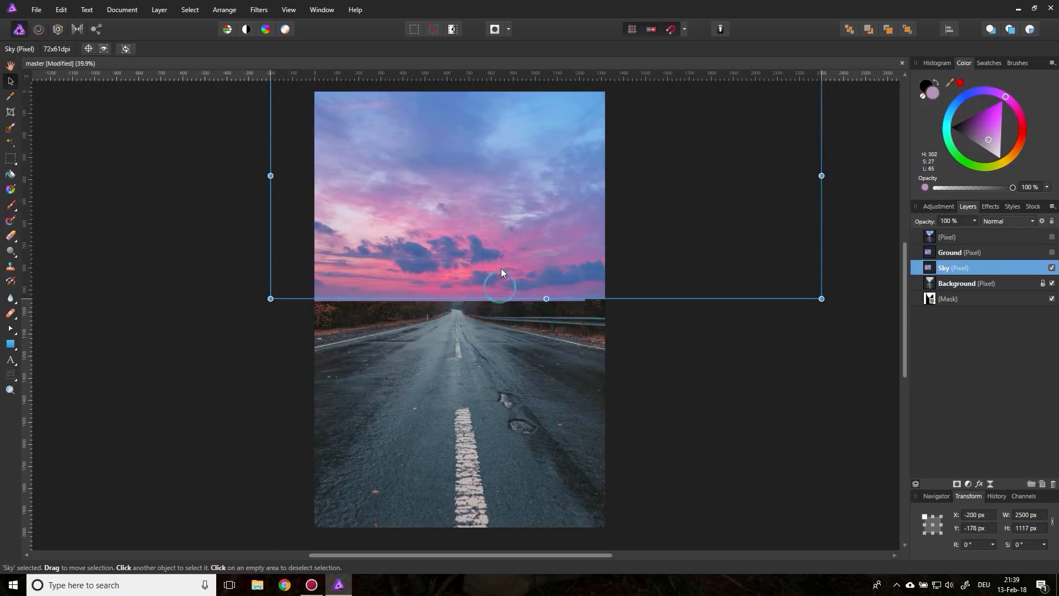
drag(500, 270, 507, 237)
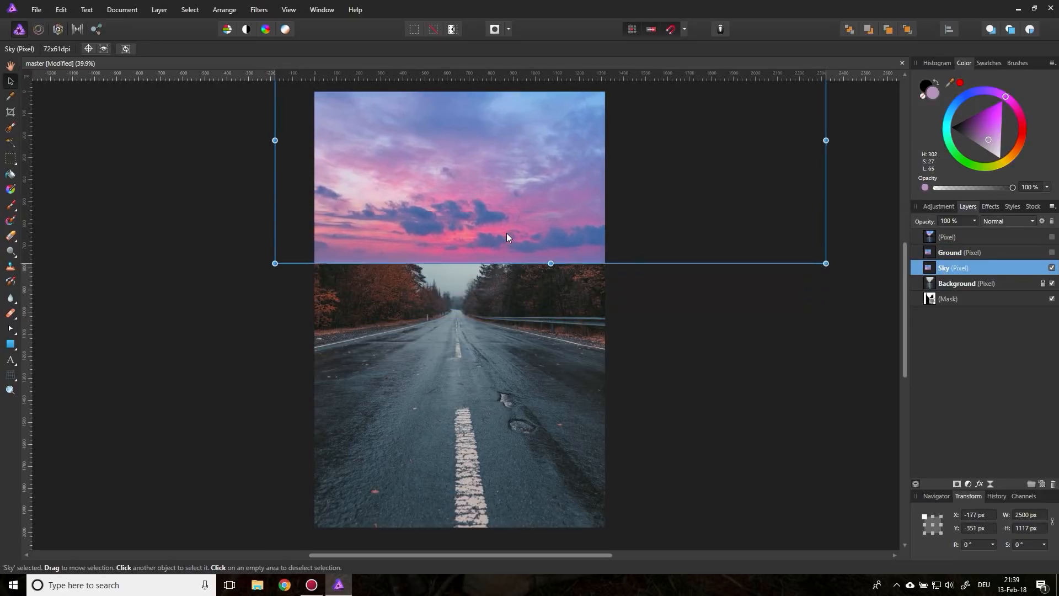
drag(507, 238, 506, 280)
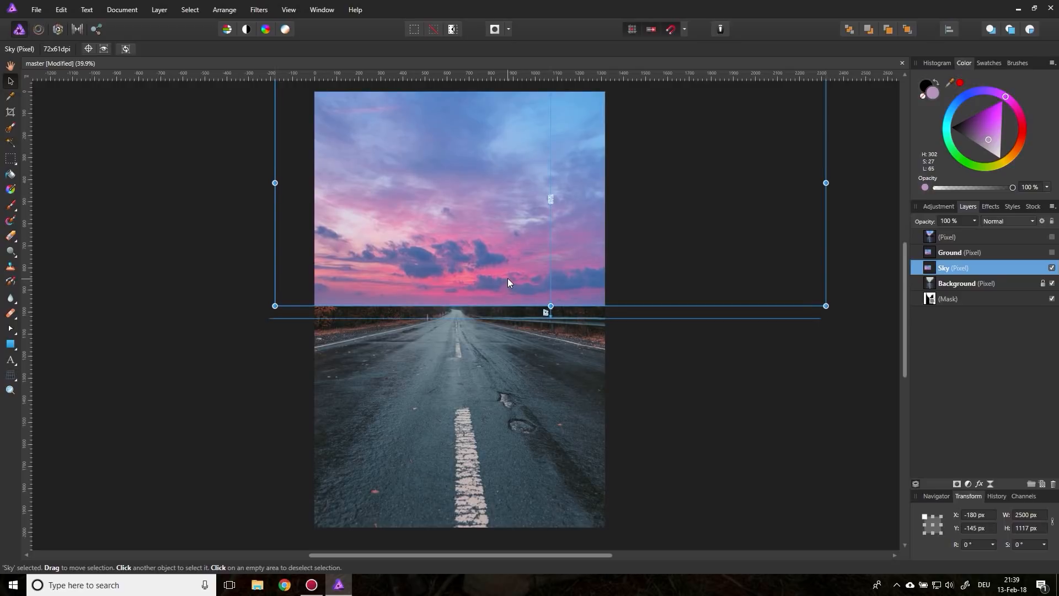
click(1052, 252)
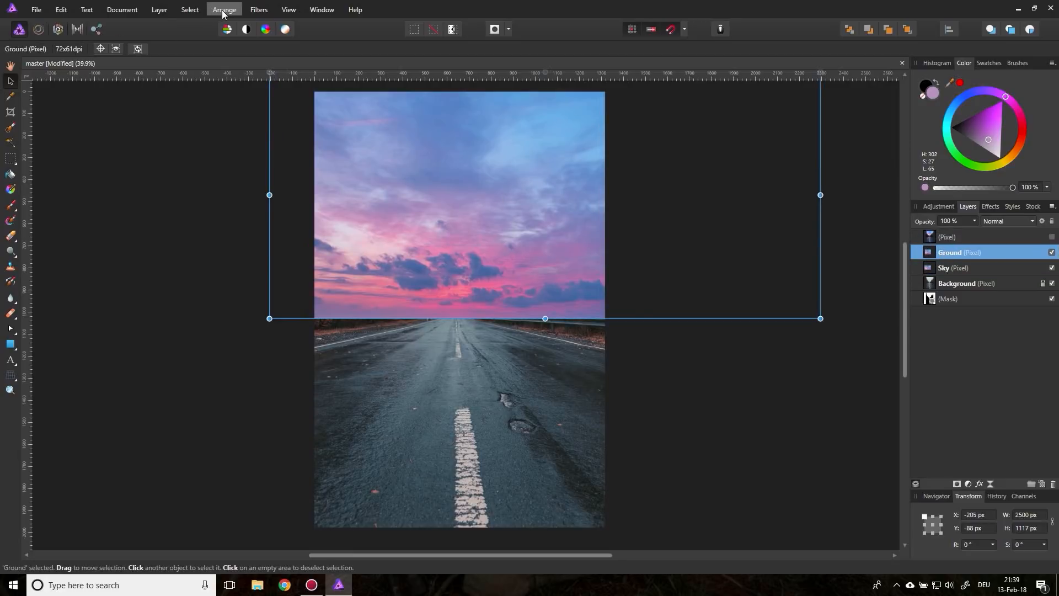
Step: Flip the Ground layer vertically and align its top just below the horizon as a reflection
click(224, 9)
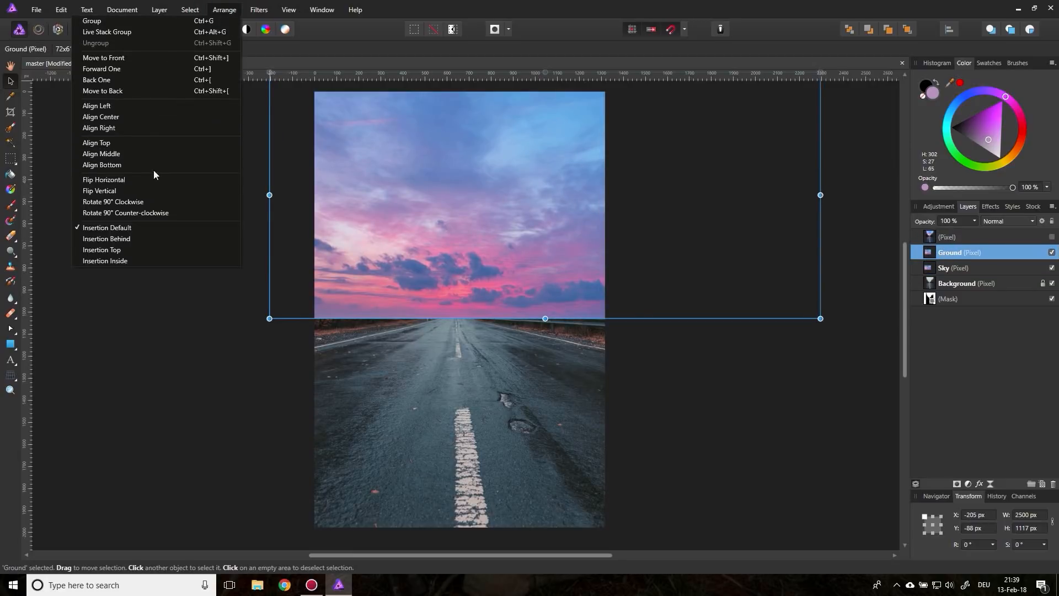
click(99, 190)
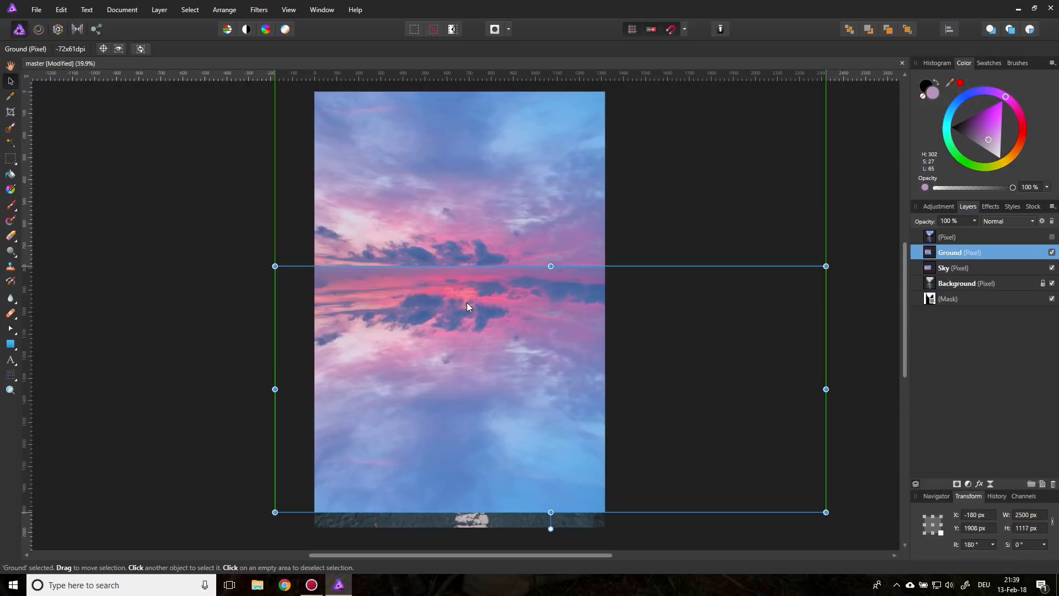
drag(467, 307, 471, 297)
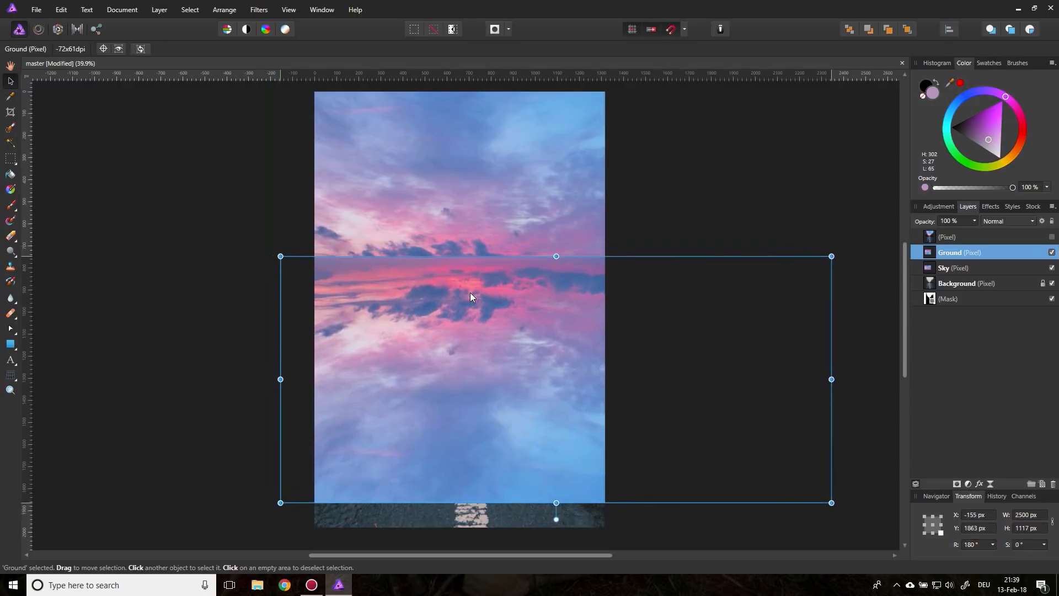
drag(470, 298, 483, 324)
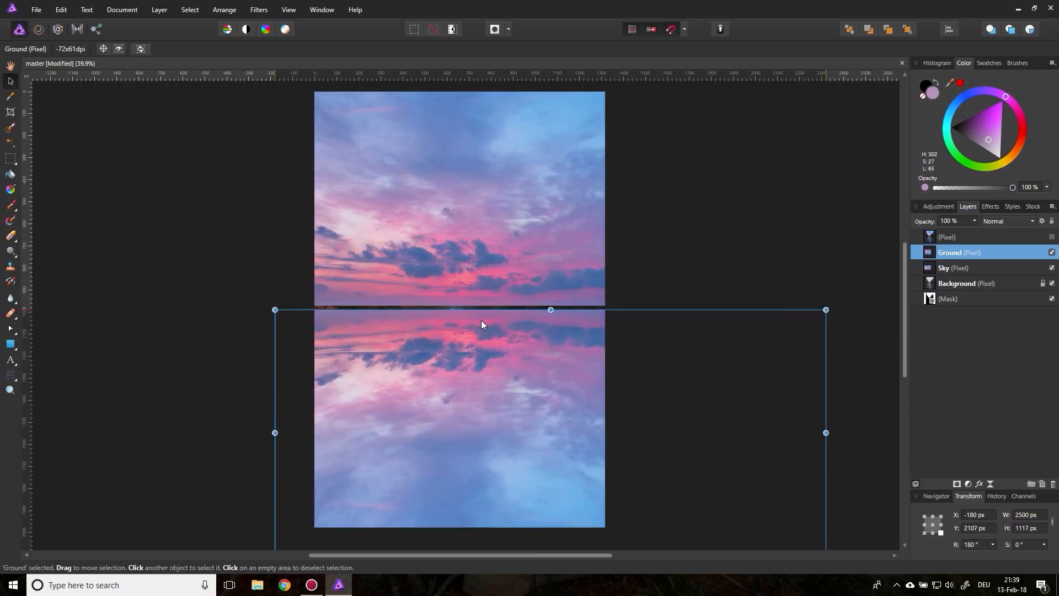
drag(550, 310, 550, 305)
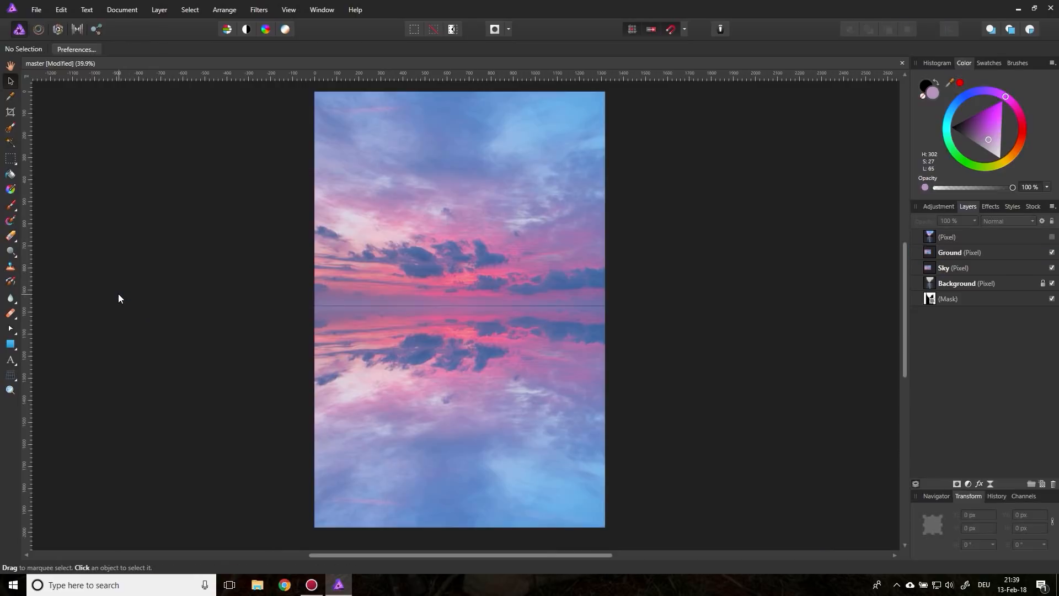
click(950, 252)
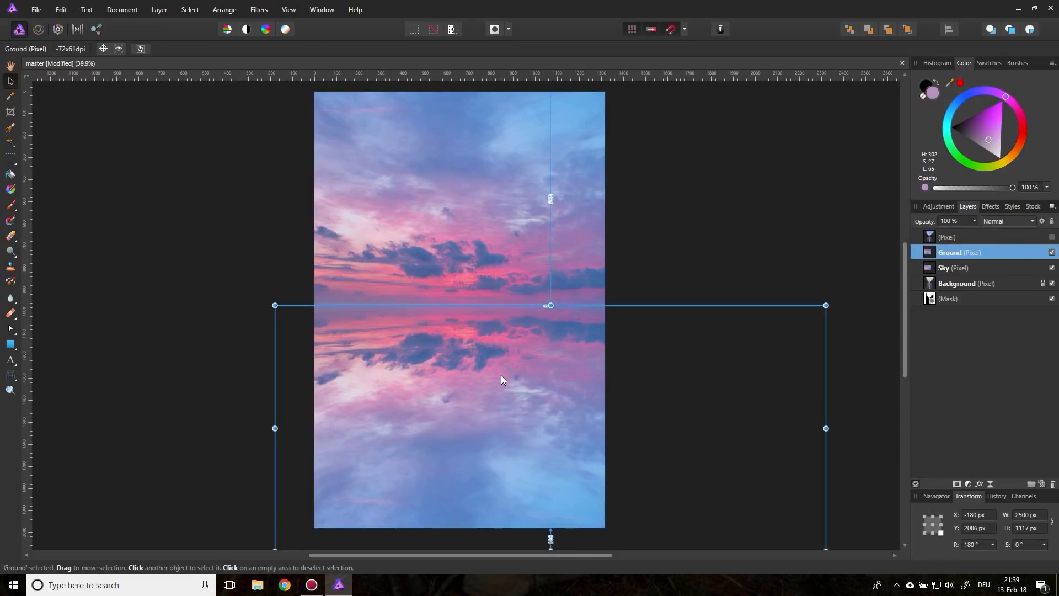
click(162, 314)
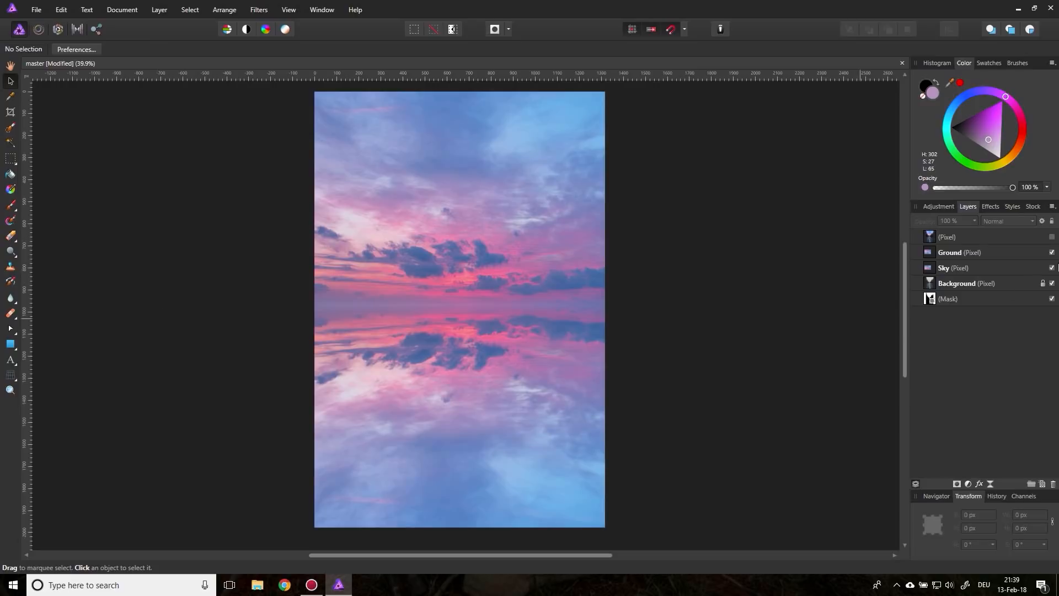
Step: Hide the Ground reflection and nest the tree Mask layer inside the Sky layer
click(1052, 252)
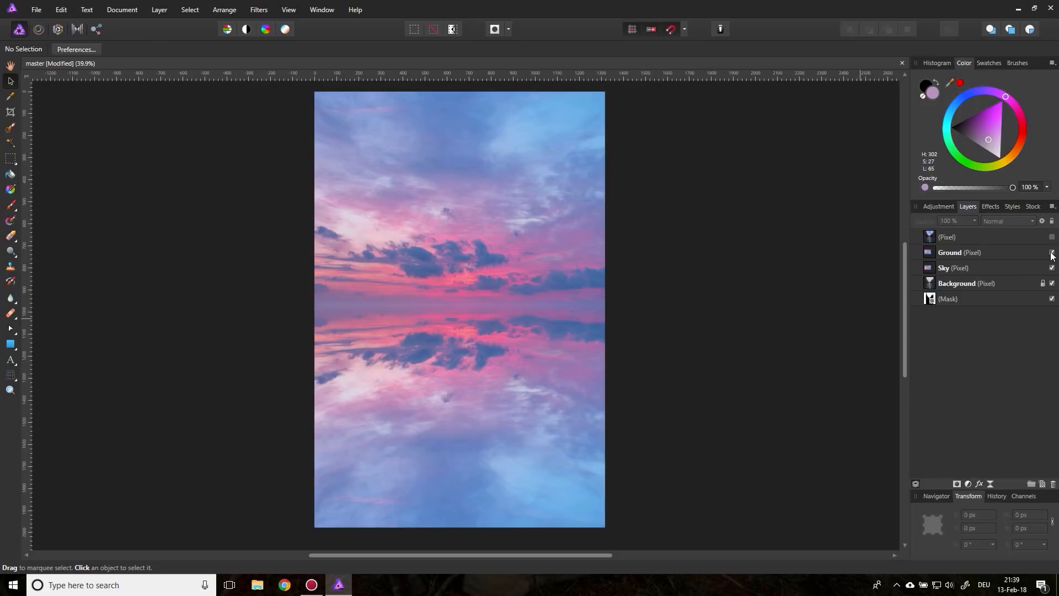
click(953, 267)
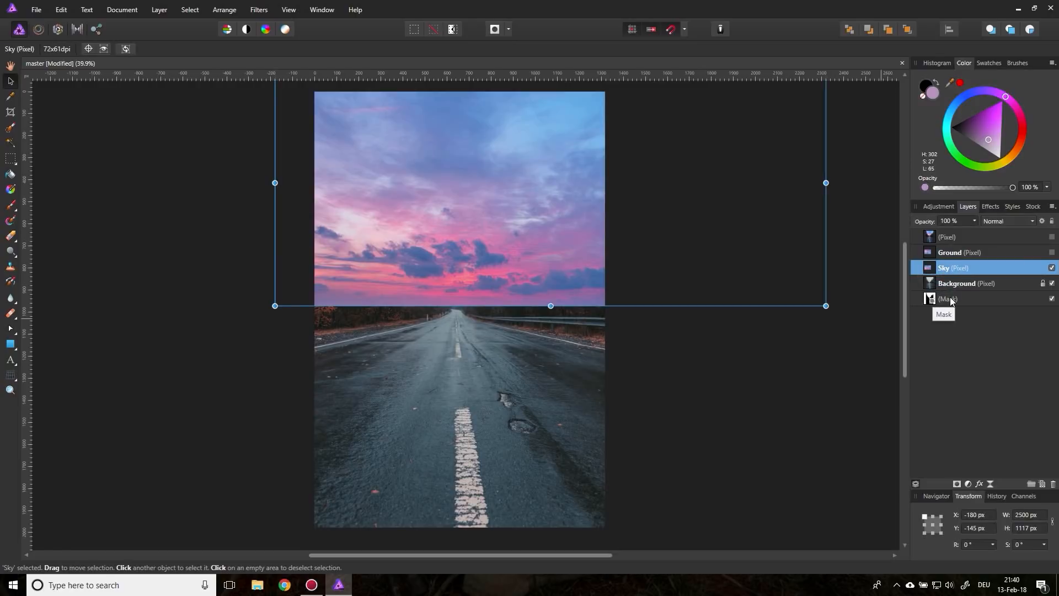
click(948, 298)
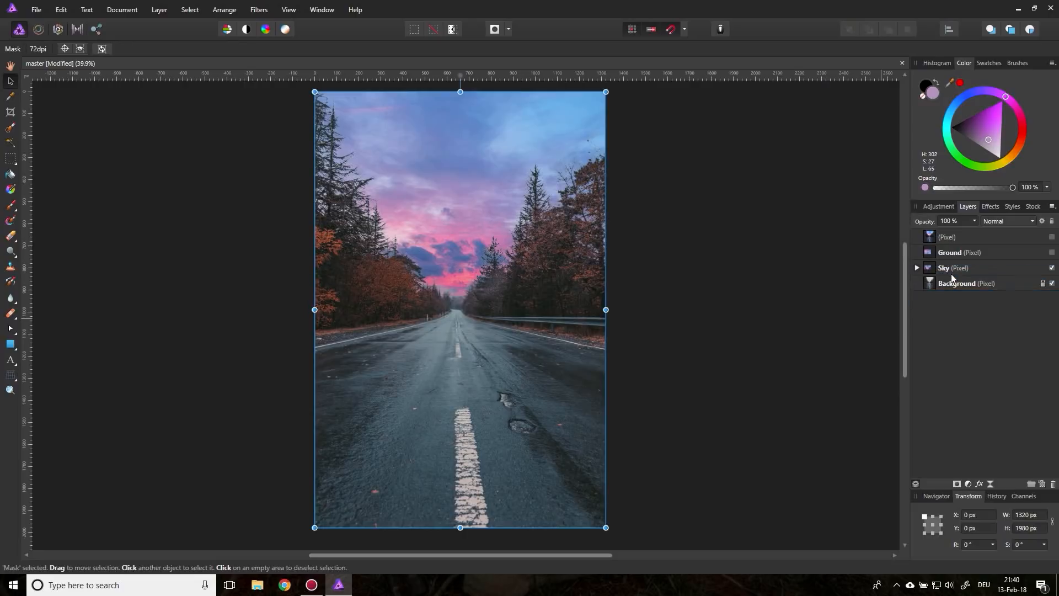
click(916, 268)
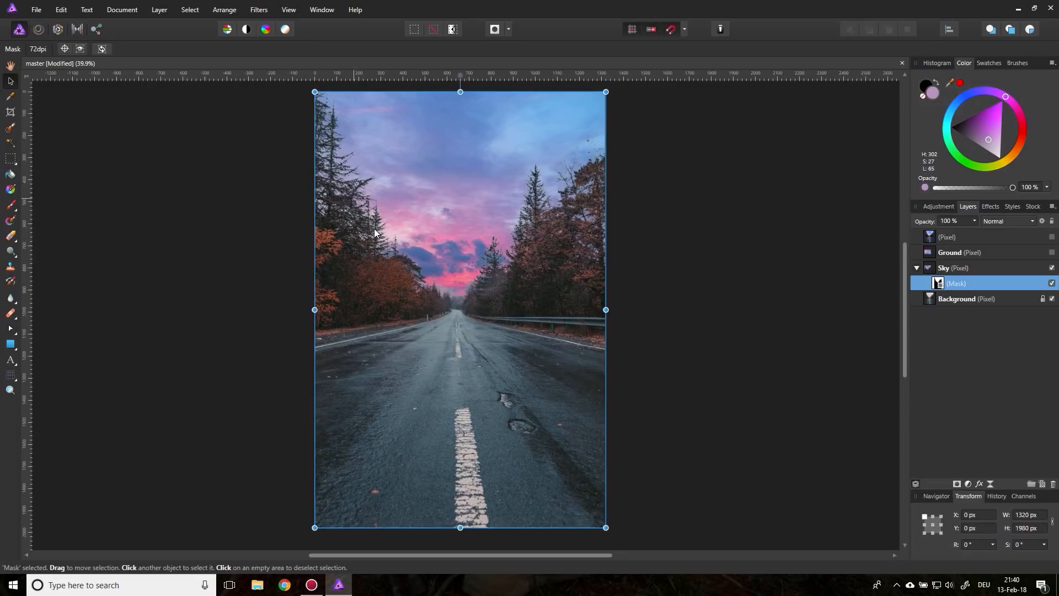
mouse_move(1008, 258)
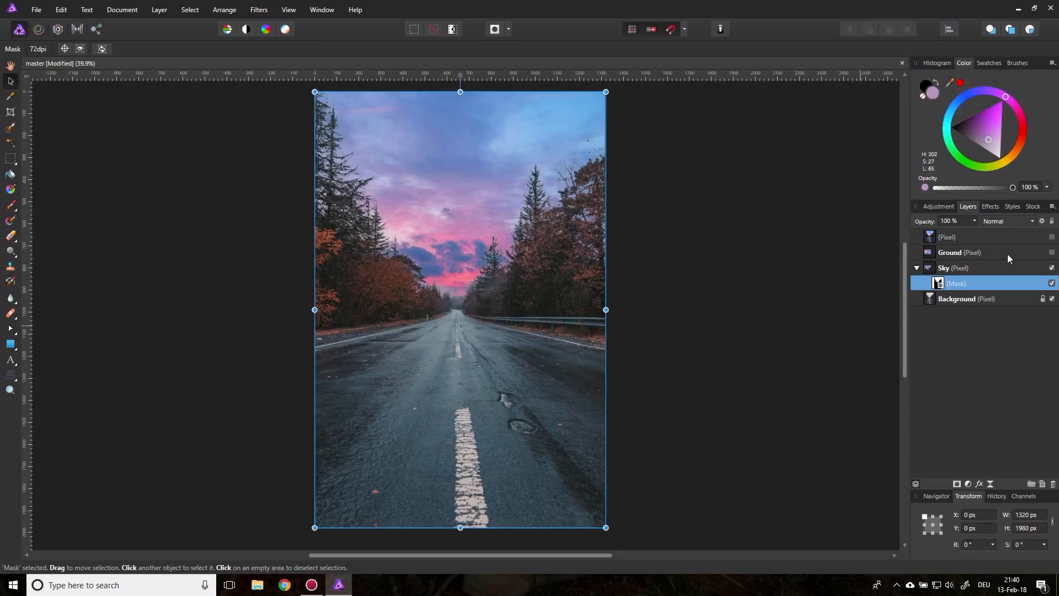
Step: Select the Sky layer and switch its blend mode to Multiply
click(952, 267)
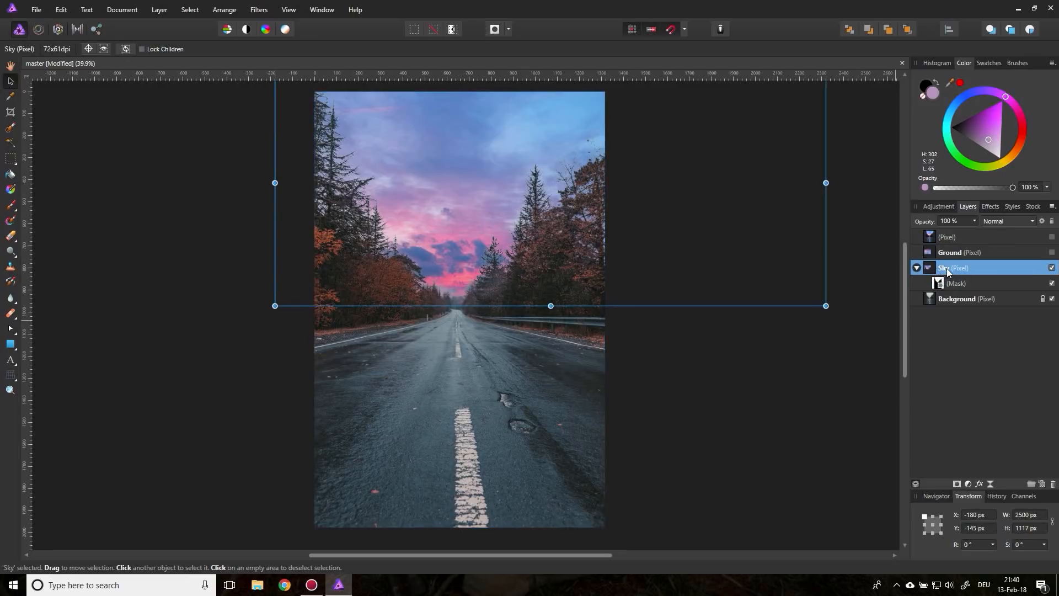
click(1008, 221)
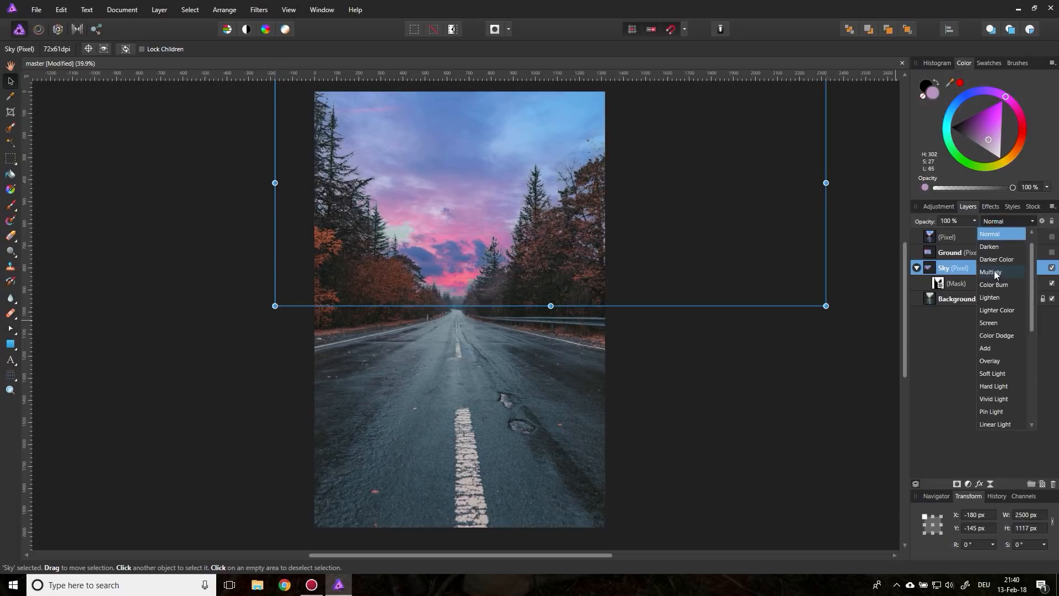
click(991, 271)
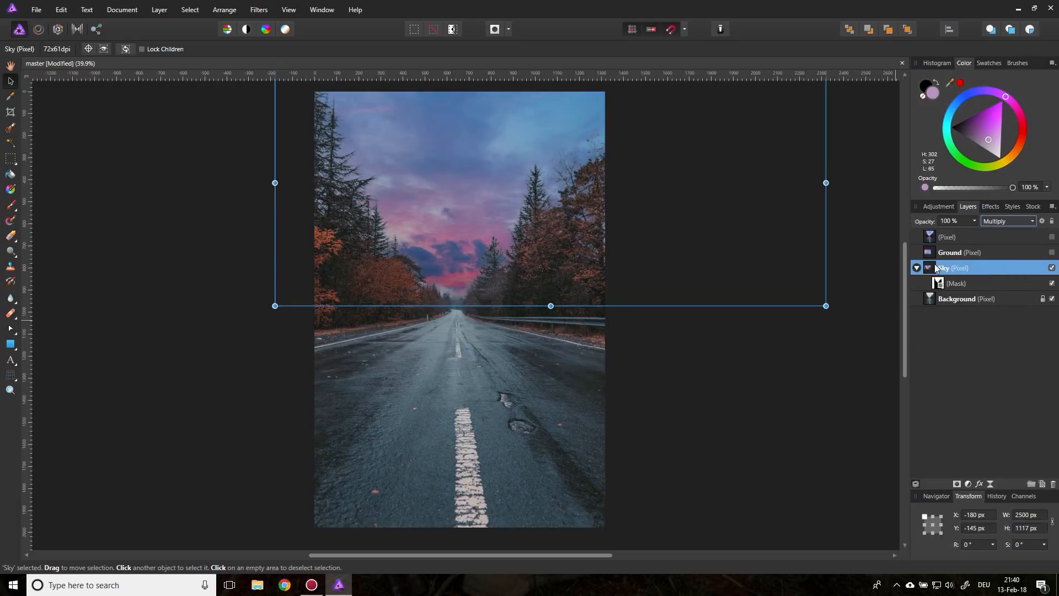
mouse_move(370, 154)
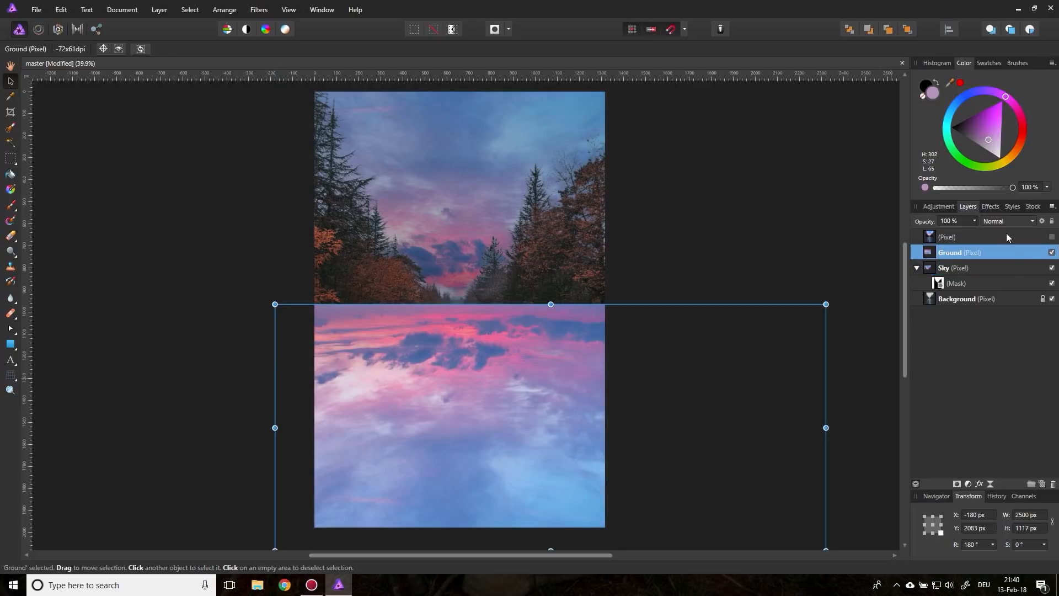
Step: Set the Ground reflection layer to Overlay blending, then hide it
click(1008, 220)
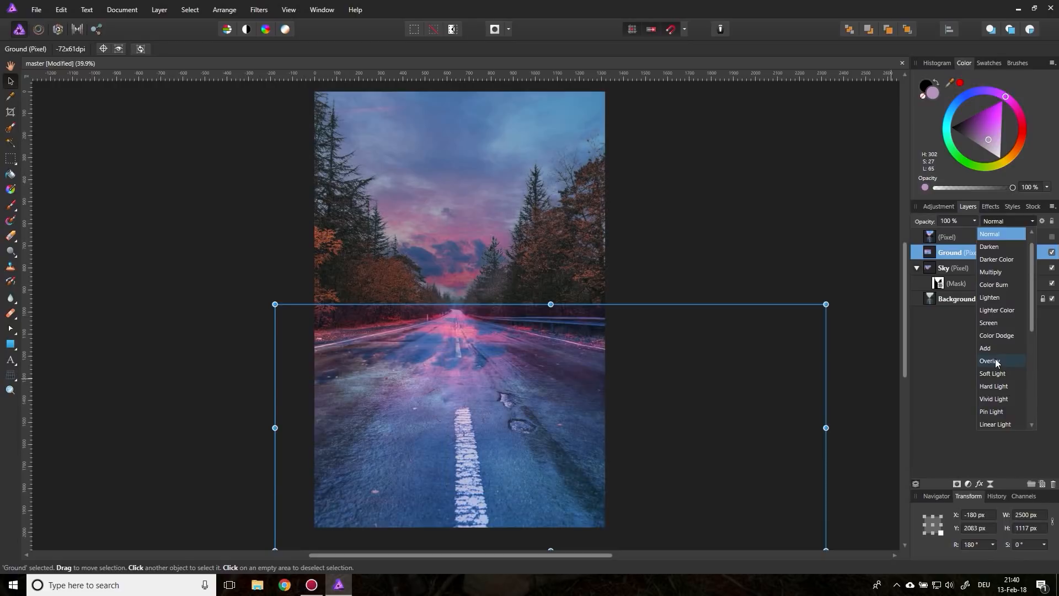
click(989, 361)
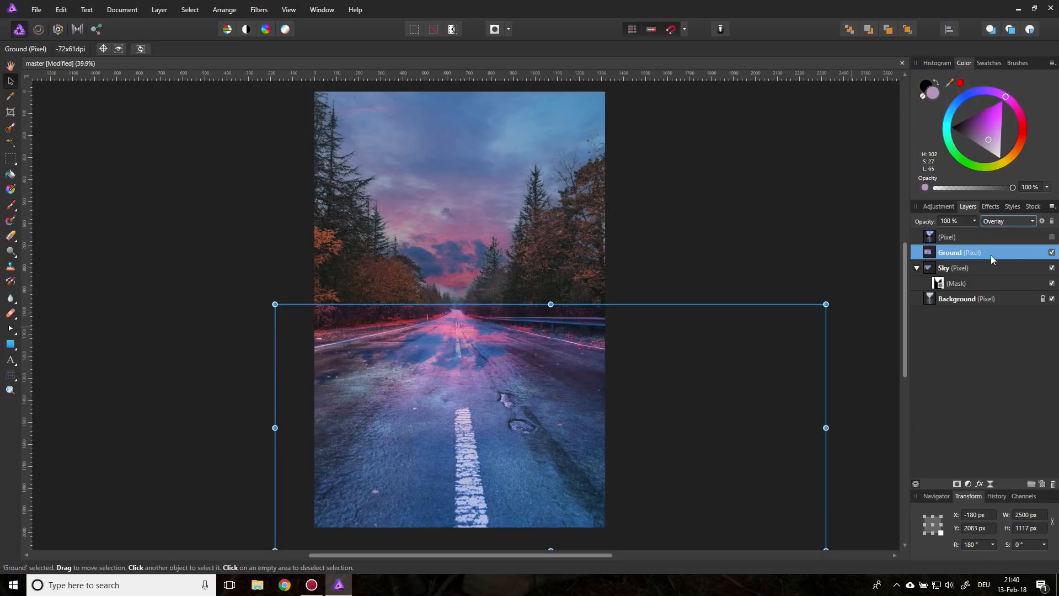
click(1052, 252)
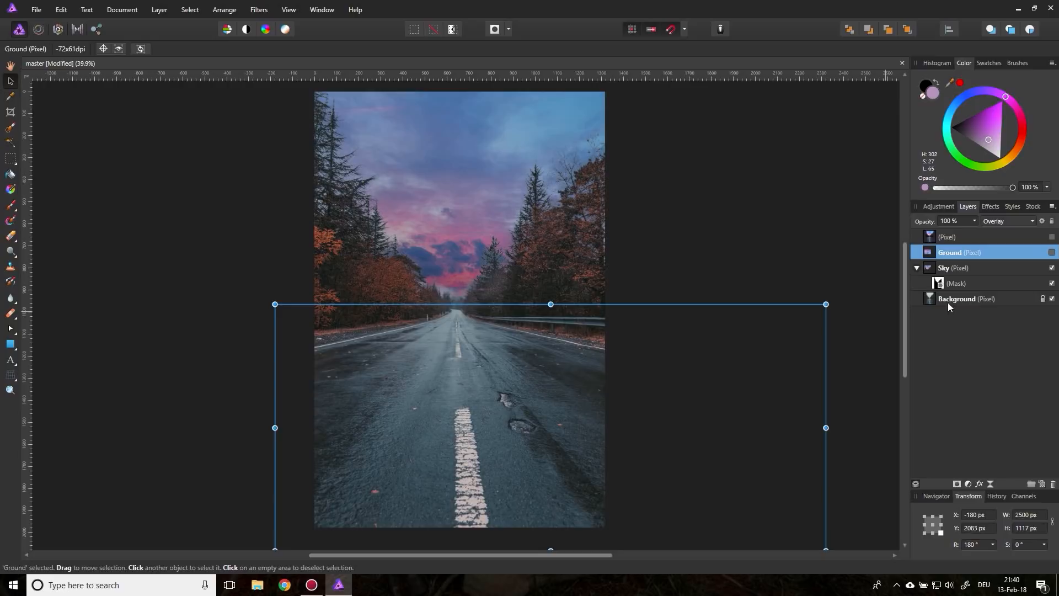
Step: On the Background layer, paint a rough Selection Brush selection along the road's wet centre
click(966, 298)
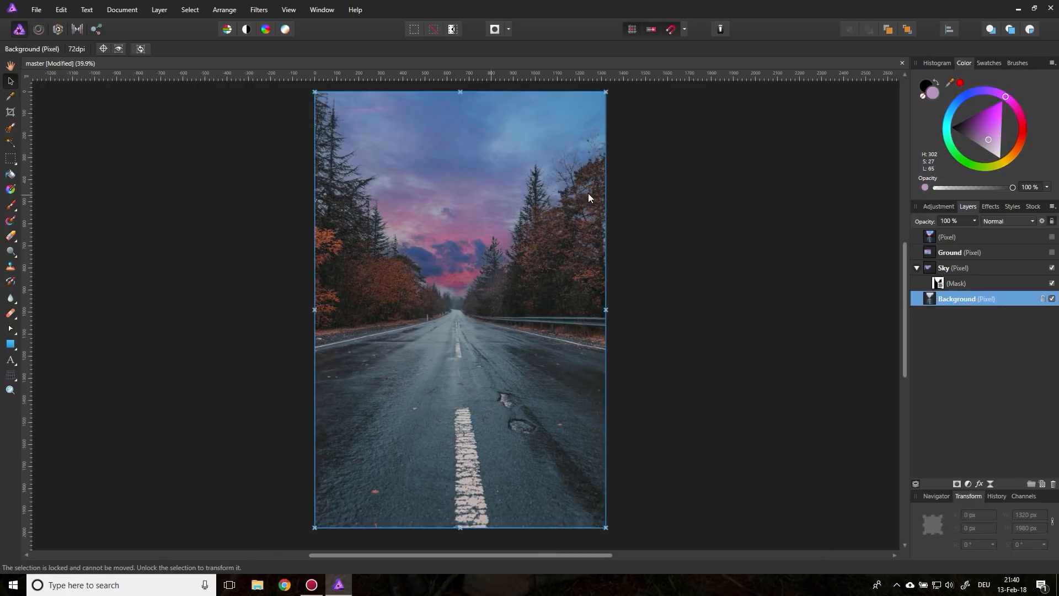
mouse_move(32, 215)
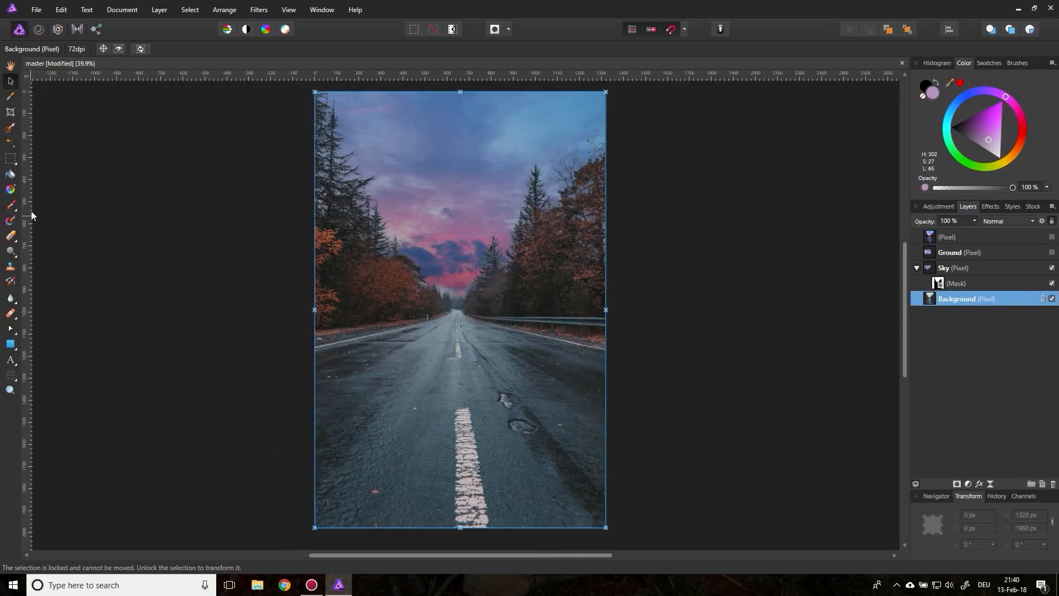
mouse_move(10, 128)
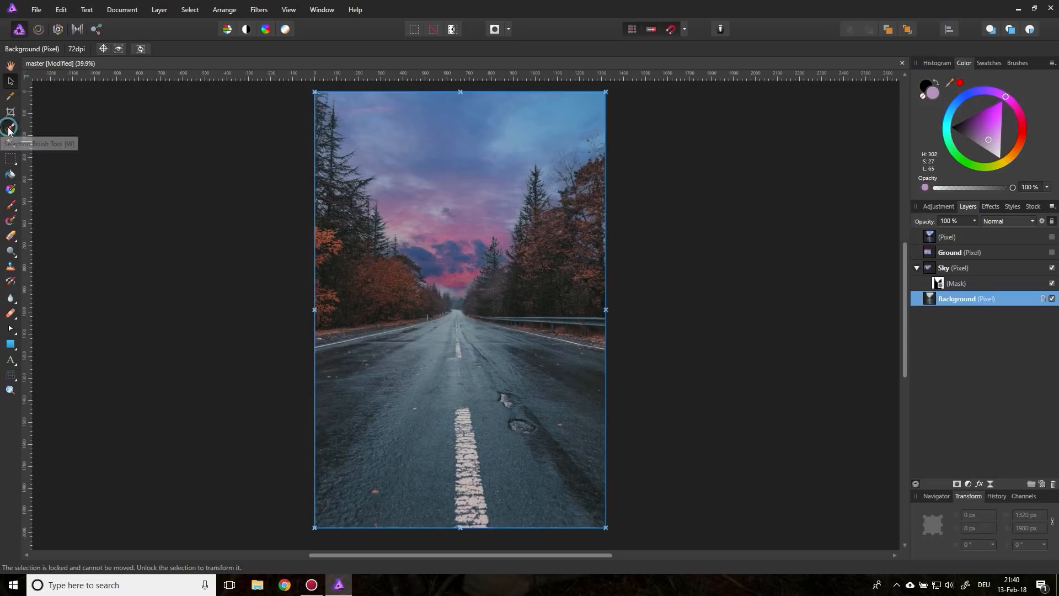
click(9, 127)
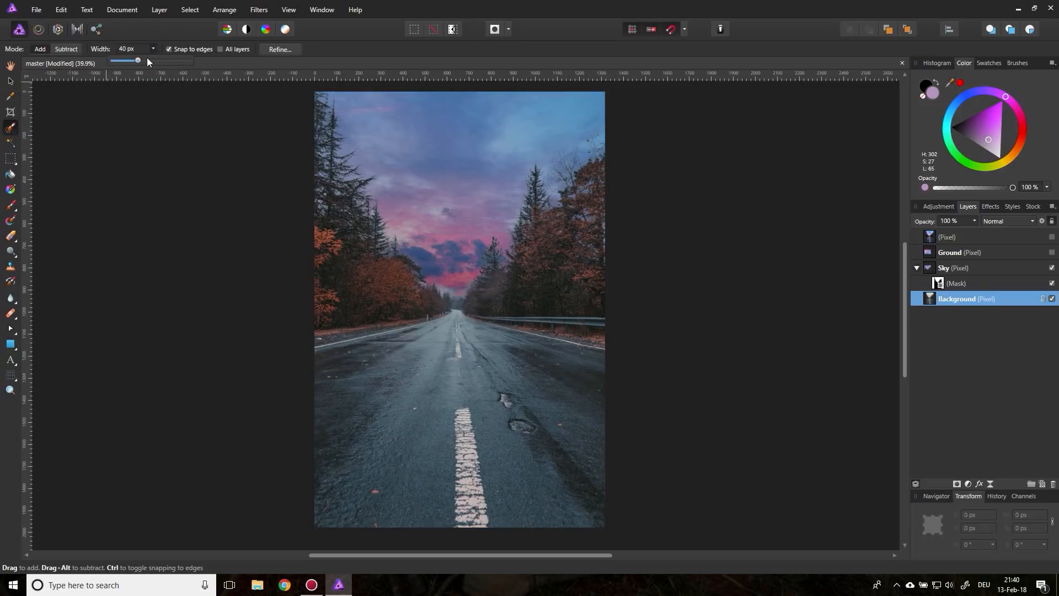
mouse_move(447, 335)
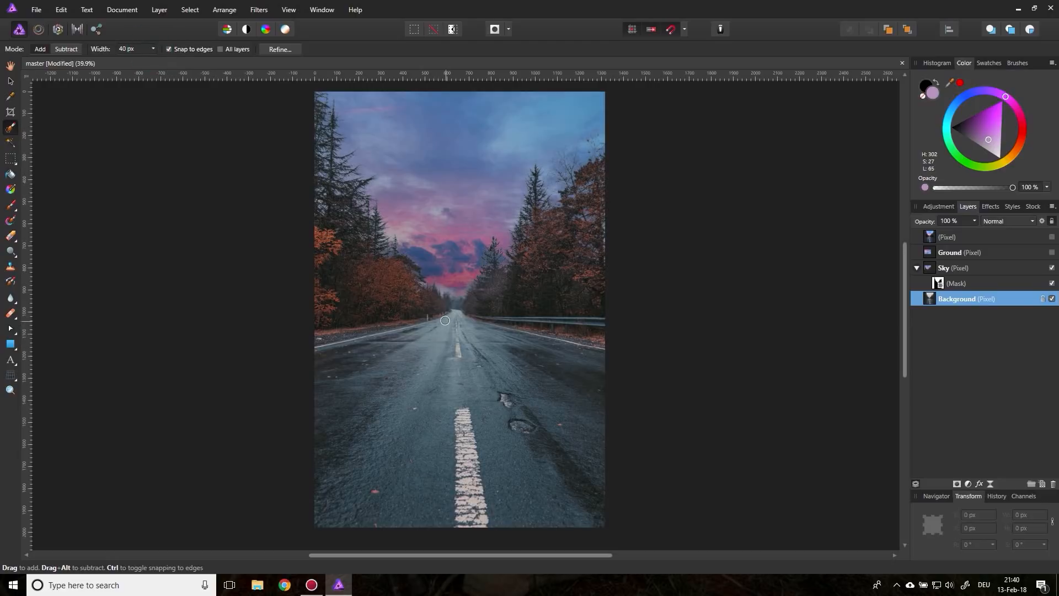
drag(444, 319, 432, 363)
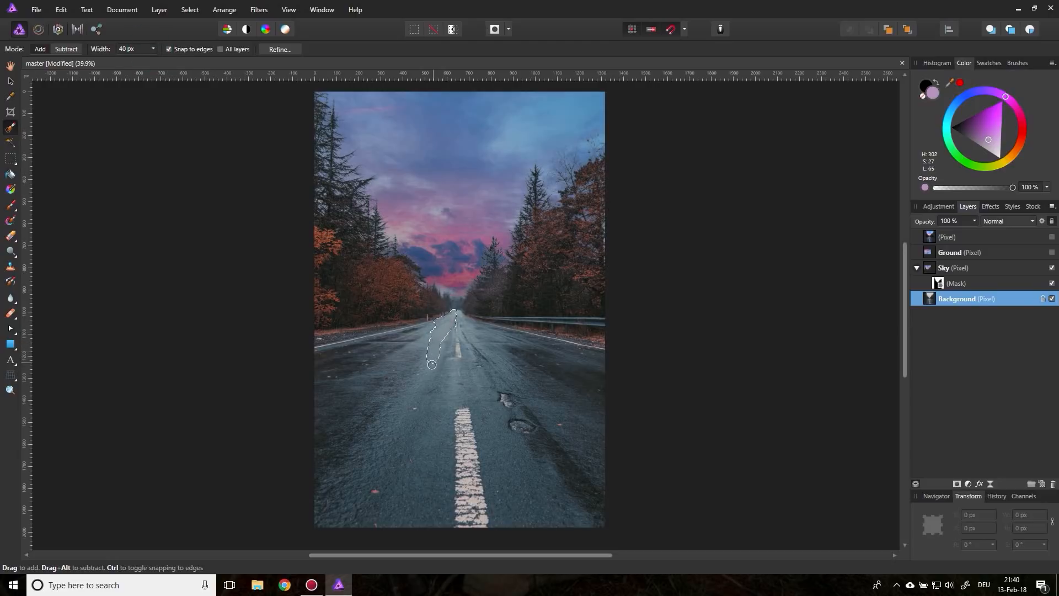
drag(431, 365, 465, 331)
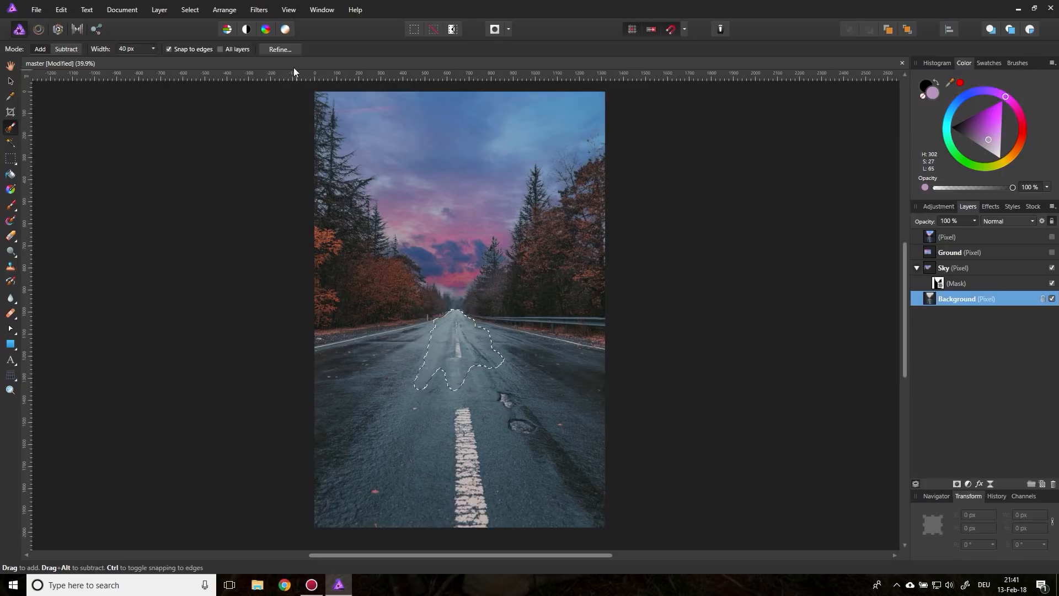
Step: In Refine Selection, brush over both lanes and the puddles, then apply the refined selection
click(280, 49)
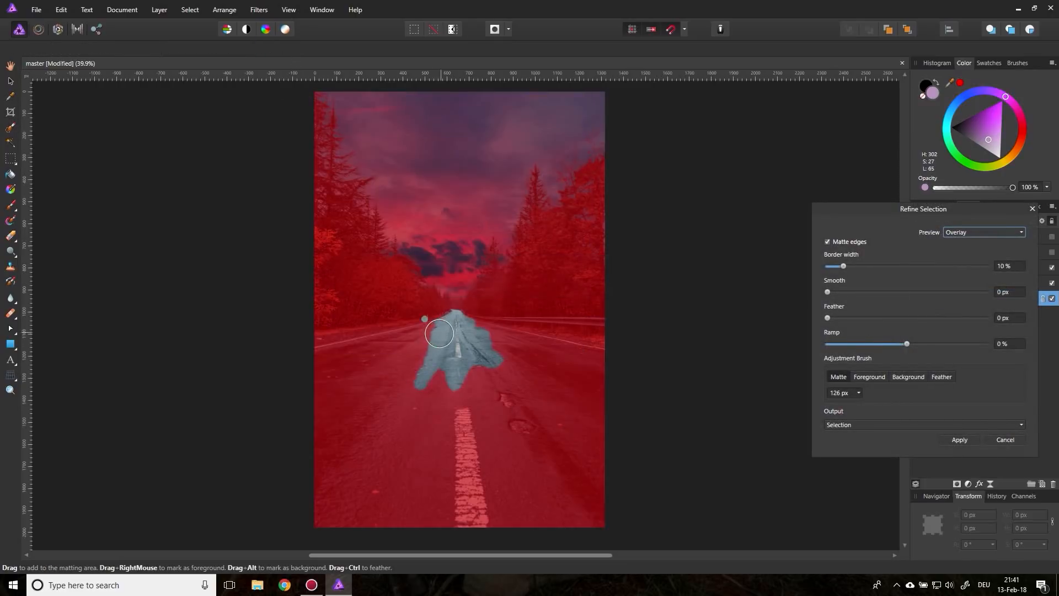
drag(439, 332, 399, 401)
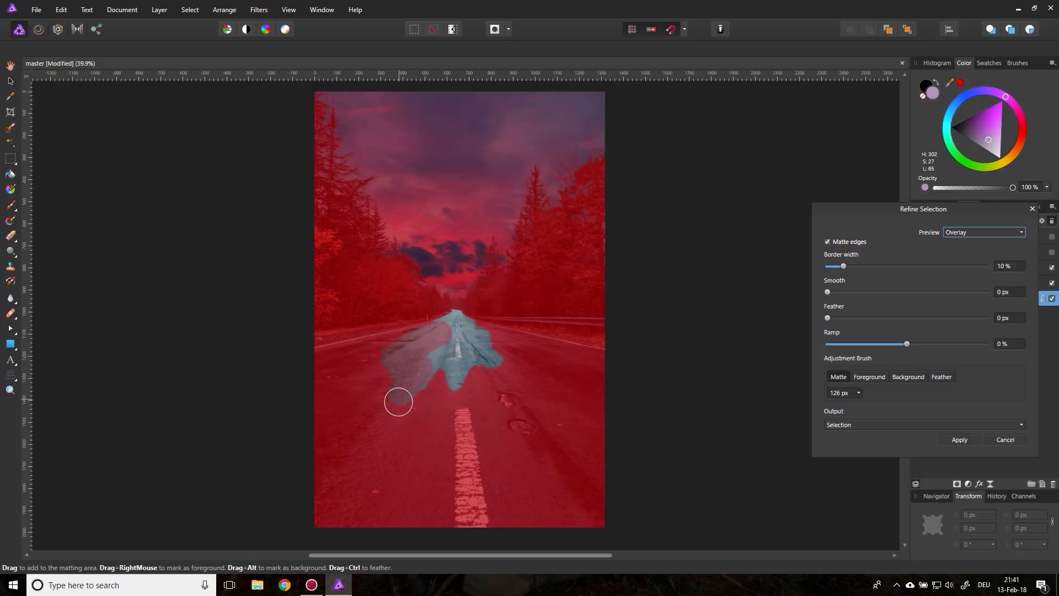
drag(399, 401, 452, 381)
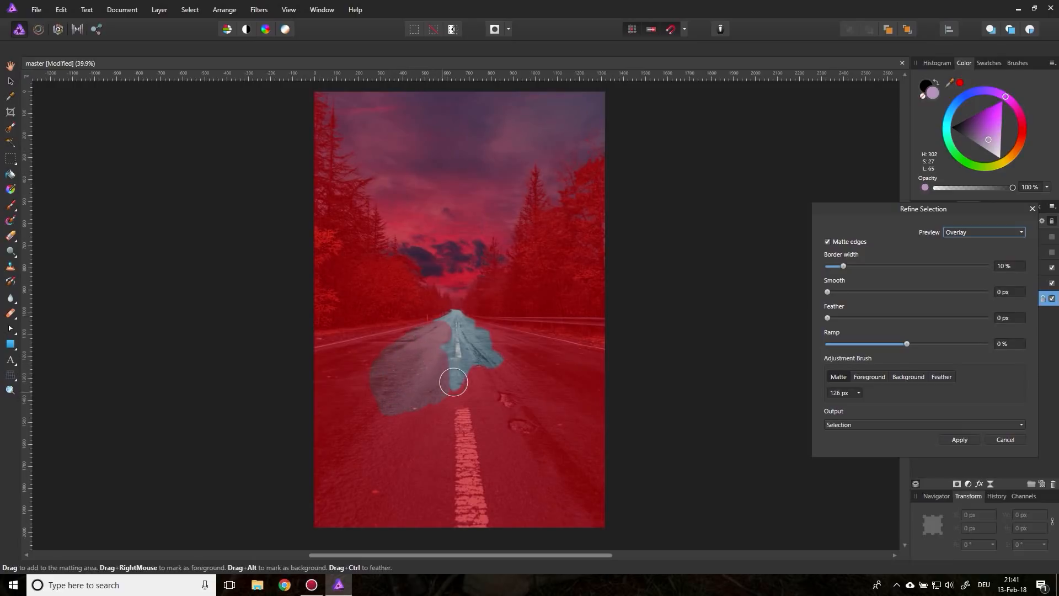
drag(453, 382, 503, 358)
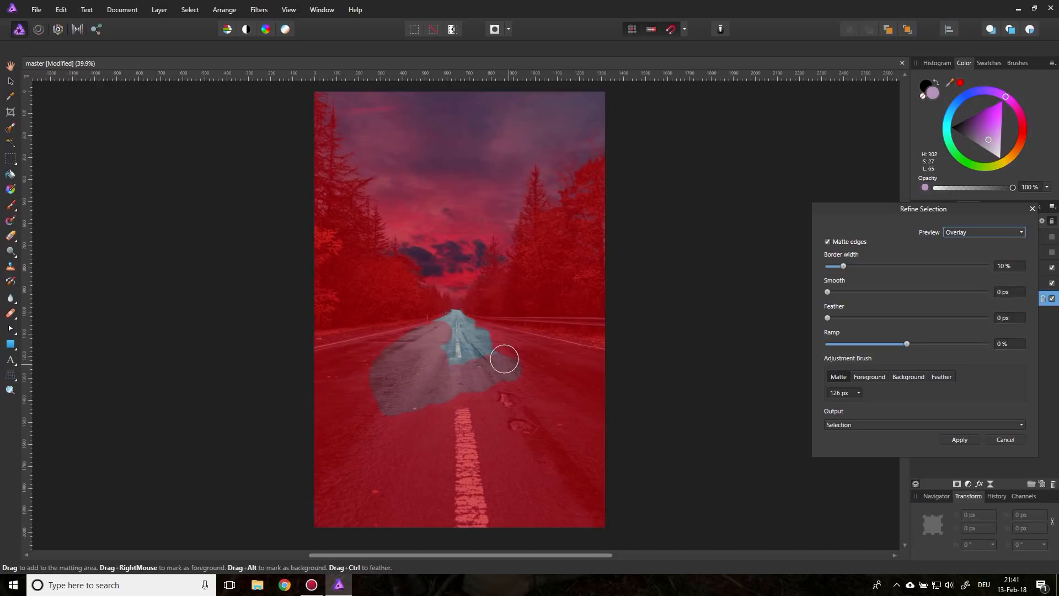
drag(503, 358, 518, 366)
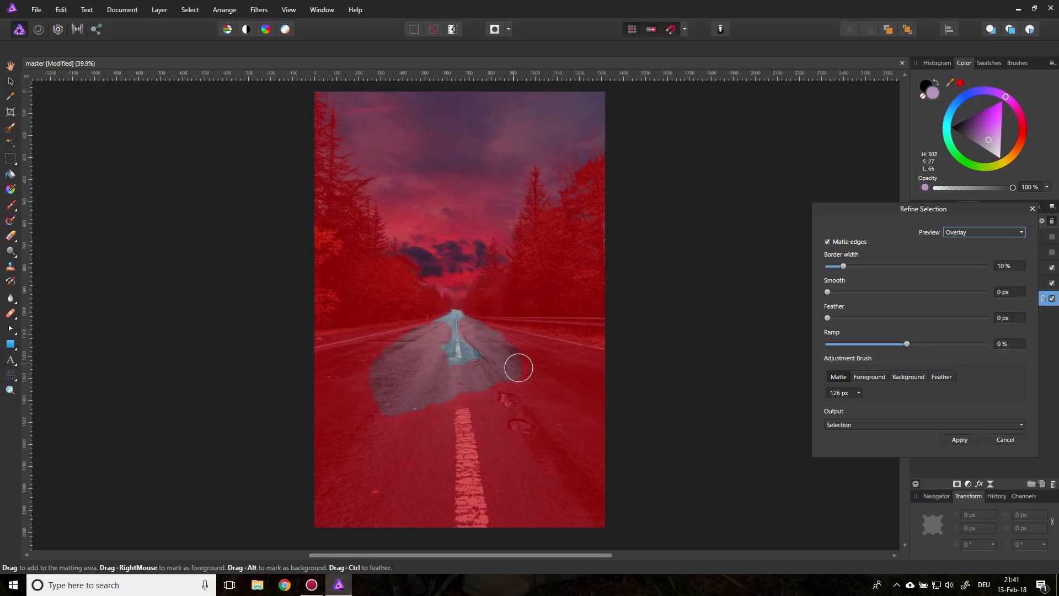
drag(518, 367, 521, 427)
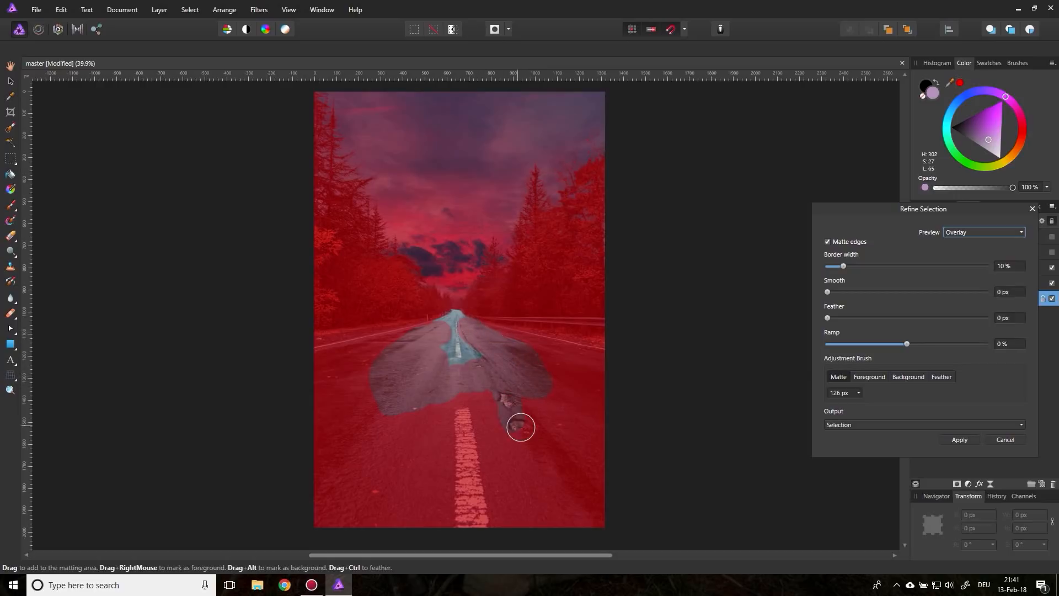
drag(520, 427, 369, 375)
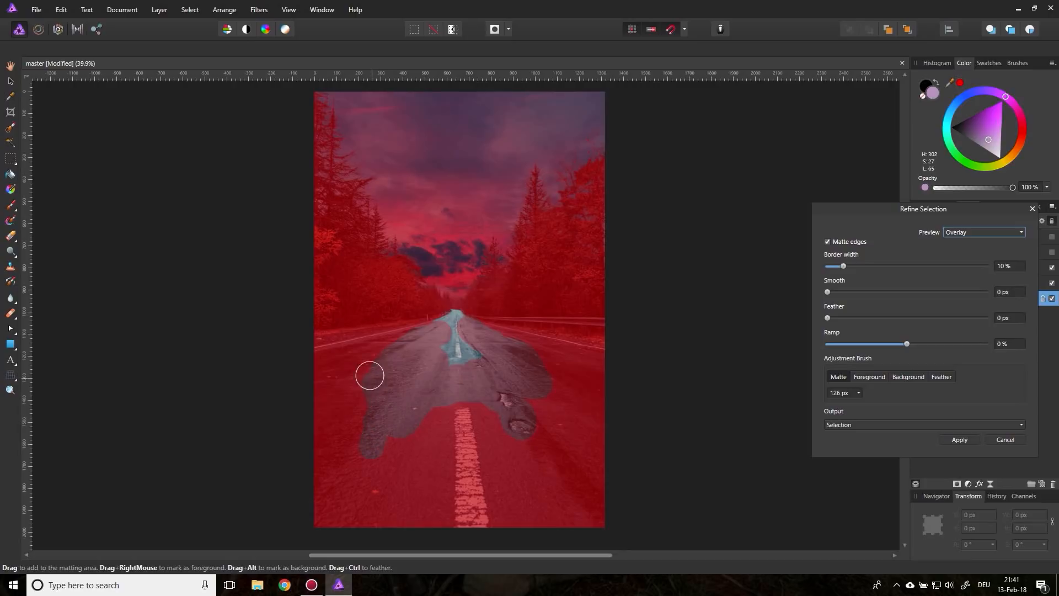
drag(369, 375, 373, 357)
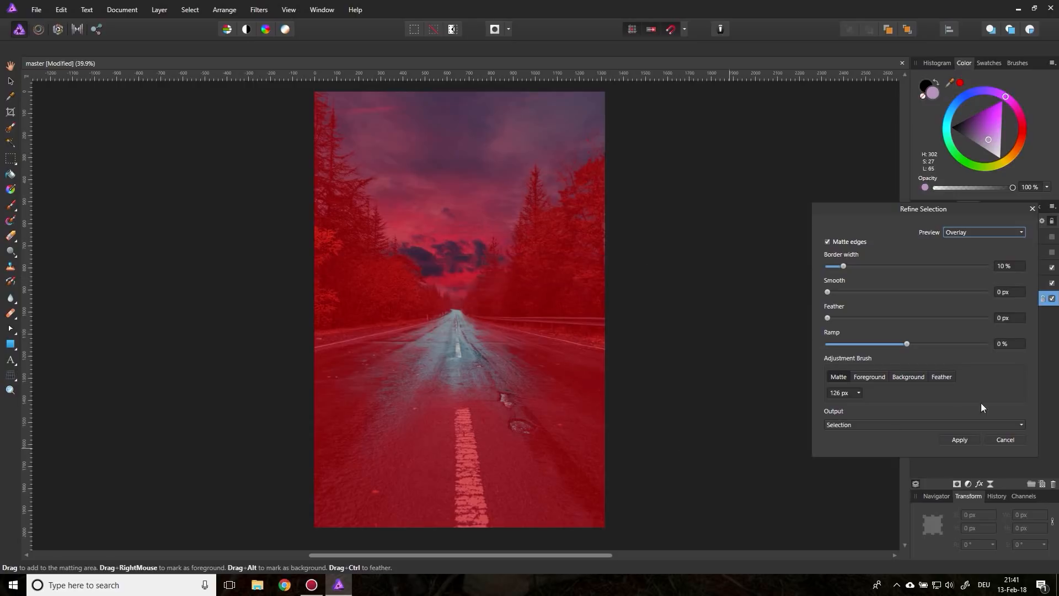
click(959, 439)
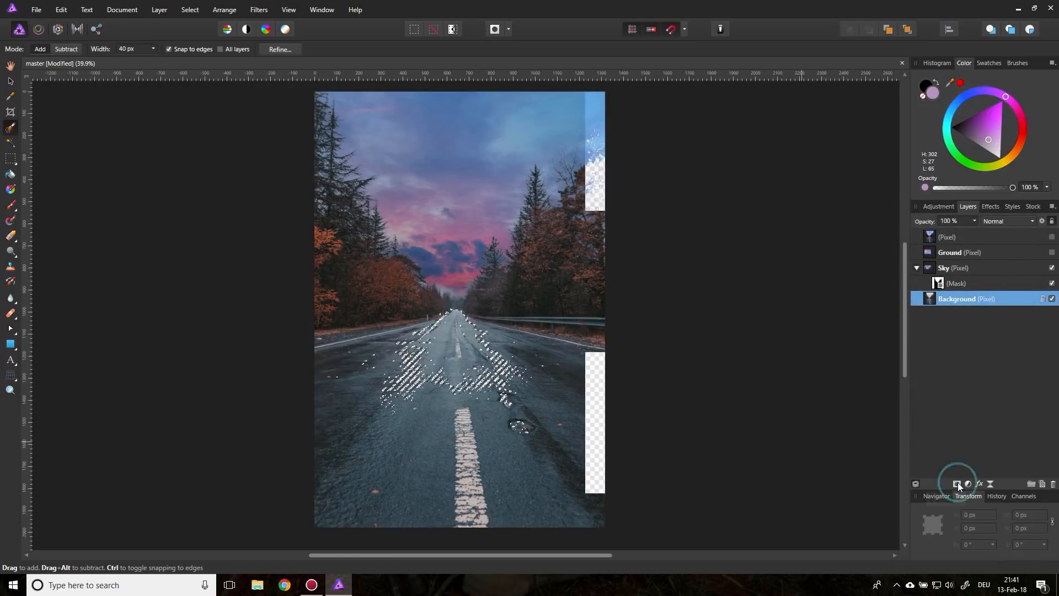
Step: Create a mask from the road selection, nest it in the Ground layer, and show Ground
click(957, 483)
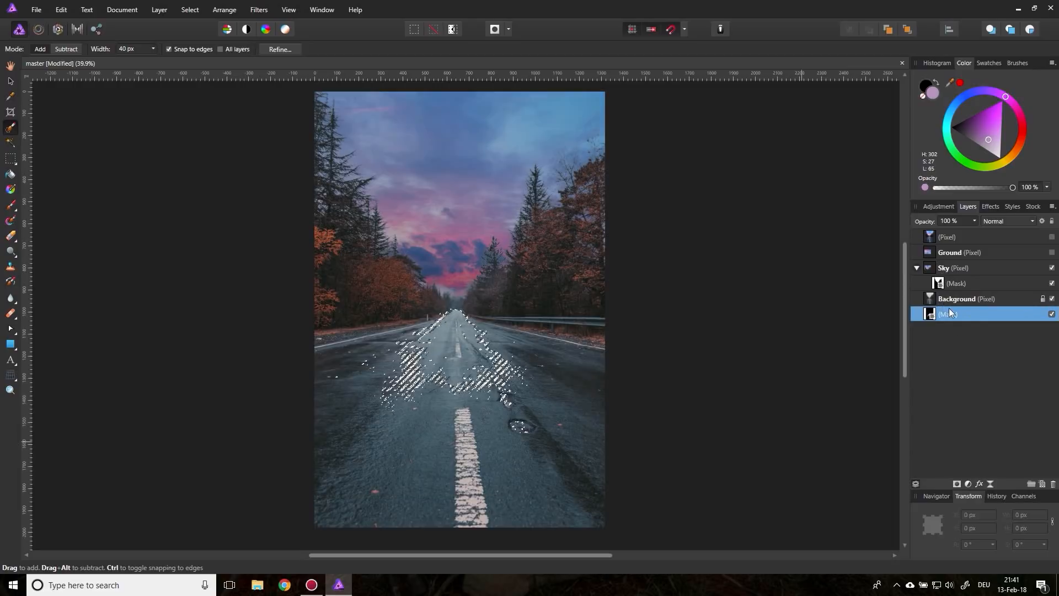
click(950, 252)
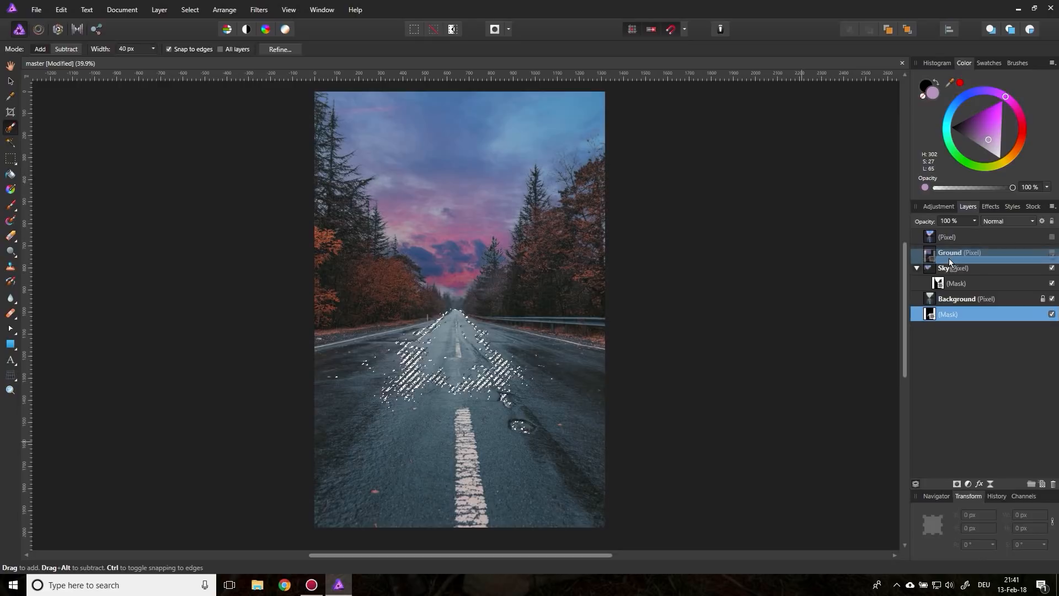
click(916, 252)
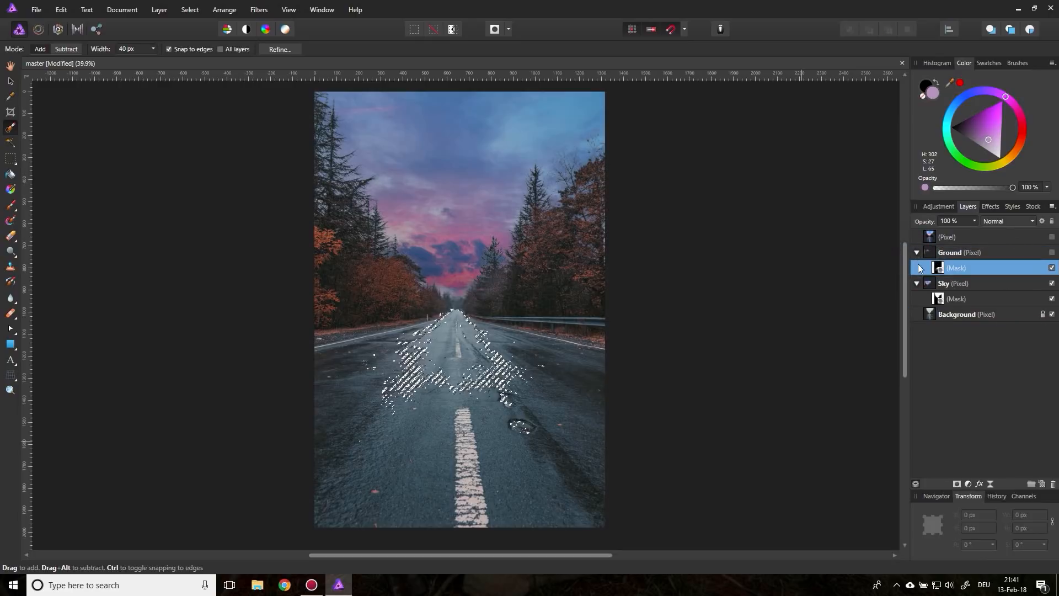
click(1051, 252)
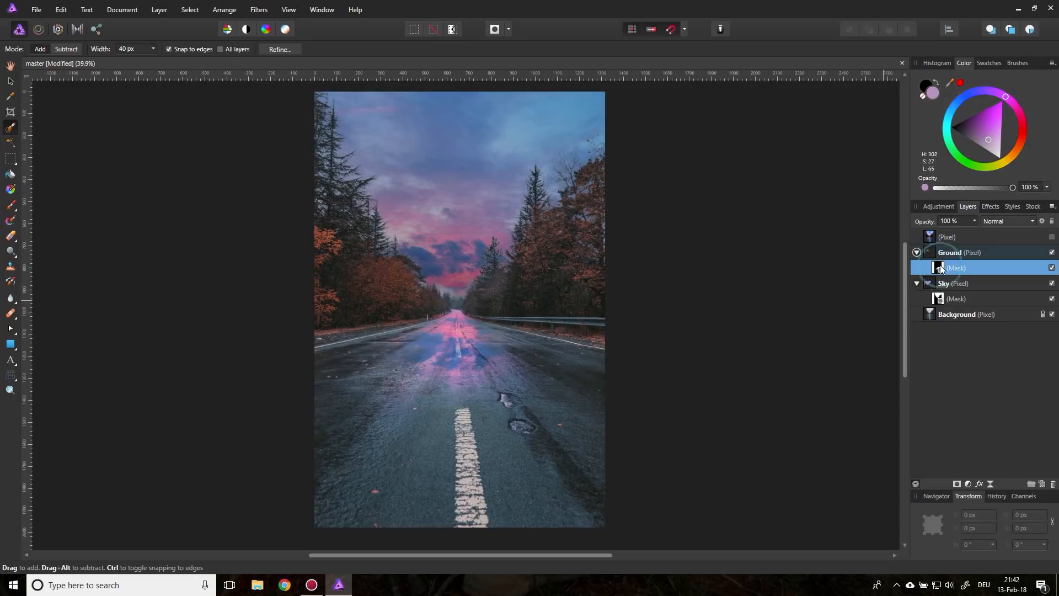
click(160, 9)
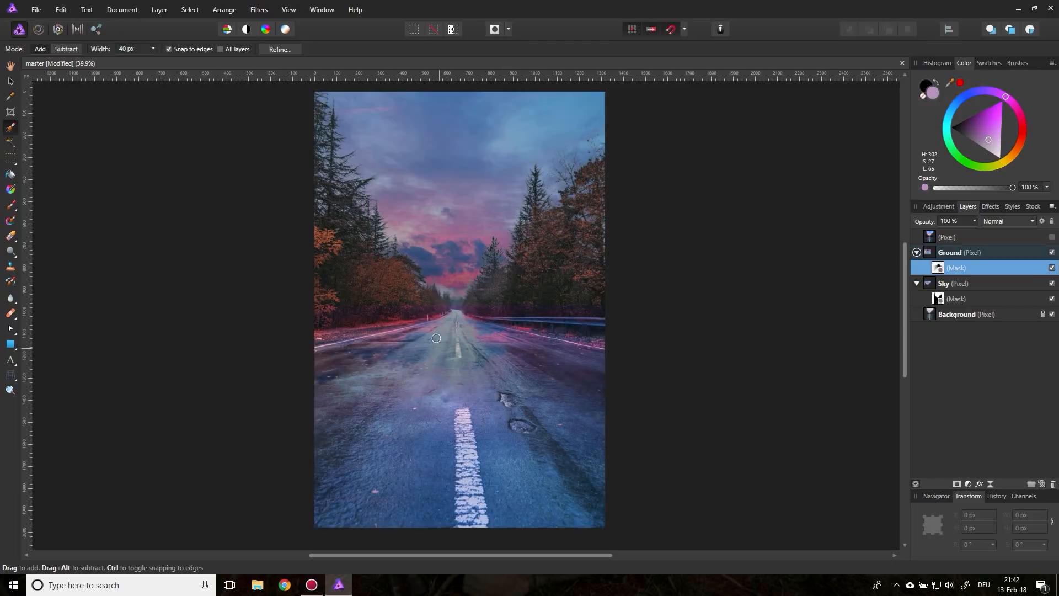
mouse_move(460, 337)
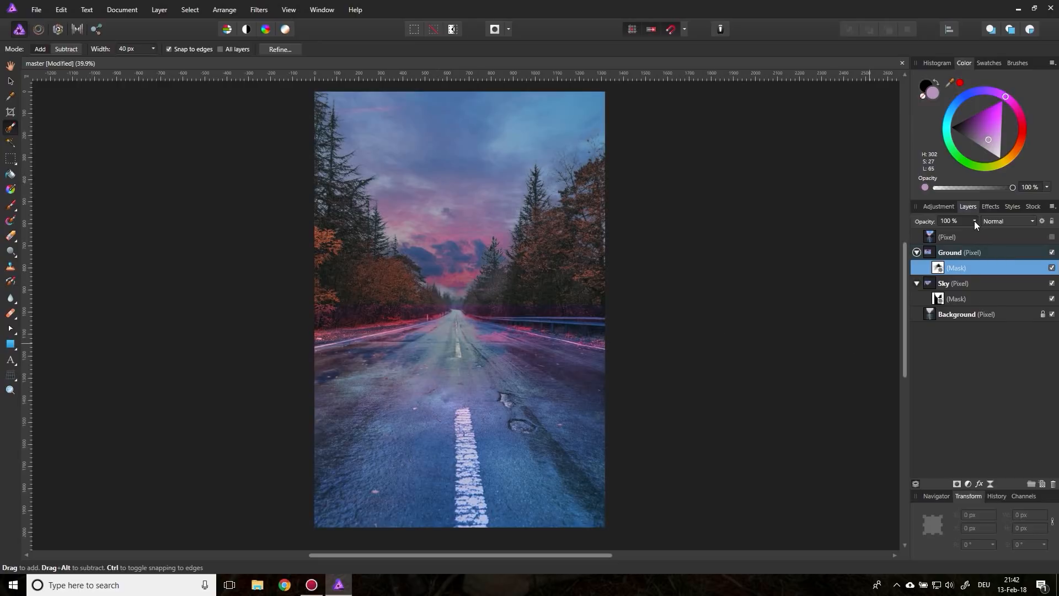
Step: Set the Ground layer's opacity to 75% after trying lower values like 50% and 66%
click(950, 252)
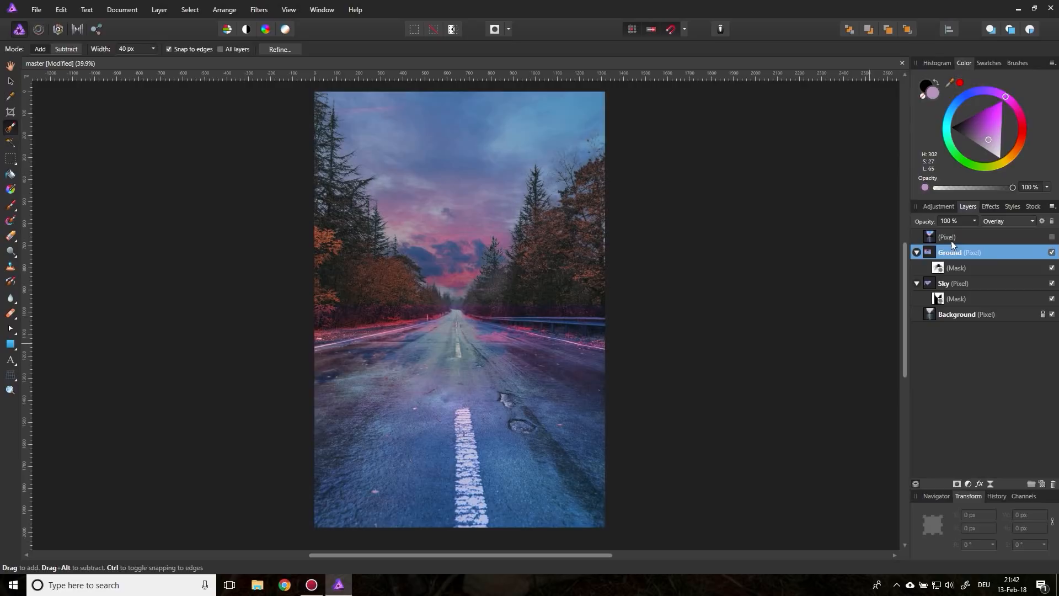
drag(1013, 221, 971, 232)
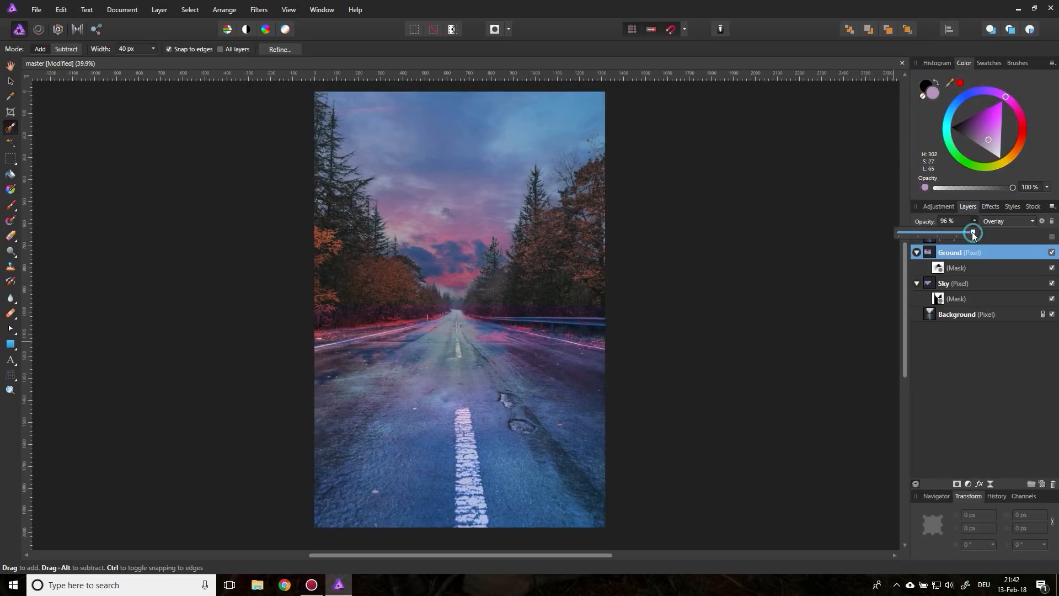
drag(971, 232, 946, 232)
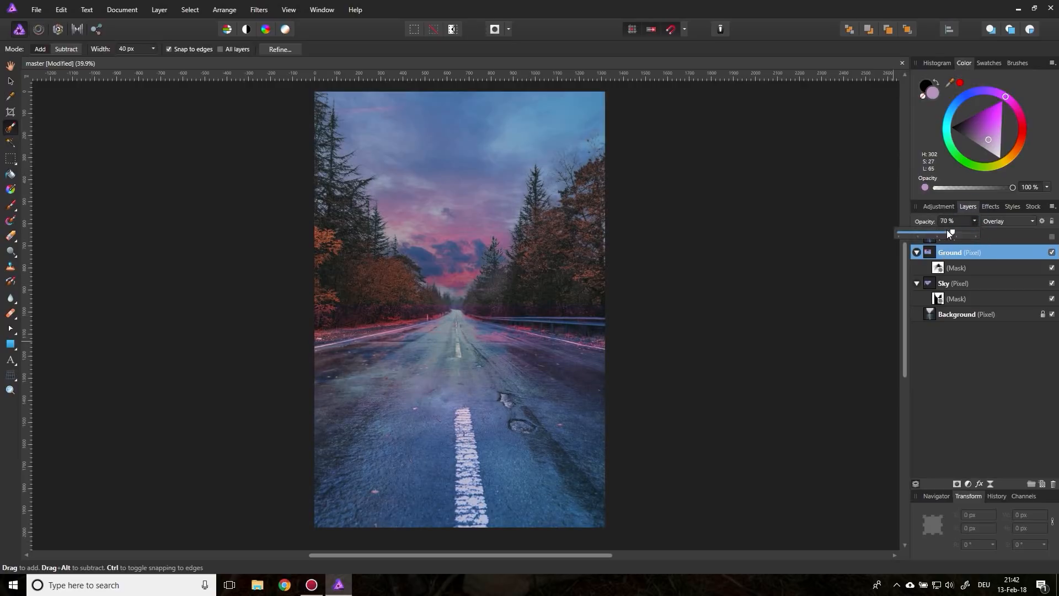
drag(951, 233, 940, 233)
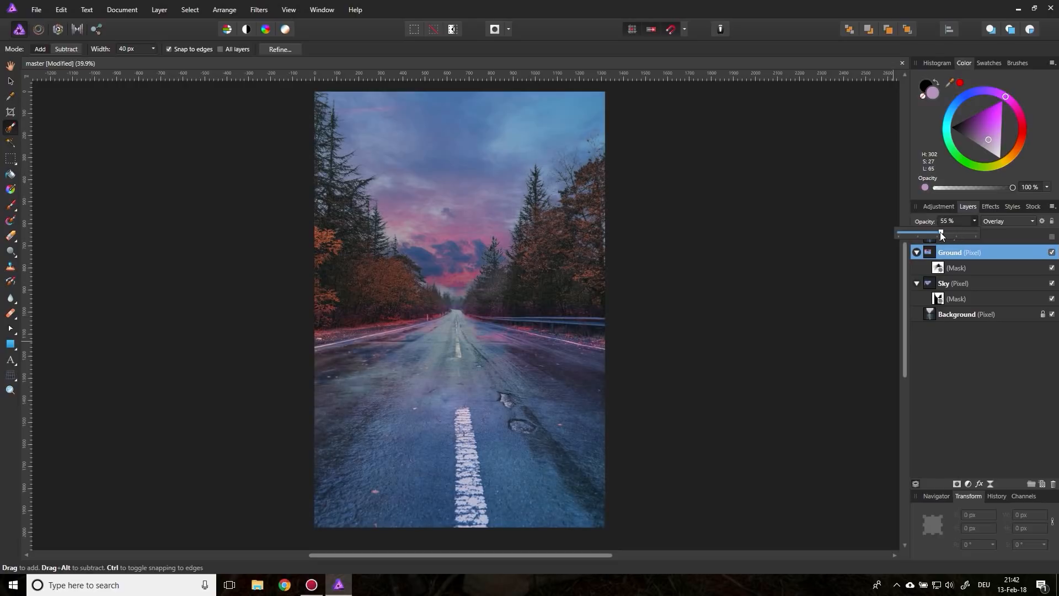
drag(940, 232, 936, 232)
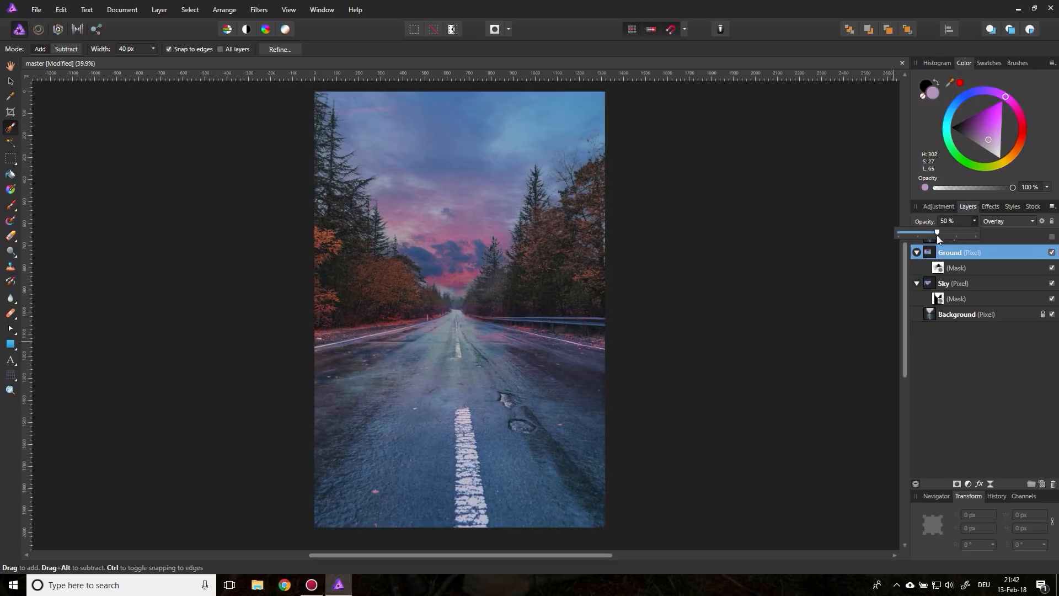
drag(937, 231, 956, 231)
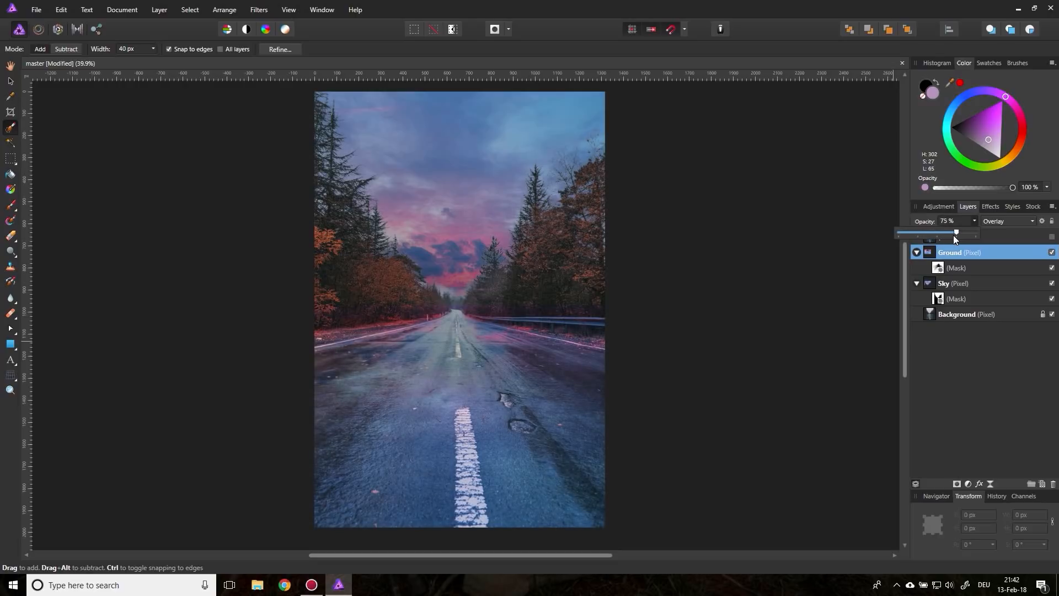
drag(956, 231, 948, 232)
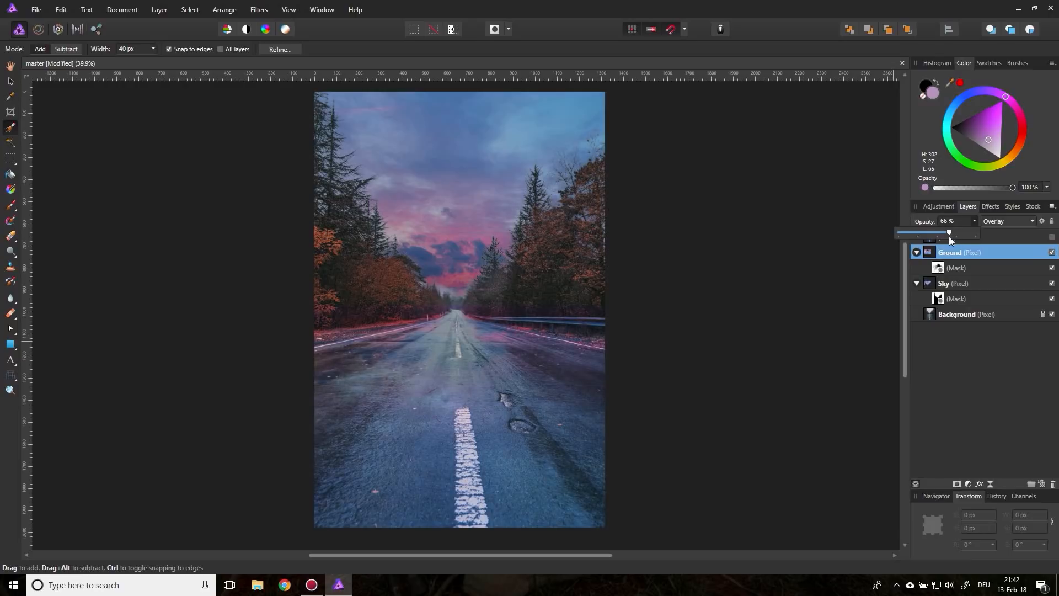
drag(948, 233, 954, 232)
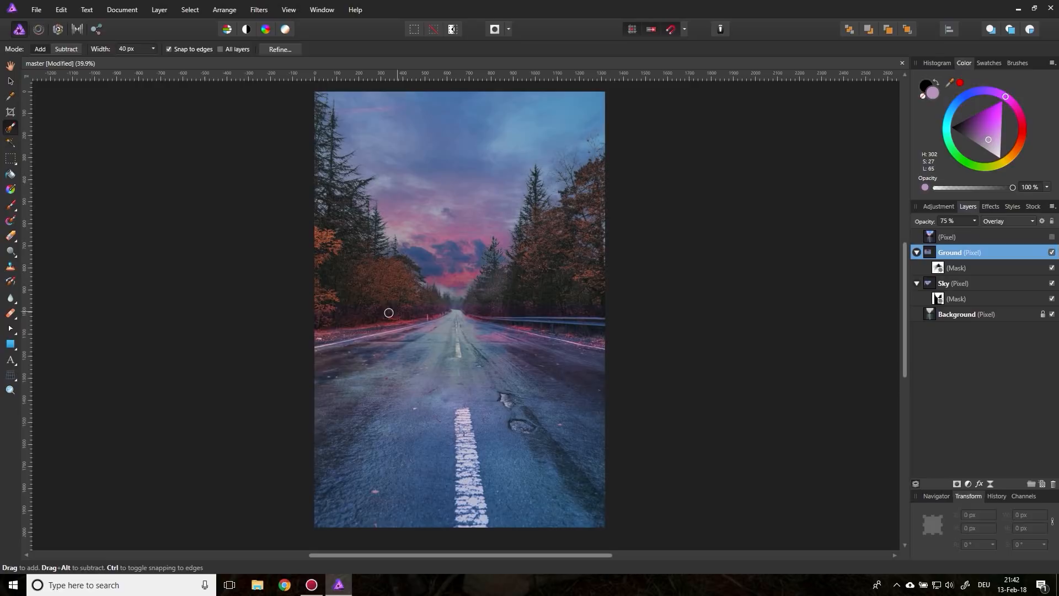
mouse_move(345, 333)
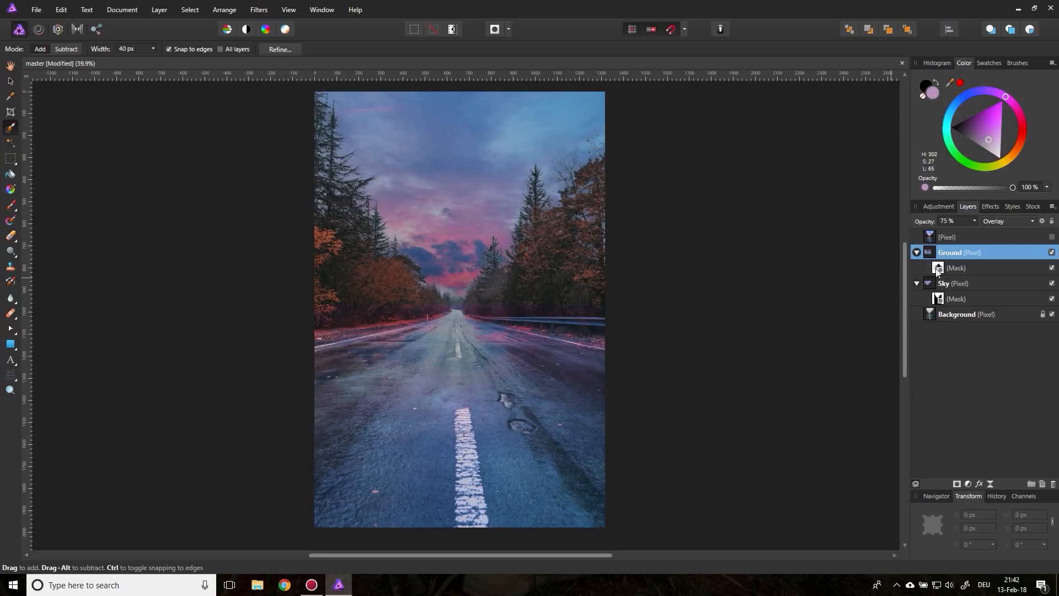
Step: Select the Ground layer's mask and paint out the reflection near the road's horizon
click(956, 267)
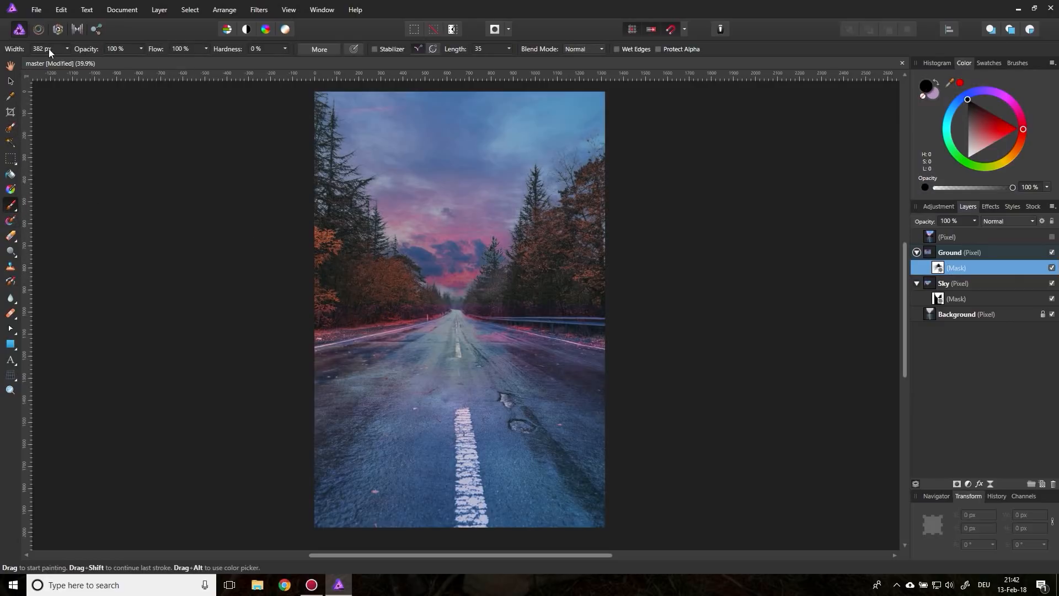
mouse_move(262, 53)
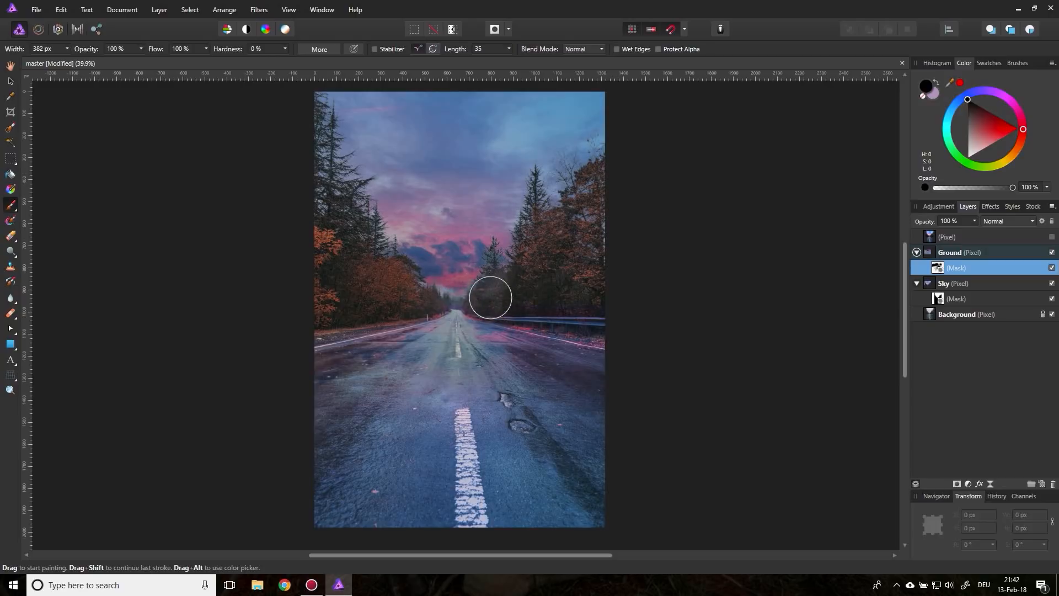
drag(491, 297, 608, 316)
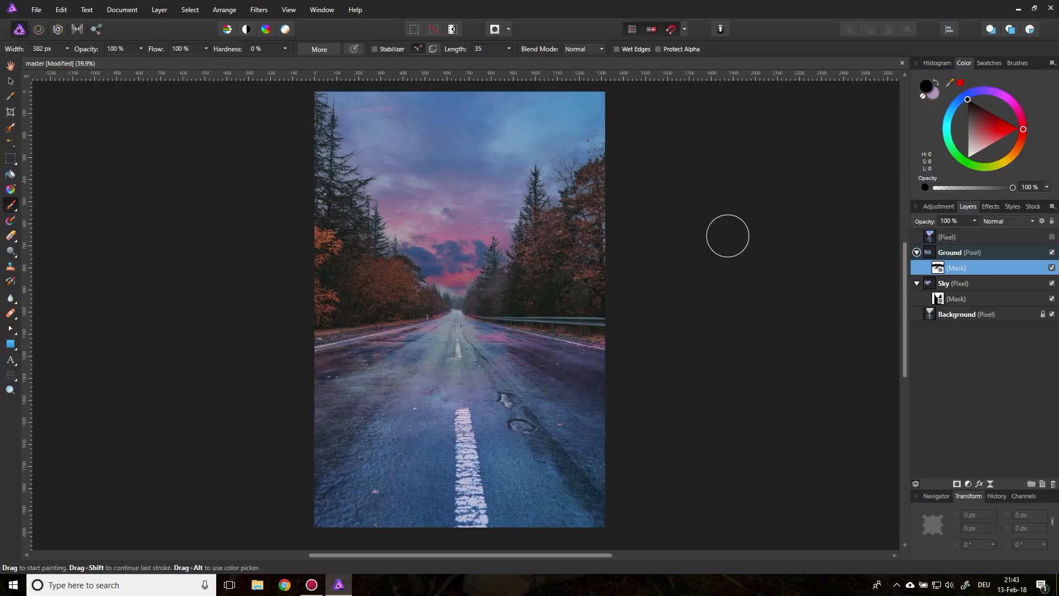
mouse_move(741, 240)
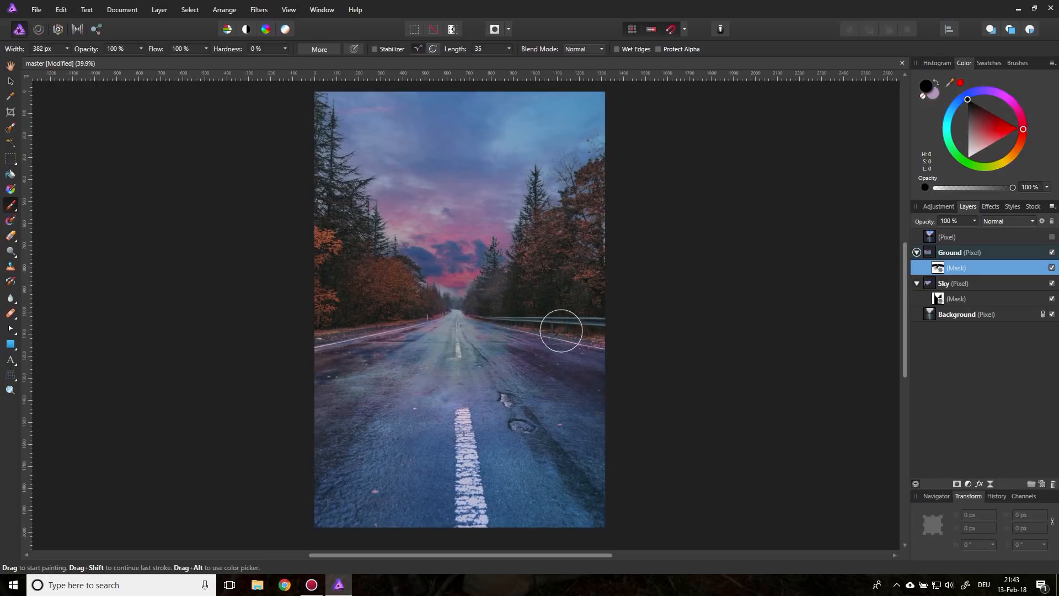
mouse_move(10, 344)
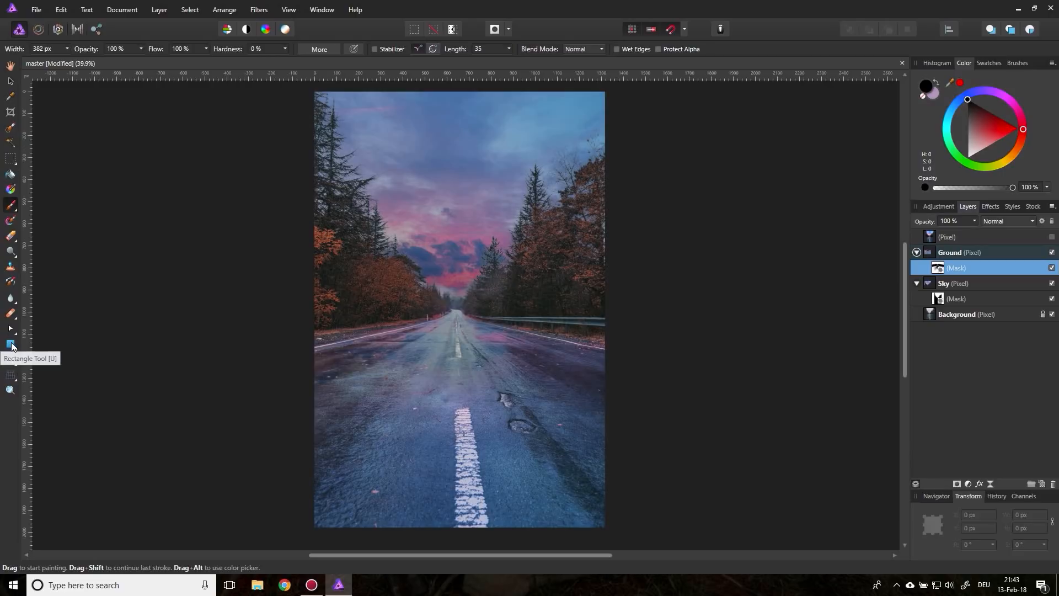
Step: Draw a full-canvas pink rectangle and give it a copy of the Sky layer's mask
drag(314, 251, 605, 462)
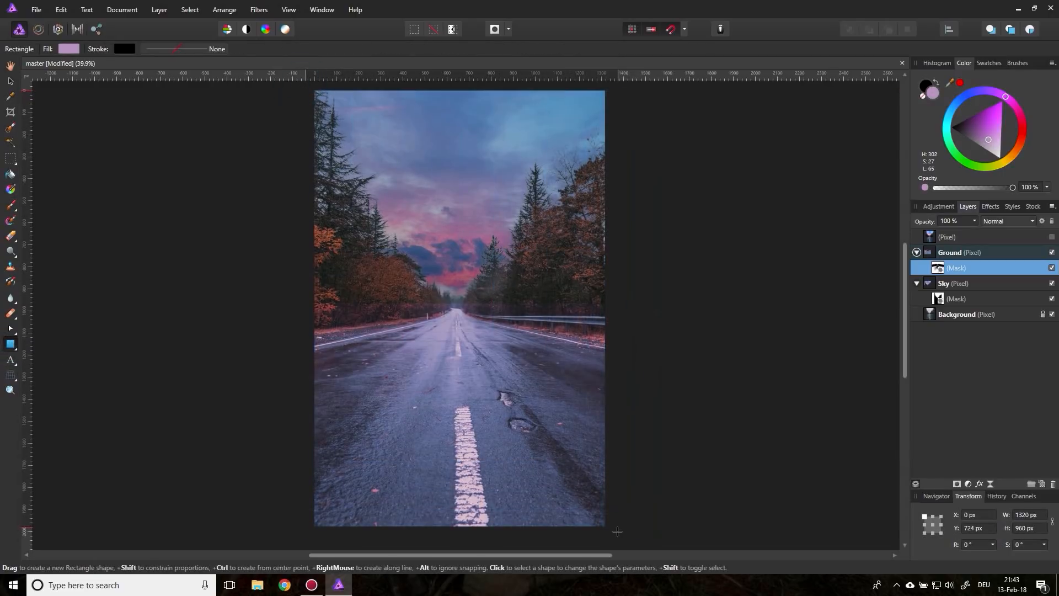
drag(305, 90, 623, 526)
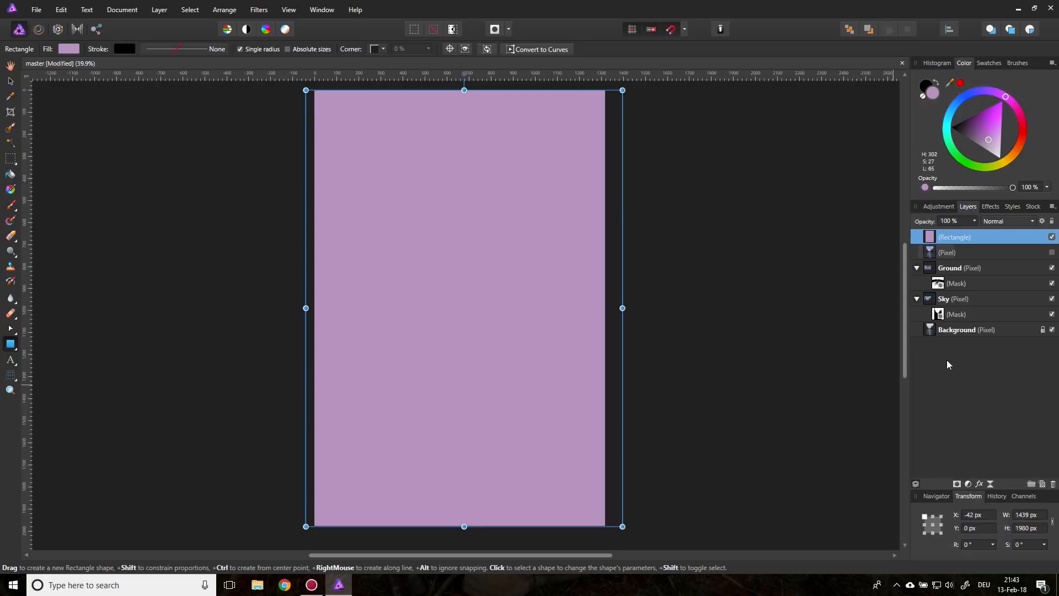
click(955, 314)
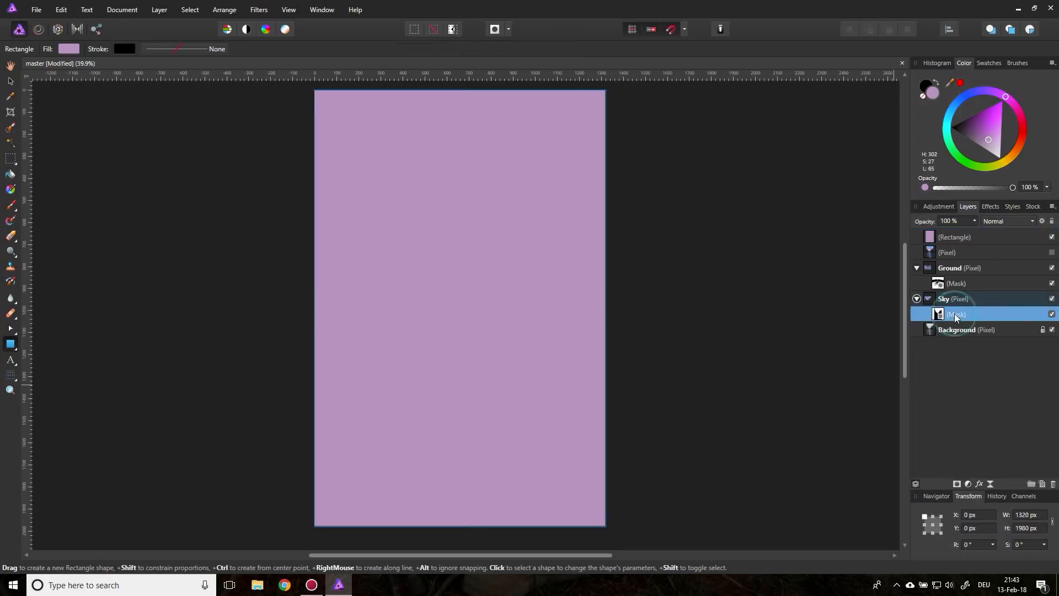
right_click(955, 314)
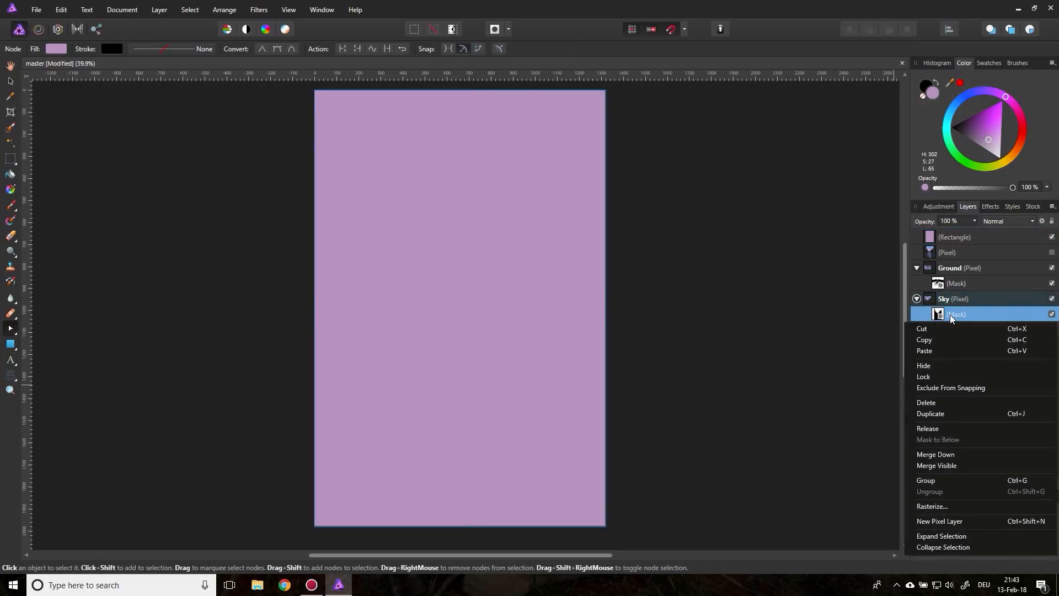
click(930, 414)
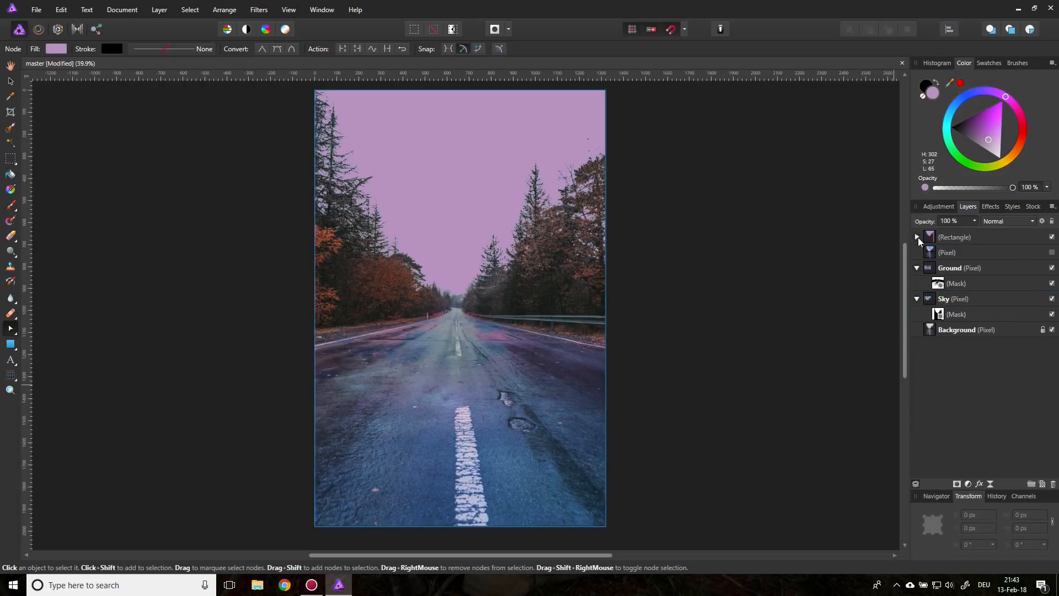
click(917, 237)
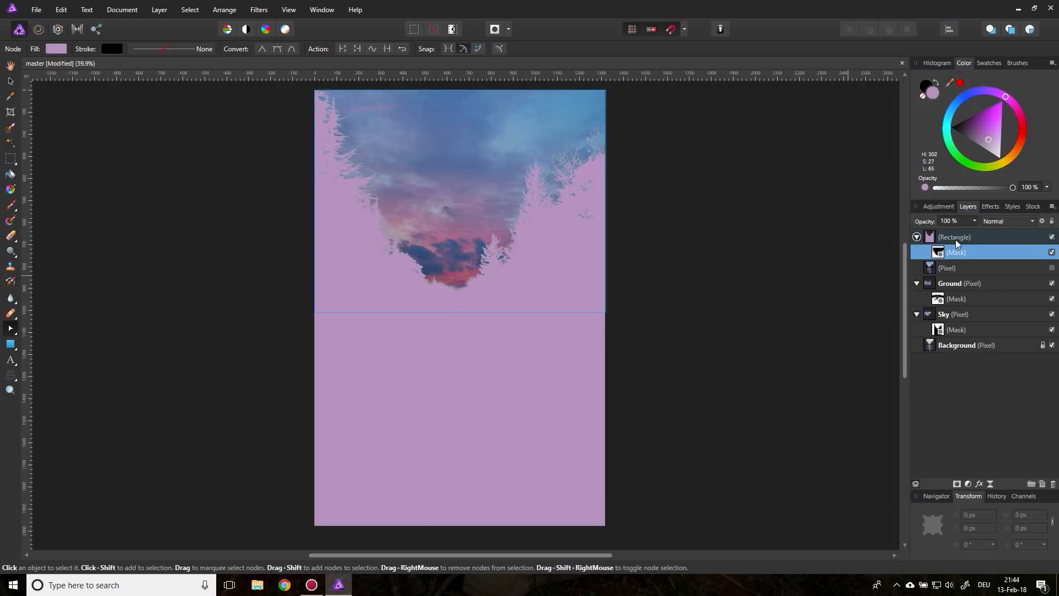
Step: Switch the rectangle layer to Soft Light and settle its opacity at 95% after testing values
click(1024, 221)
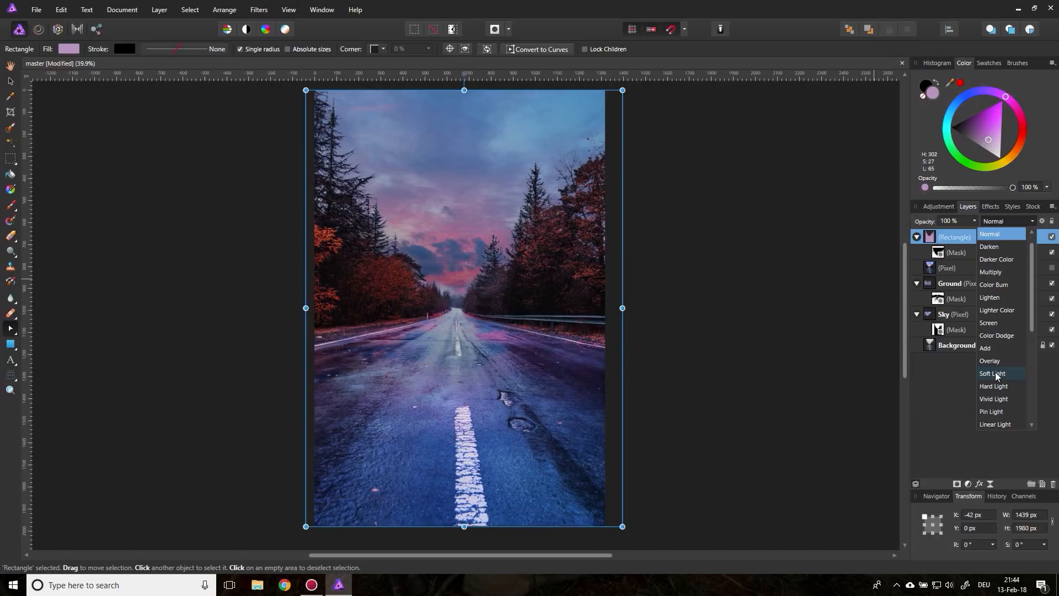
click(993, 373)
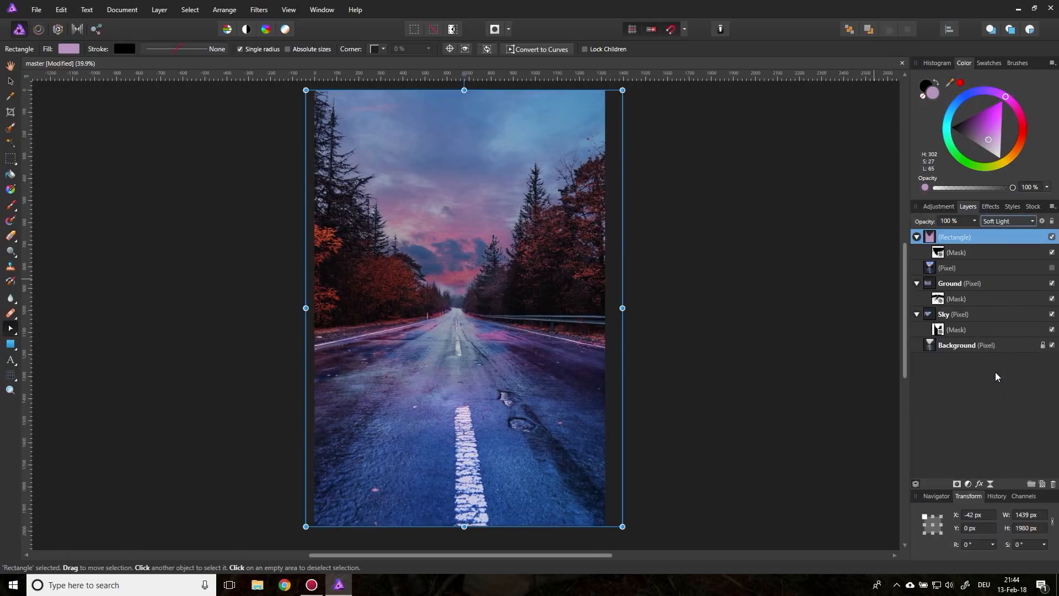
mouse_move(974, 249)
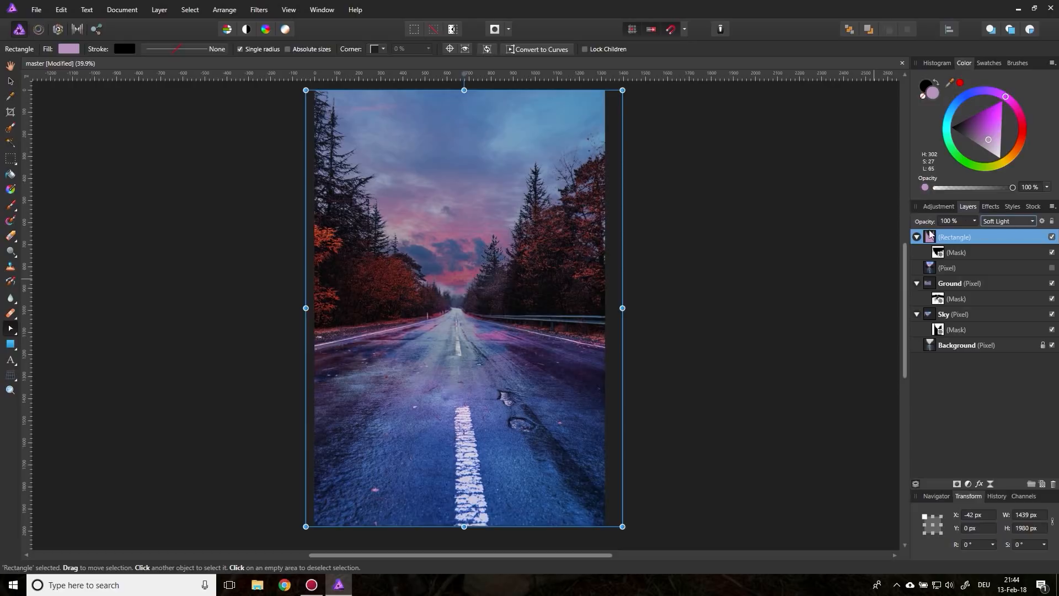
drag(1014, 220, 962, 235)
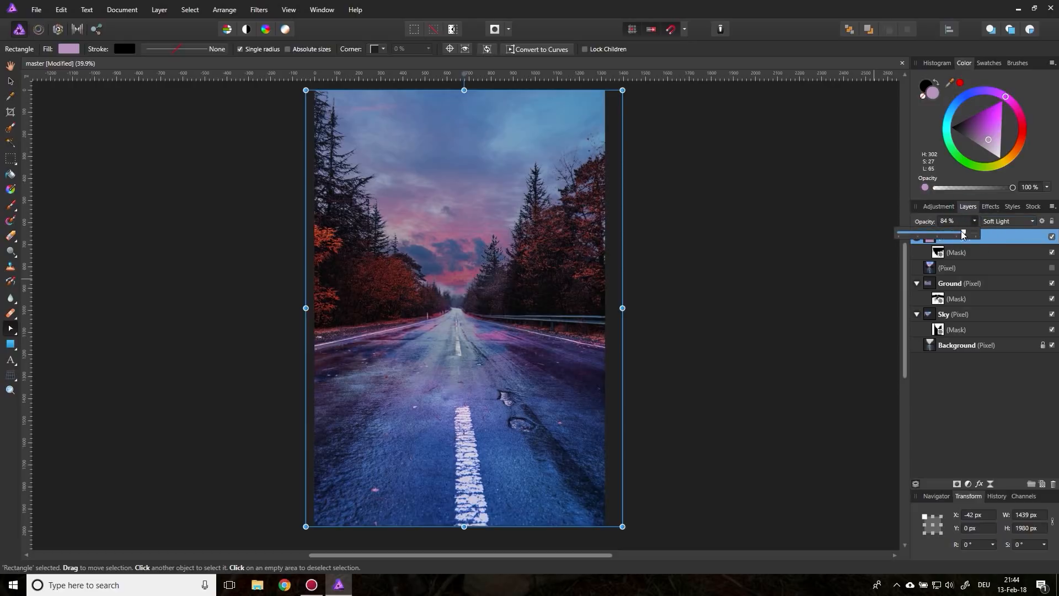
drag(961, 233, 934, 233)
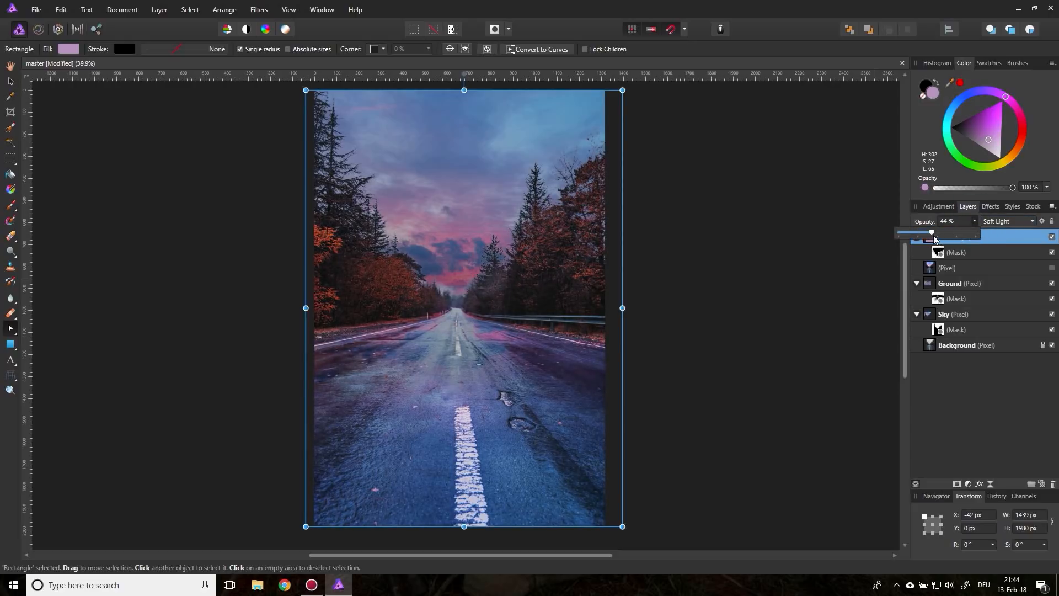
drag(933, 232, 969, 233)
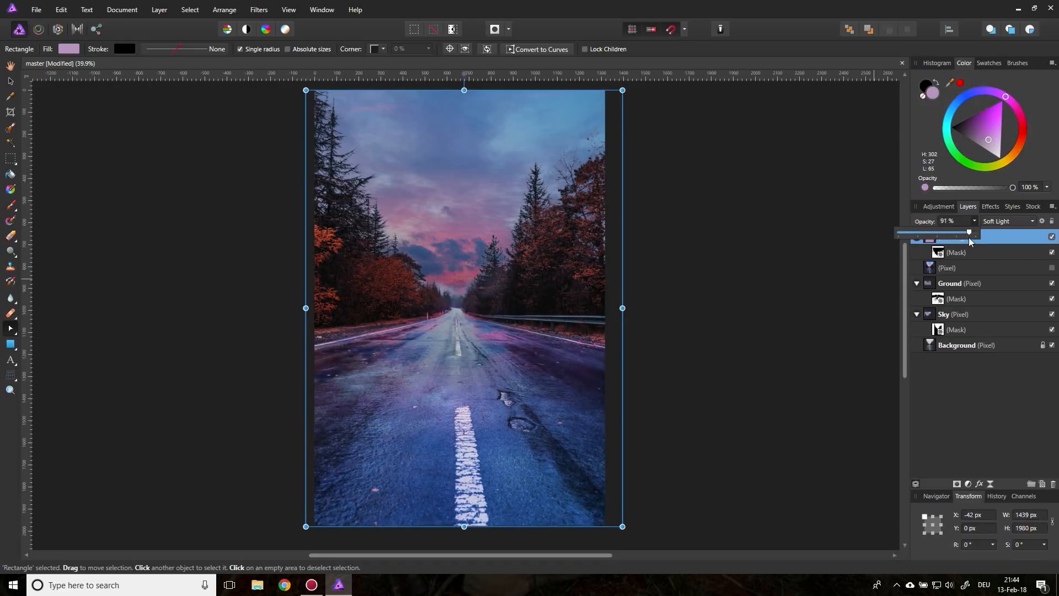
drag(968, 233, 930, 232)
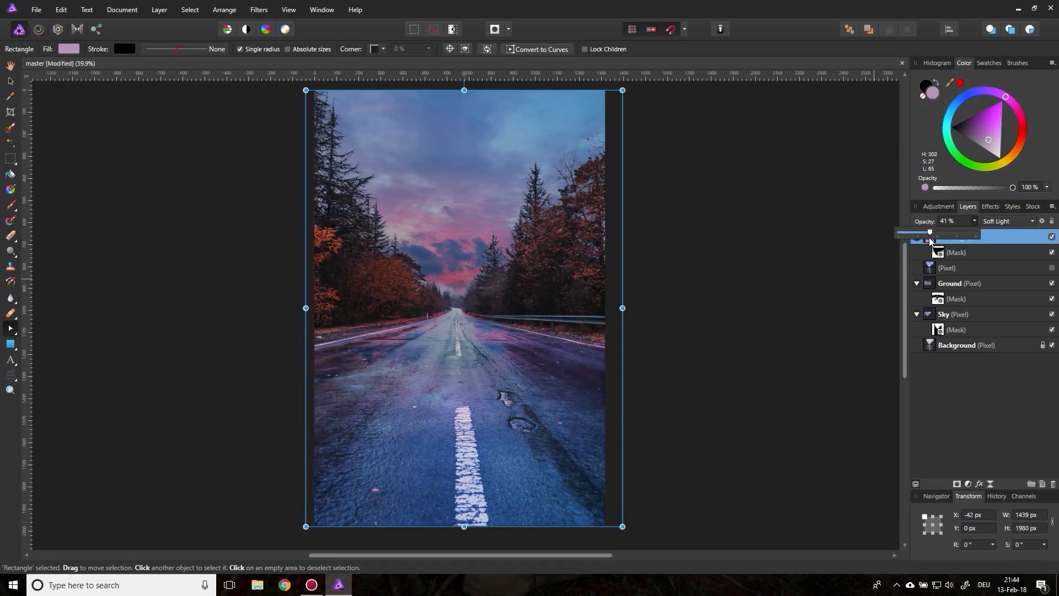
drag(930, 232, 975, 233)
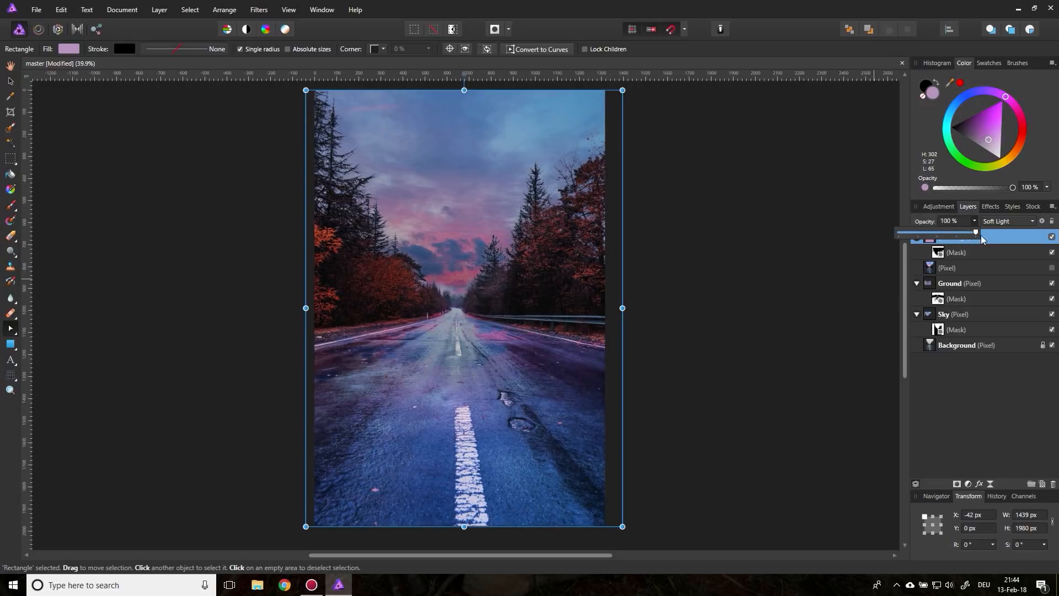
drag(974, 231, 973, 231)
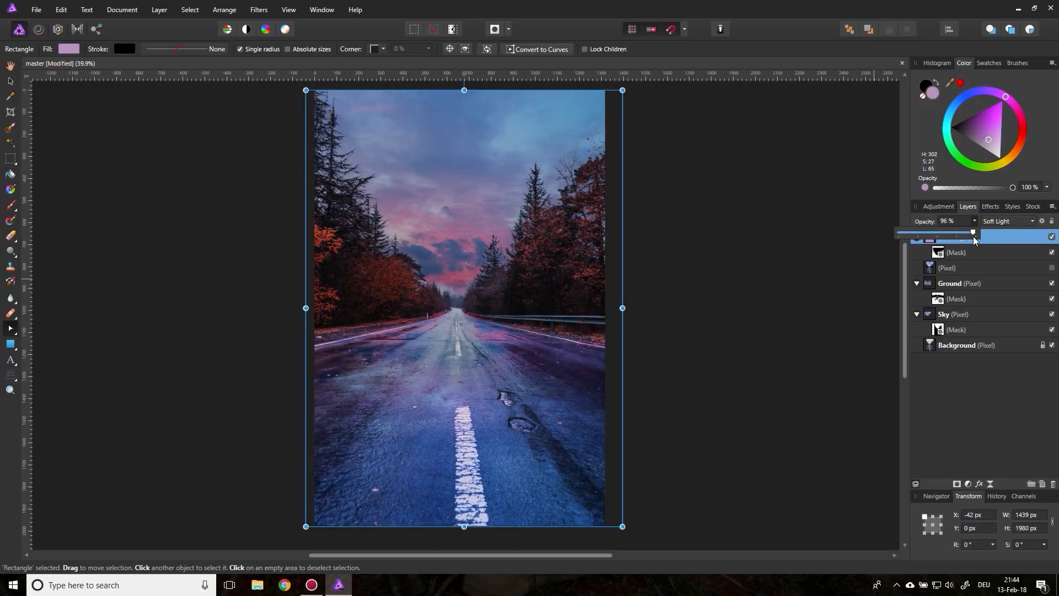
drag(974, 232, 971, 231)
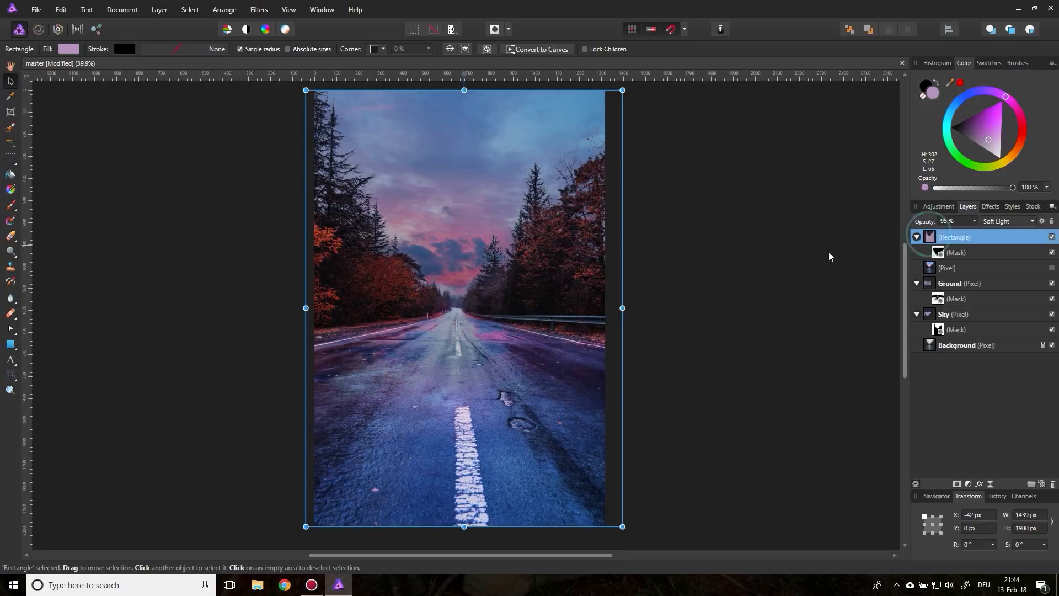
Step: Sample a dark blue from the photo as the rectangle's fill colour
click(67, 48)
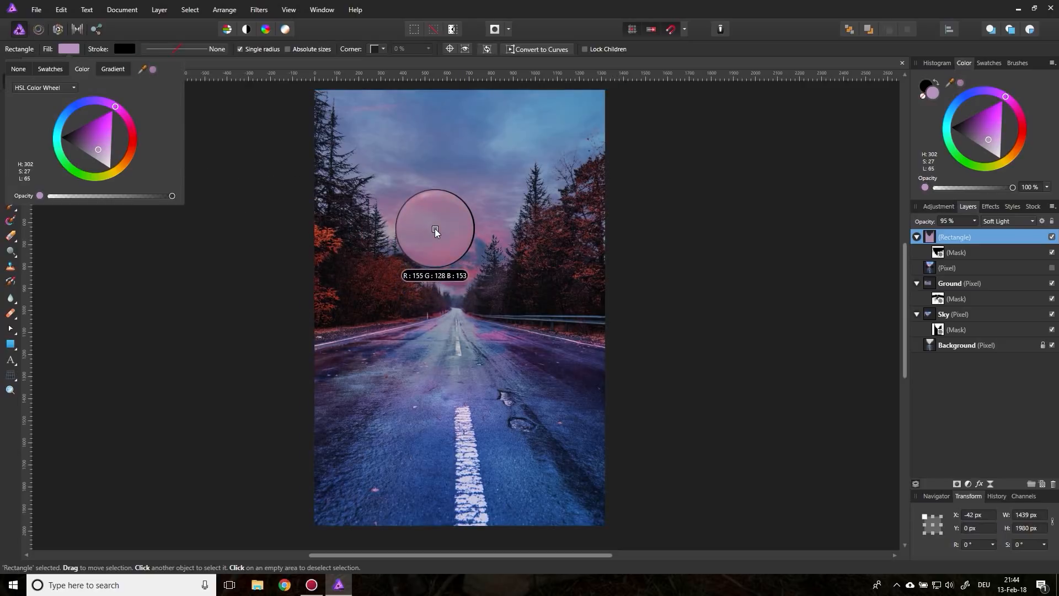
drag(435, 228, 446, 255)
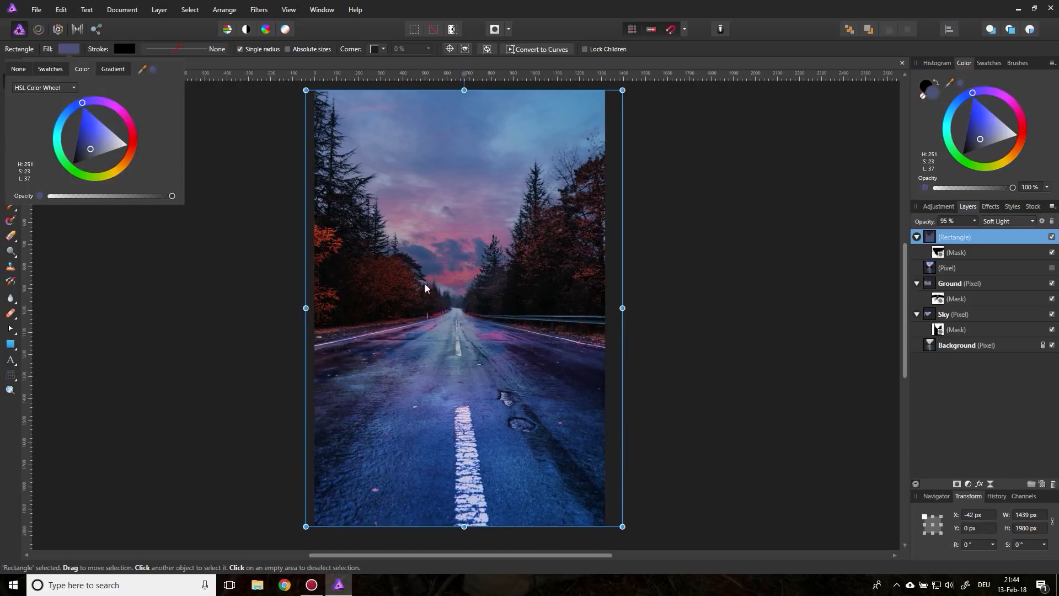
mouse_move(153, 74)
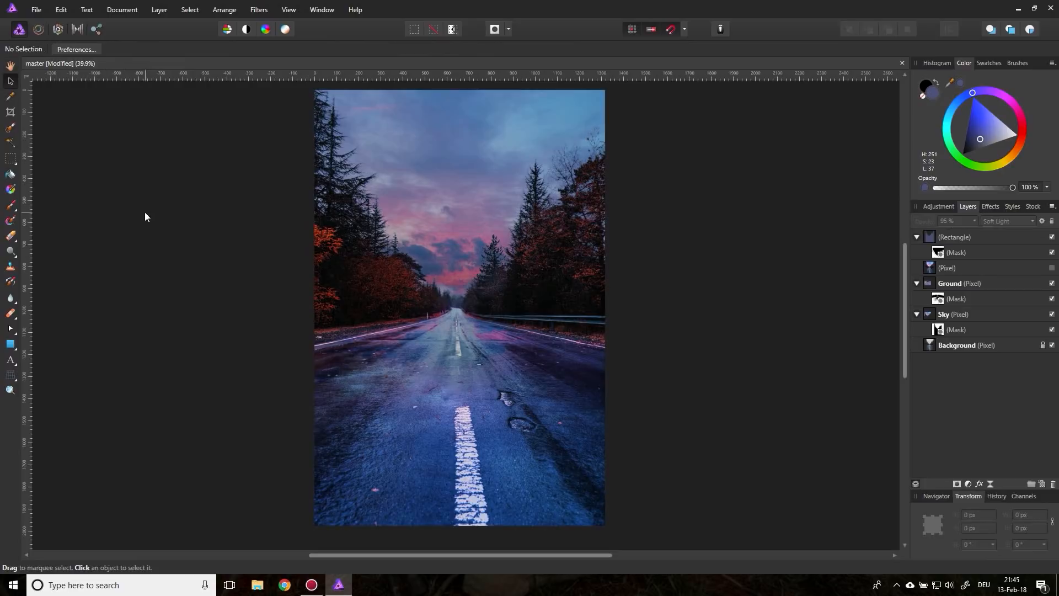
mouse_move(632, 404)
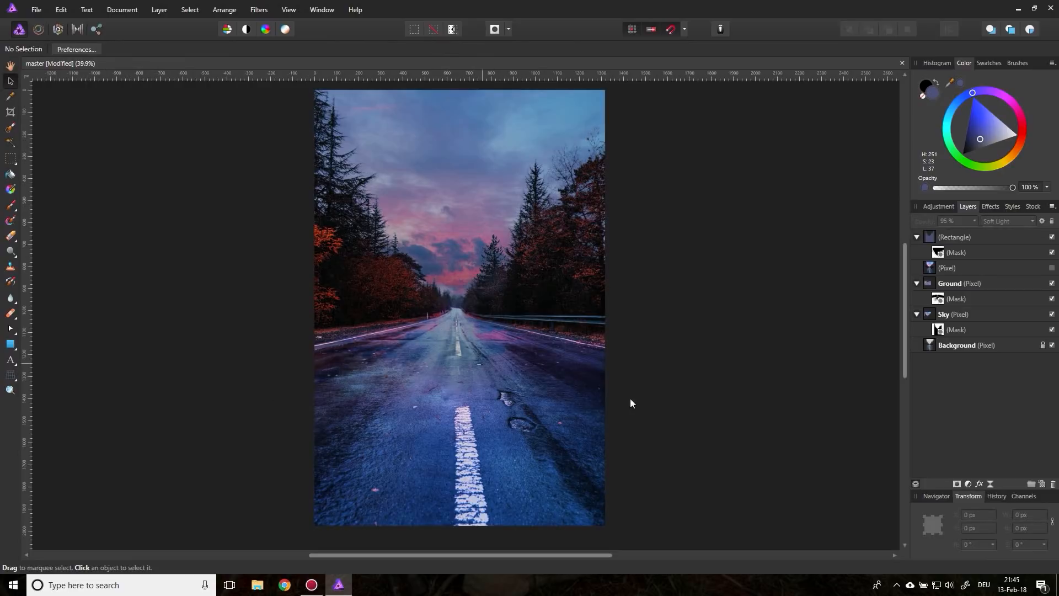
mouse_move(343, 326)
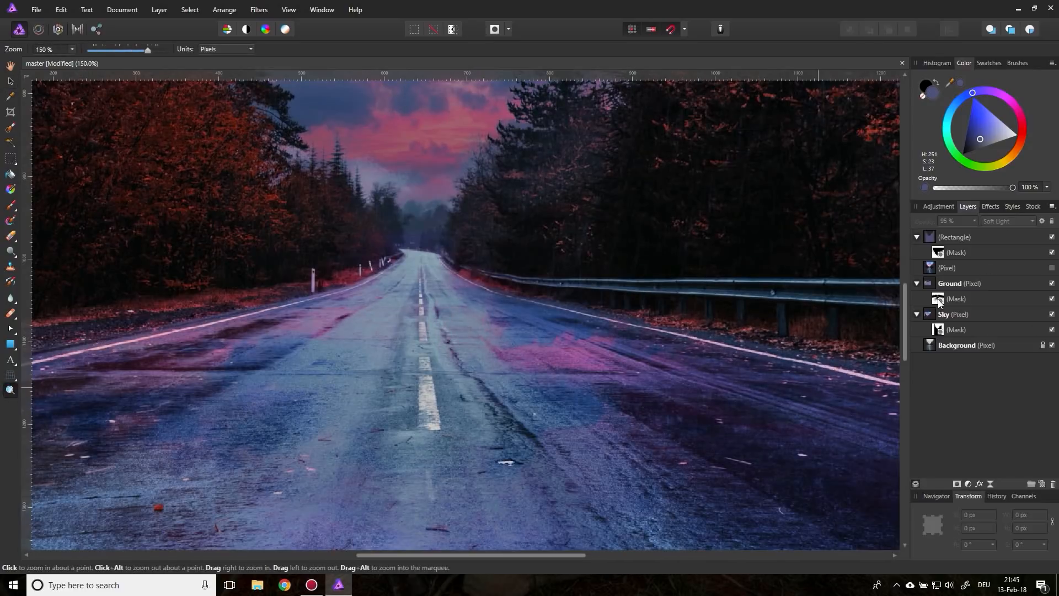
Step: Zoom in on the road and brush the pink reflections on the Ground mask at about 49% opacity
click(956, 299)
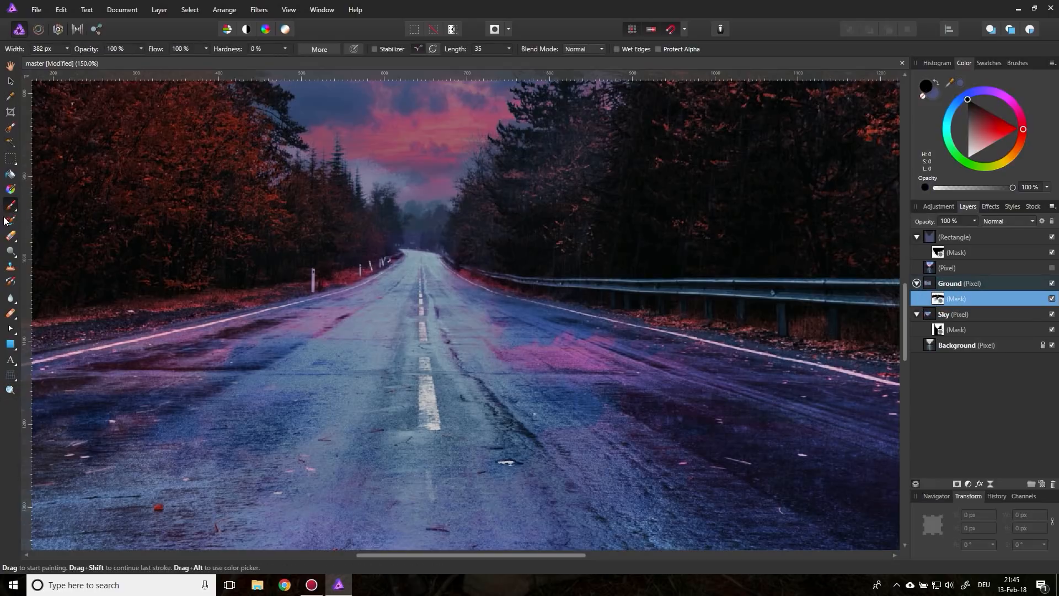
mouse_move(334, 329)
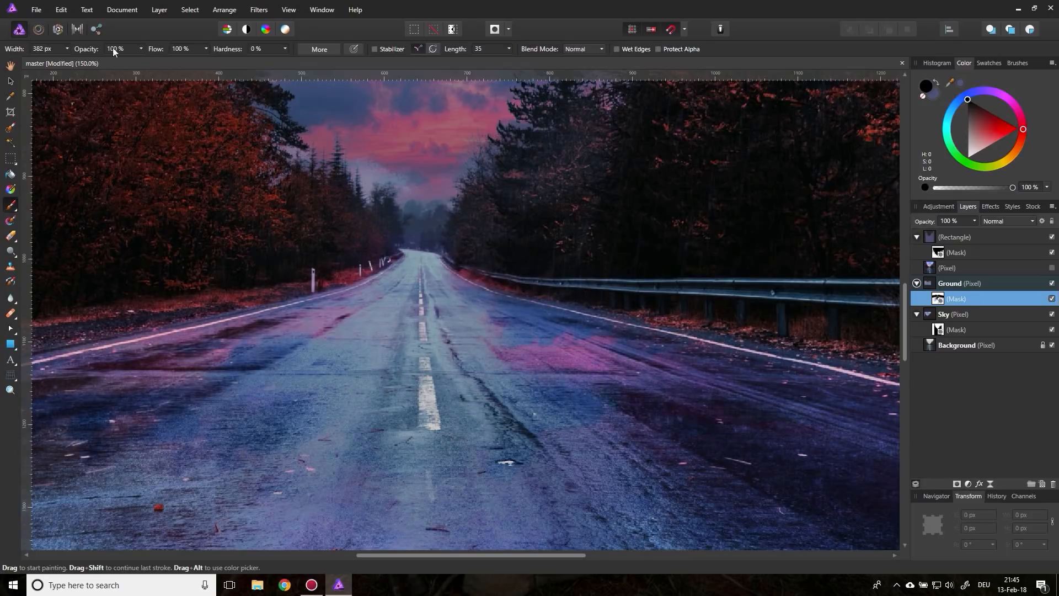
drag(128, 62, 103, 61)
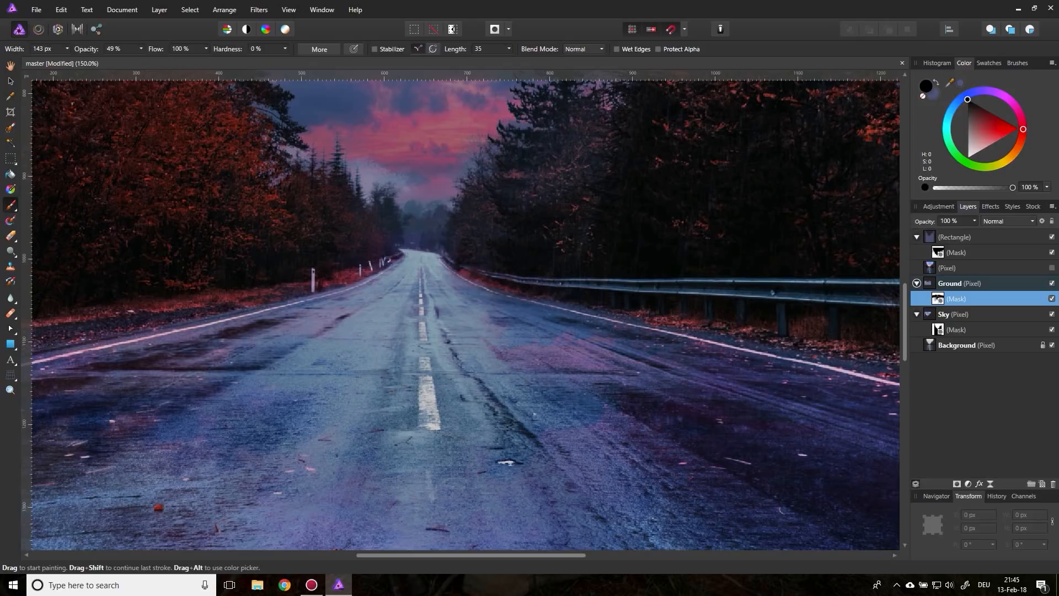
mouse_move(361, 323)
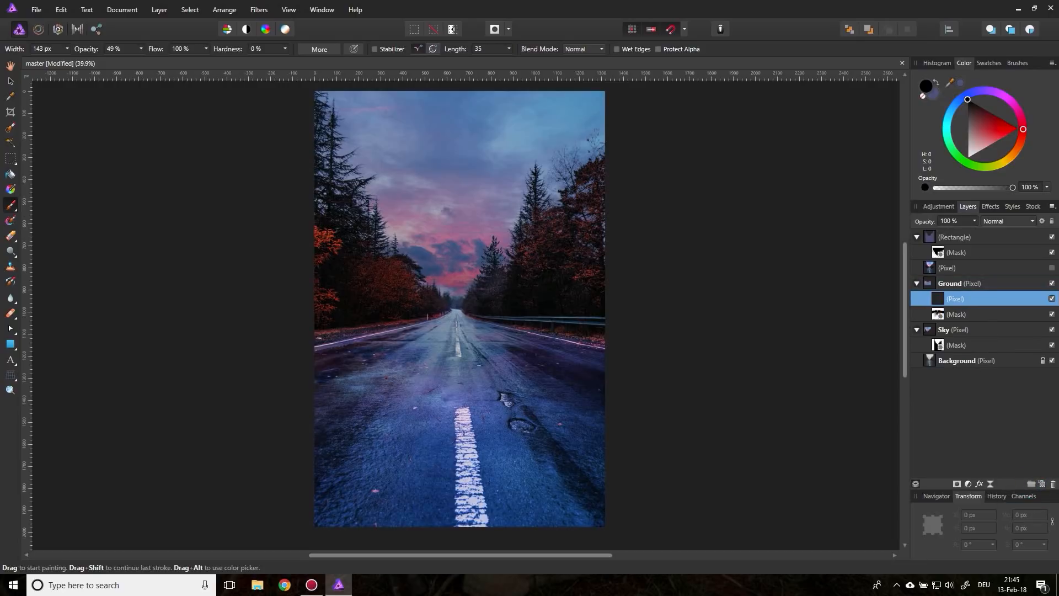
mouse_move(940, 228)
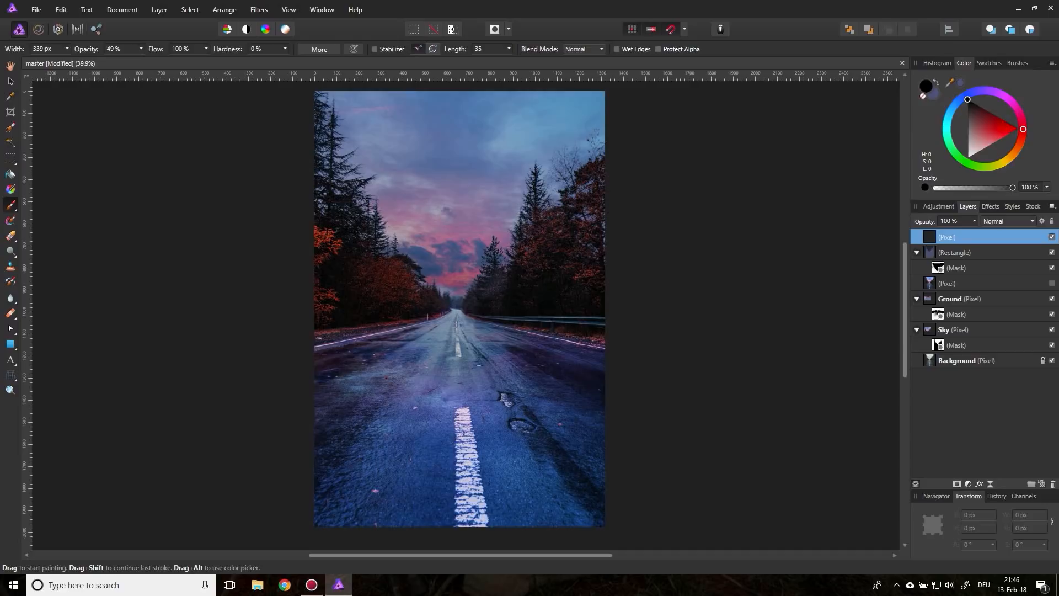
Step: Paint black around the photo's edges on the top pixel layer with a roughly 1919 px brush
click(9, 390)
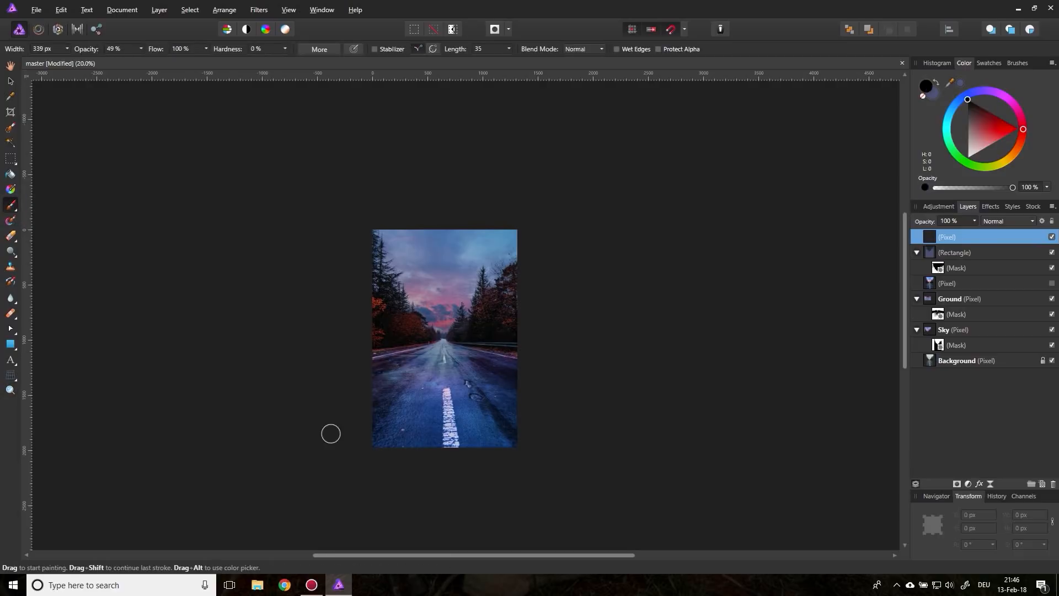
mouse_move(65, 50)
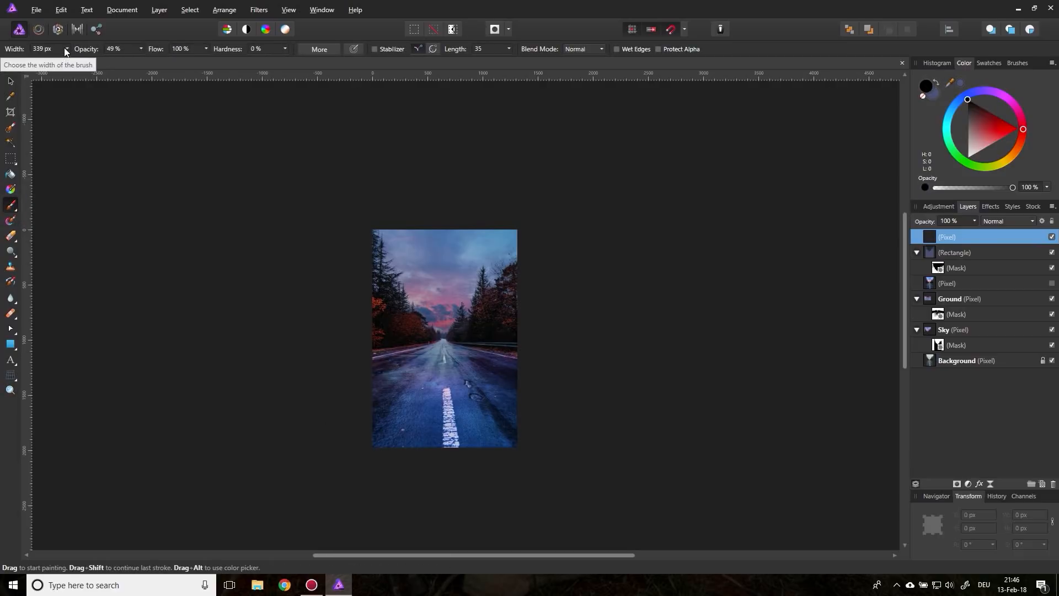
click(66, 49)
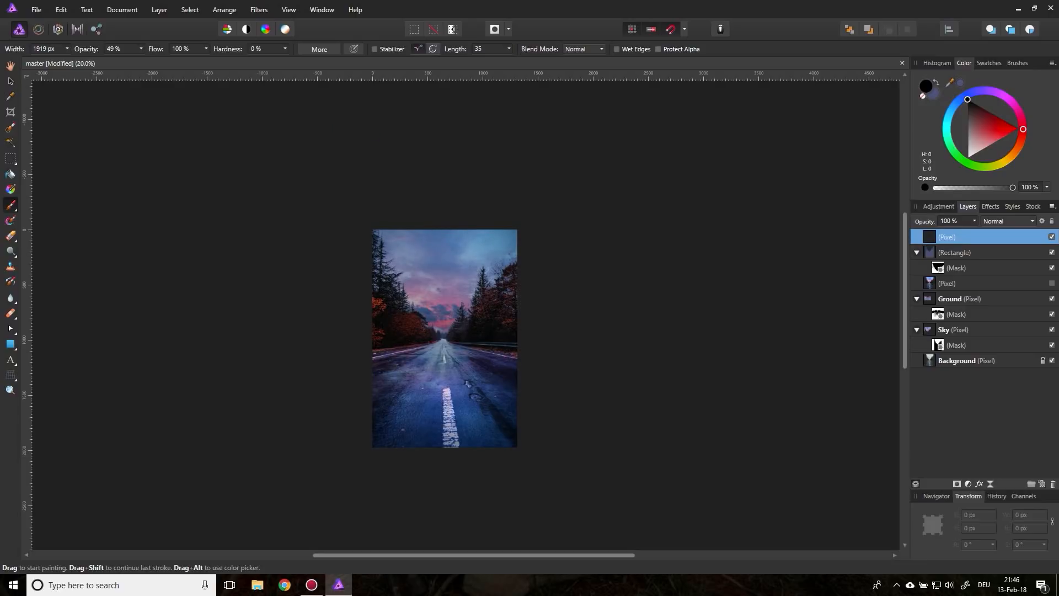
click(9, 81)
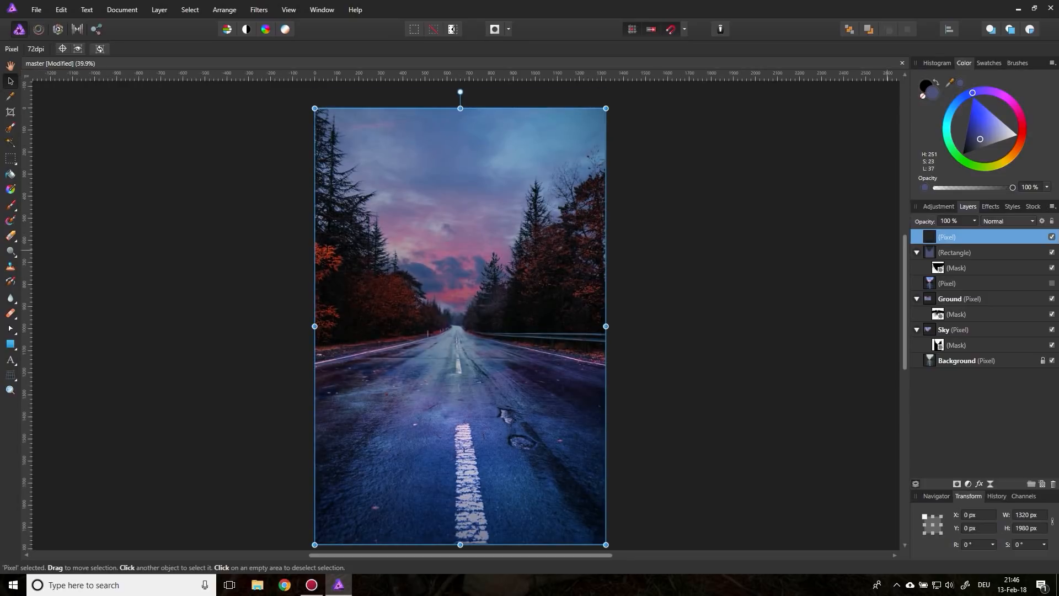
Step: Set the top vignette pixel layer's blend mode to Soft Light and opacity to 92%
click(1008, 220)
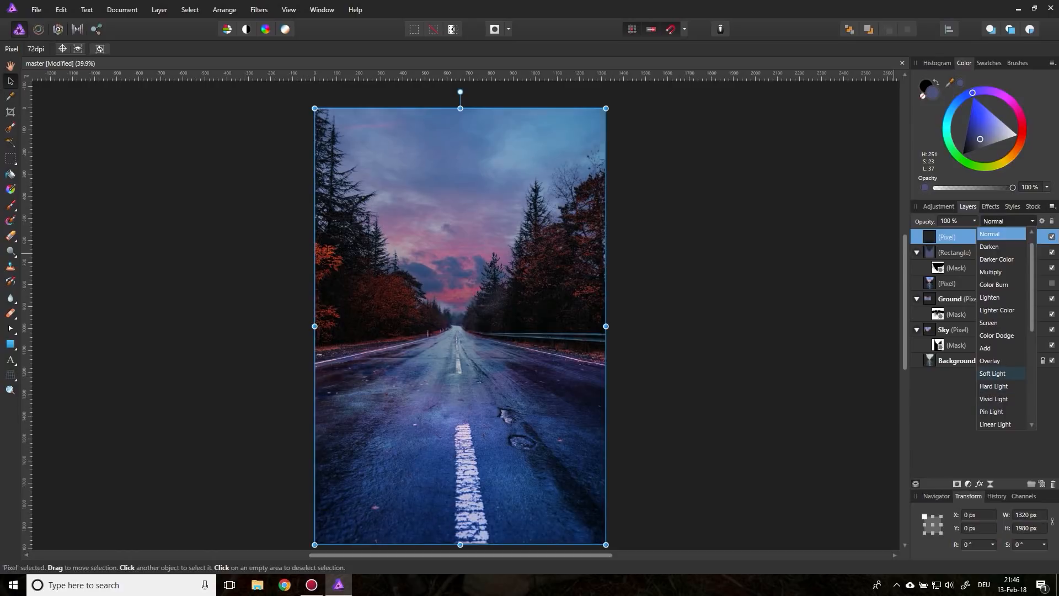
click(992, 373)
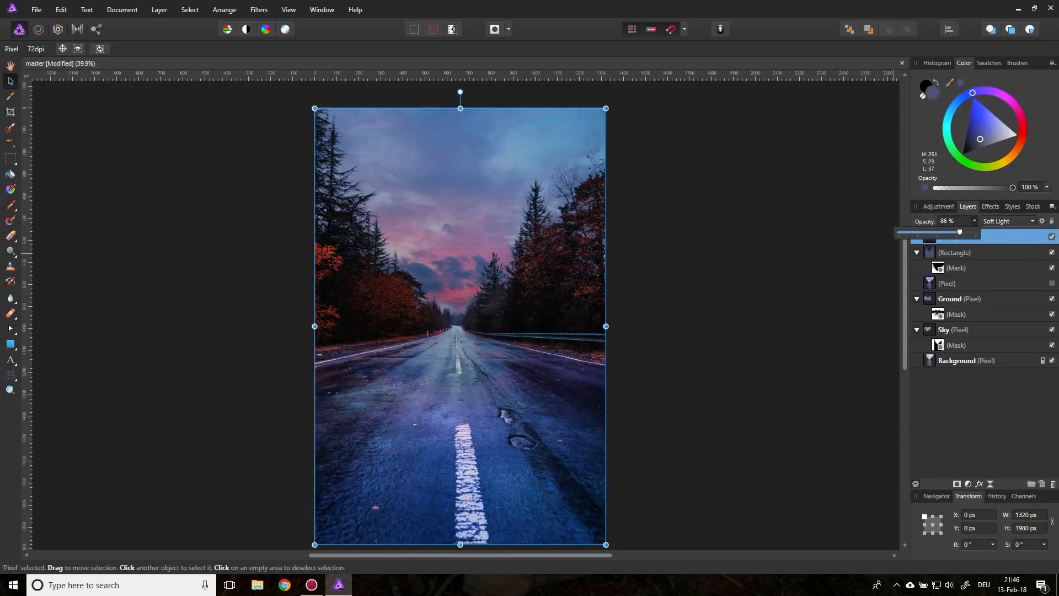
drag(959, 231, 970, 231)
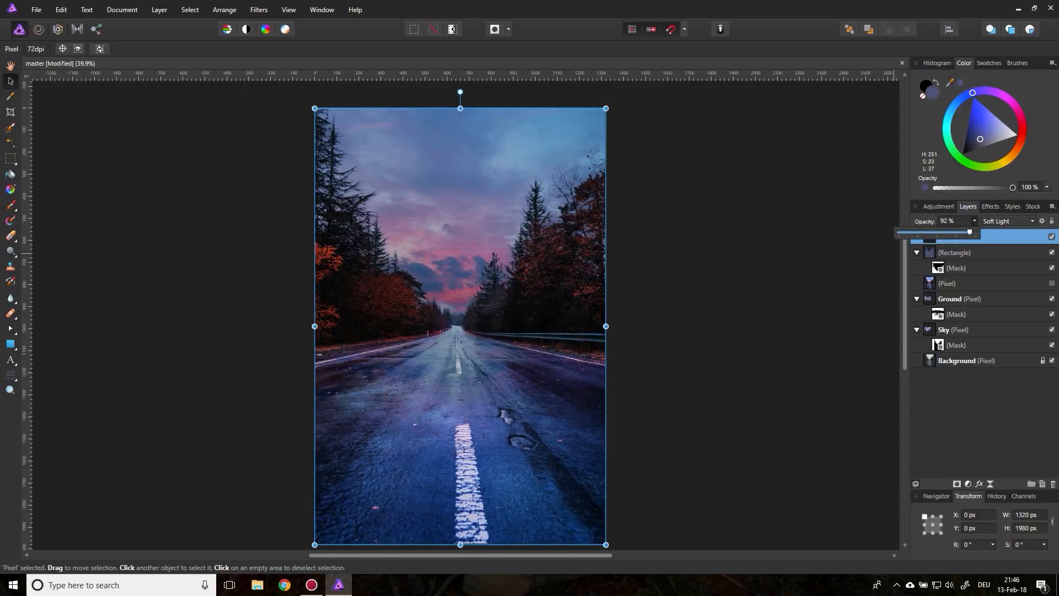
drag(971, 231, 959, 232)
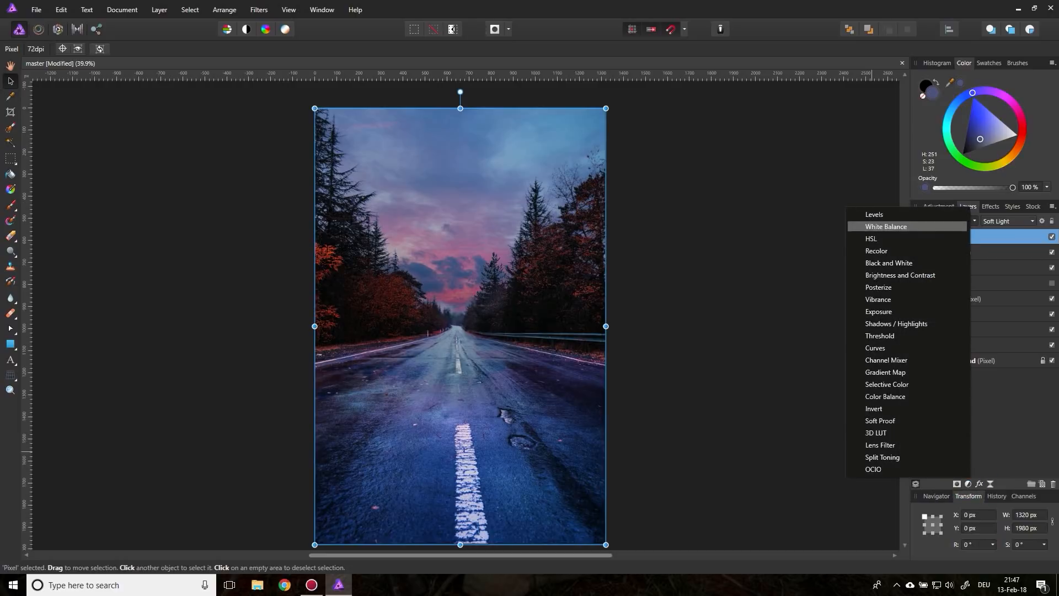
Step: Add a Curves adjustment and lift the midtone point into a gentle upward curve
click(874, 347)
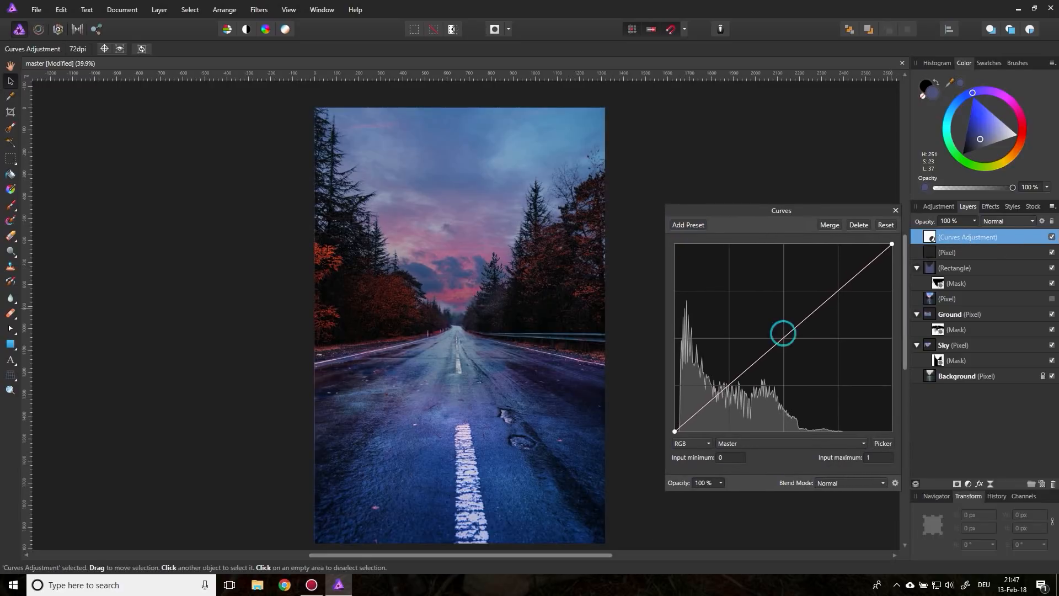
drag(782, 332, 770, 305)
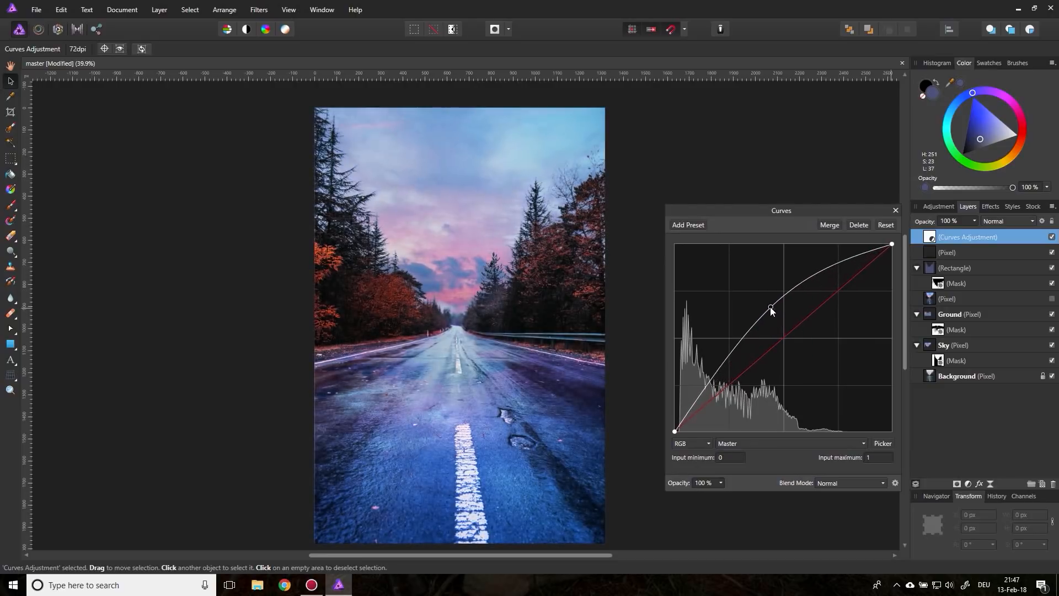
drag(771, 309, 764, 300)
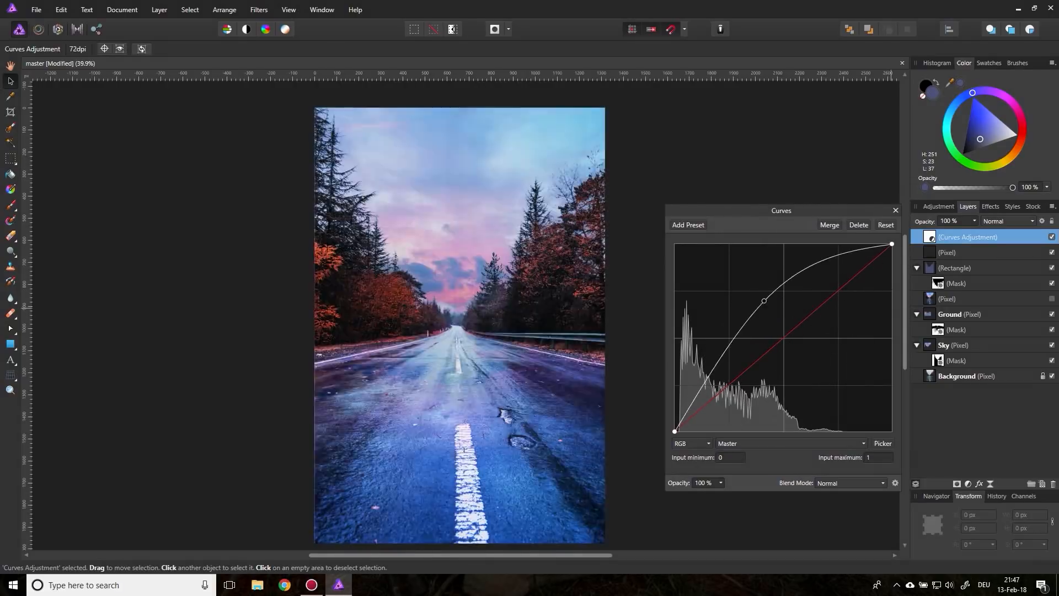
drag(762, 301, 790, 300)
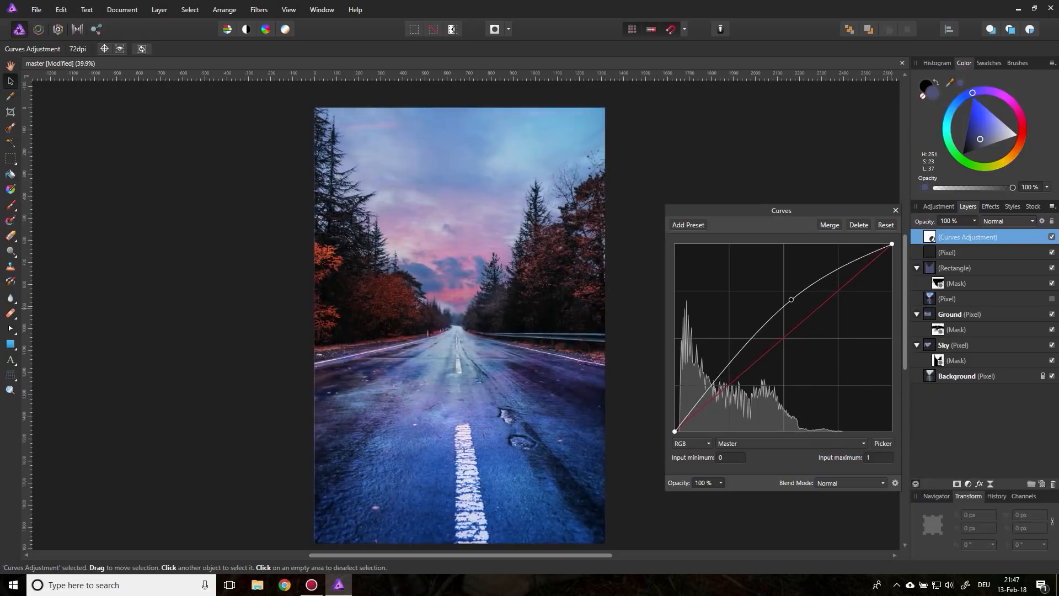
drag(790, 300, 764, 316)
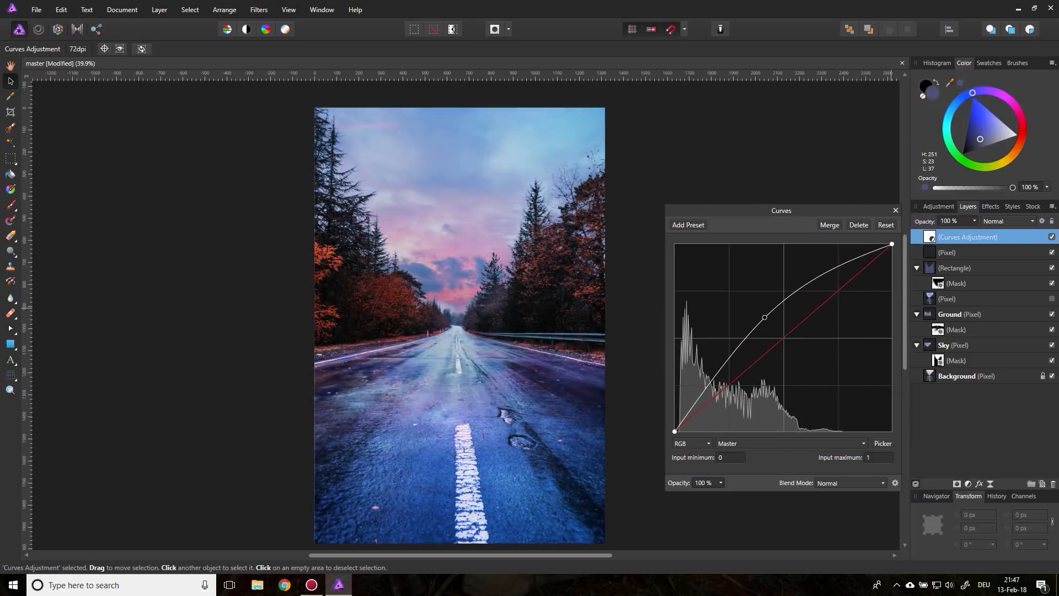
drag(764, 317, 774, 320)
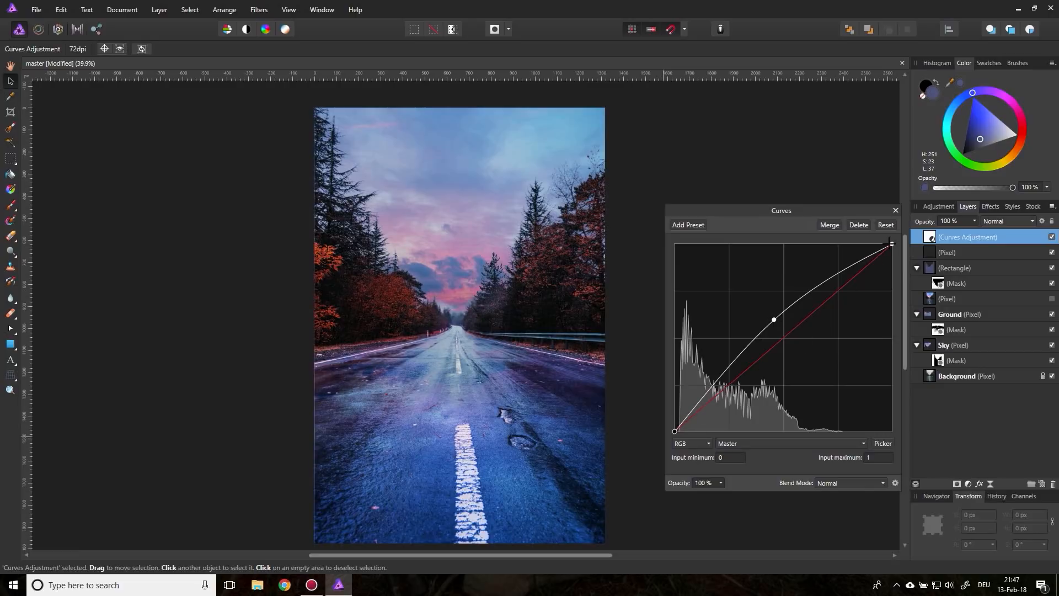
Step: Try moving the white point, return it to the top corner, and fine-tune the midtones
drag(891, 244, 836, 244)
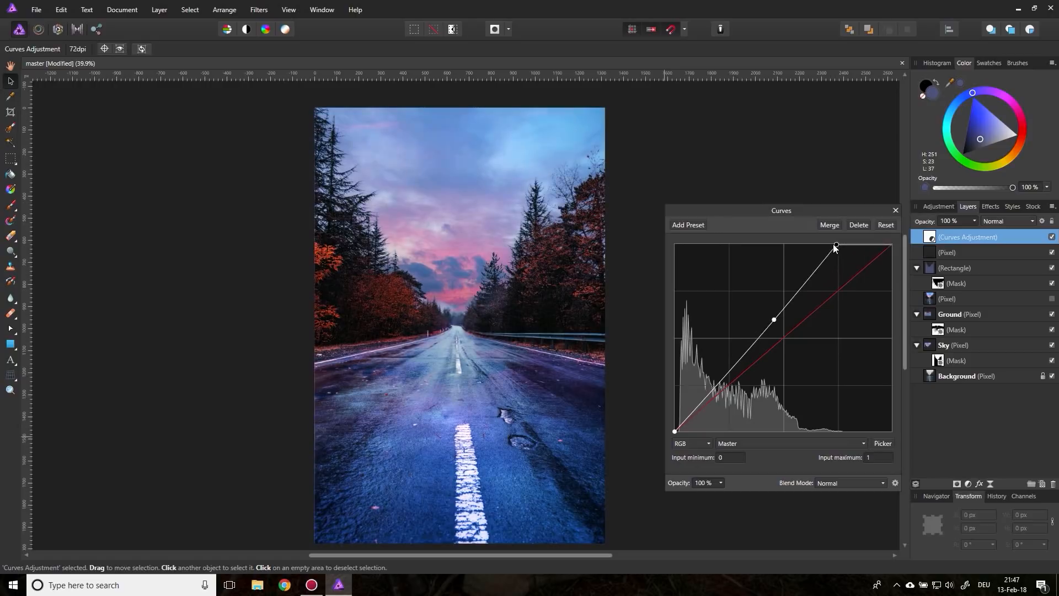
drag(836, 245, 816, 244)
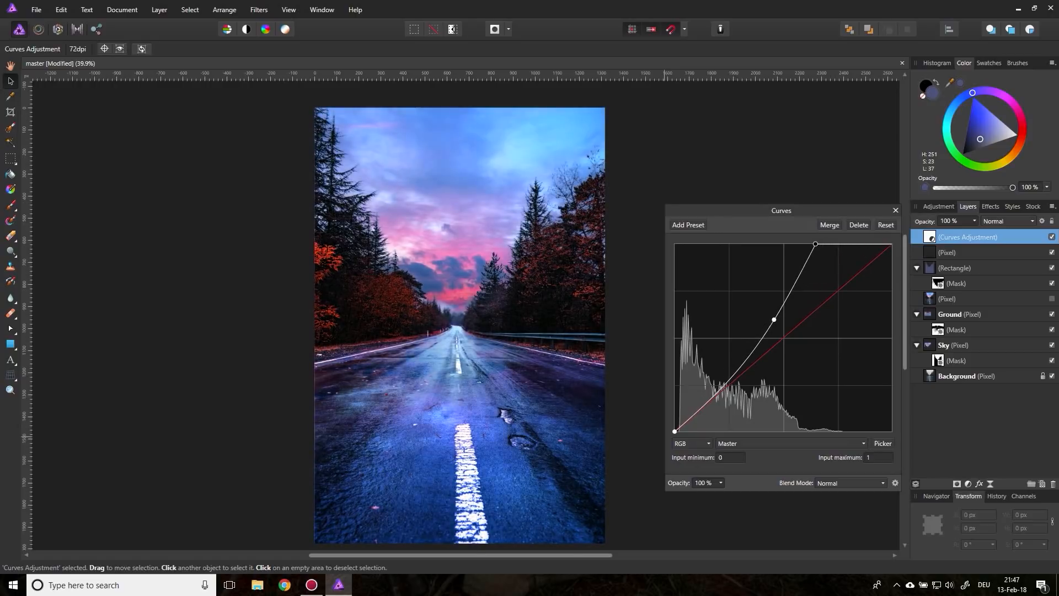
drag(815, 244, 826, 244)
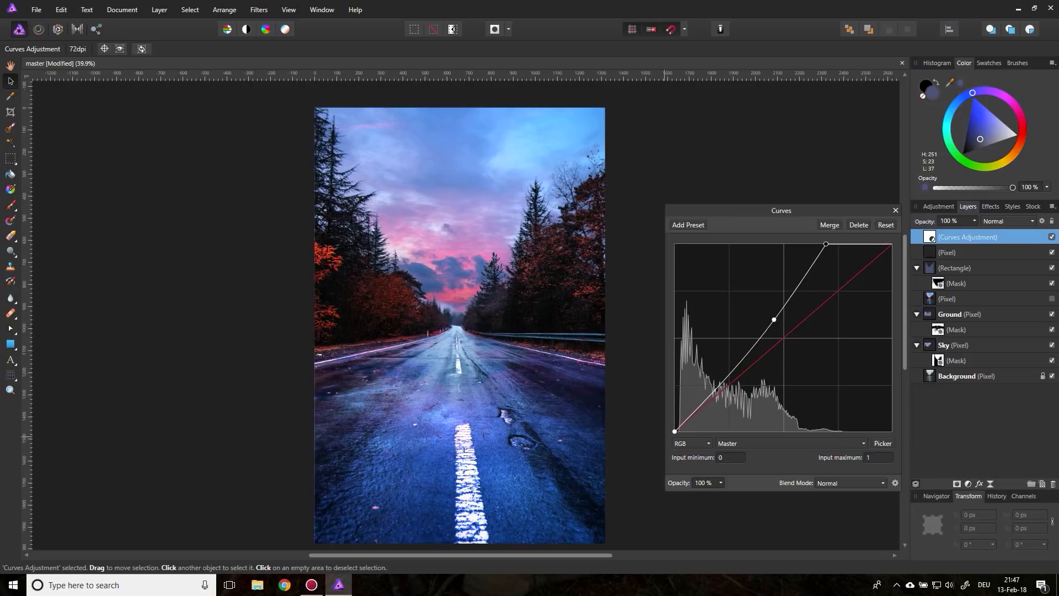
drag(824, 245, 891, 244)
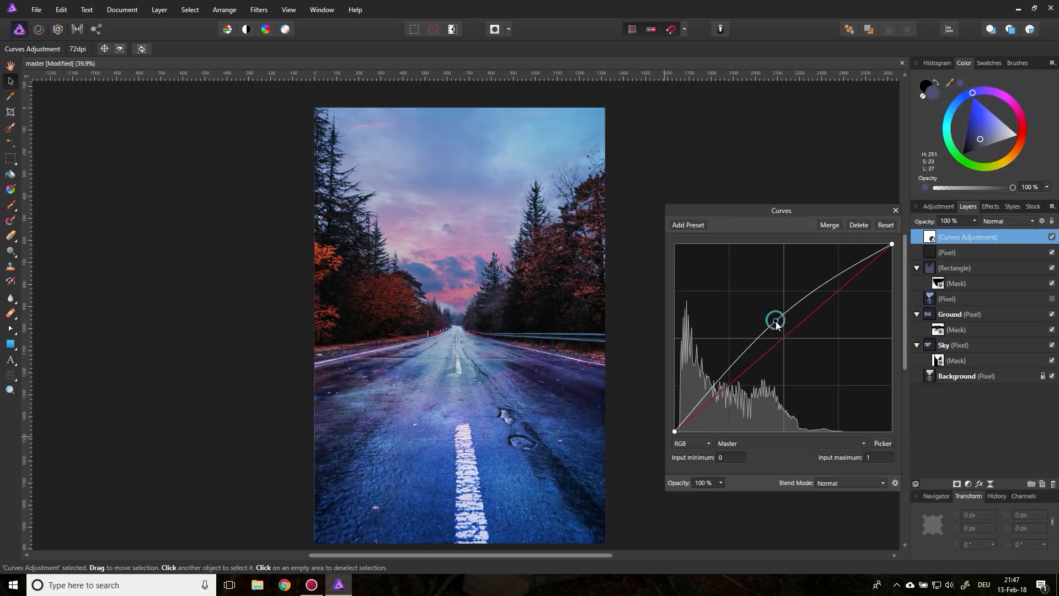
drag(775, 320, 777, 324)
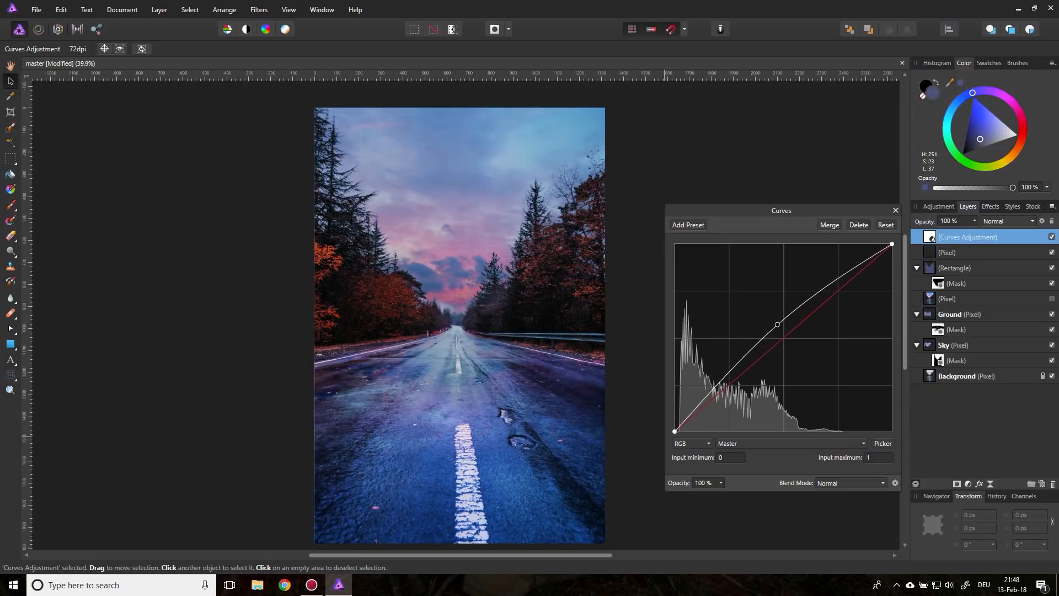
drag(776, 325, 776, 318)
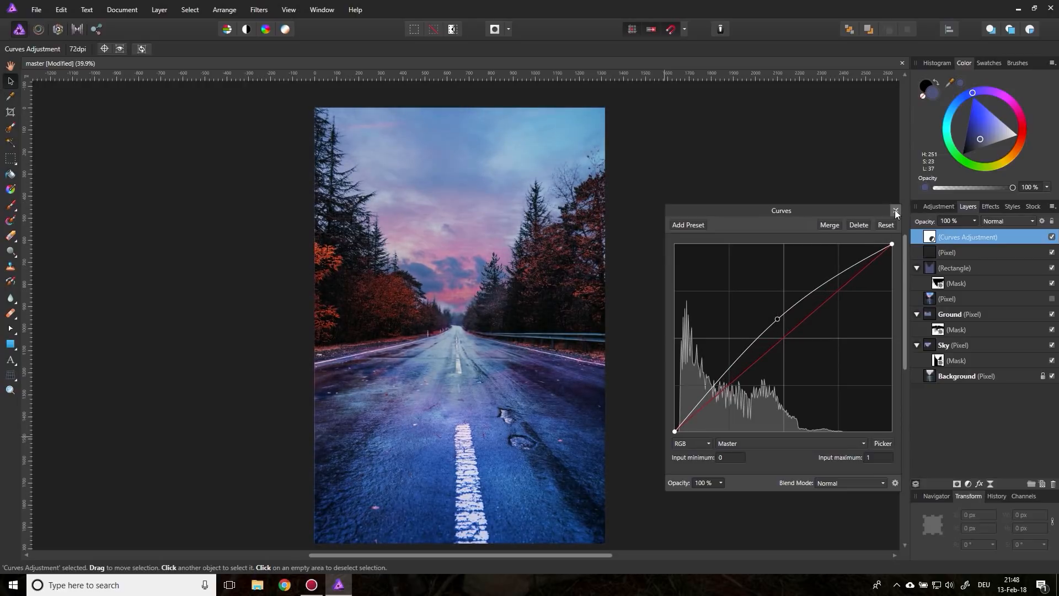
click(896, 210)
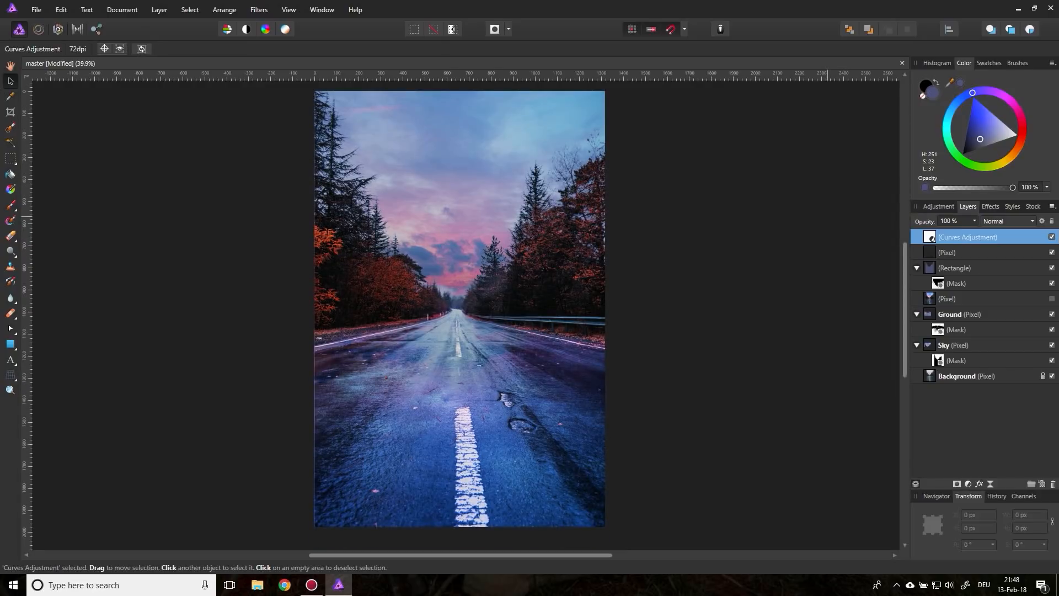
Step: Select the Ground layer and drag its opacity down to 41%
click(960, 314)
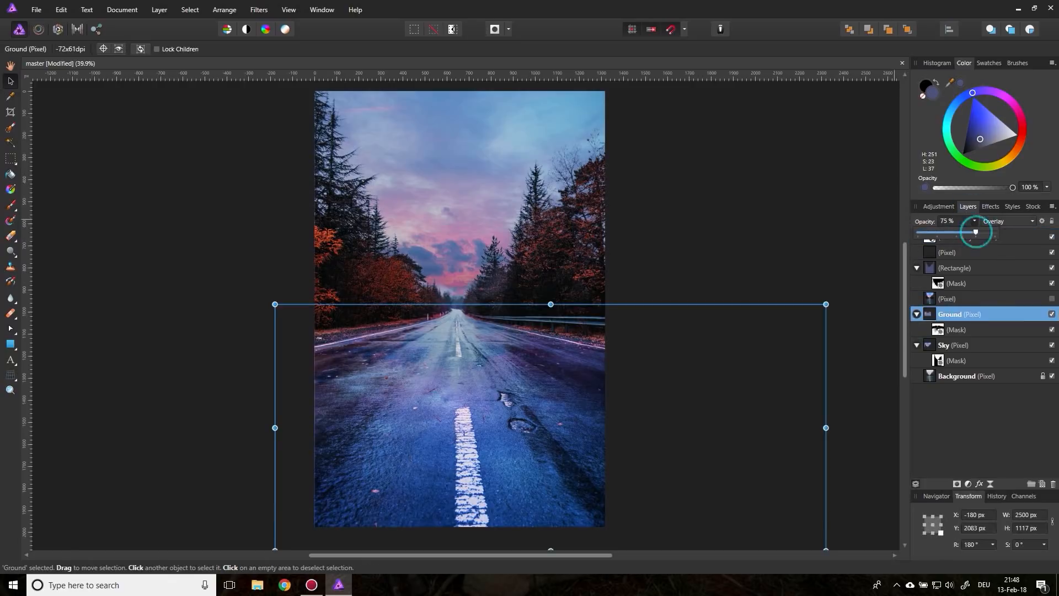
drag(974, 232, 948, 231)
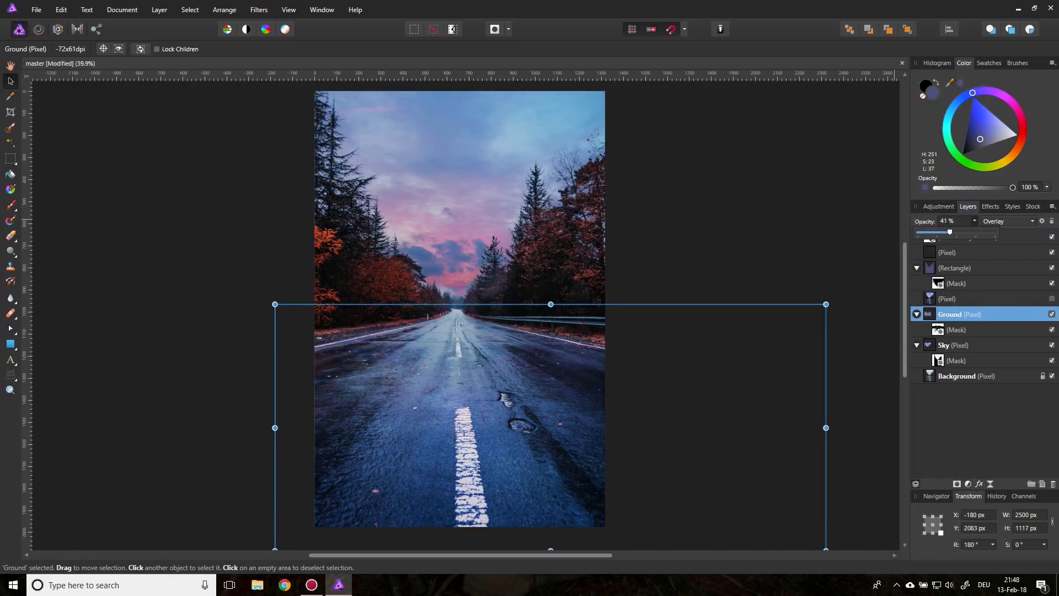